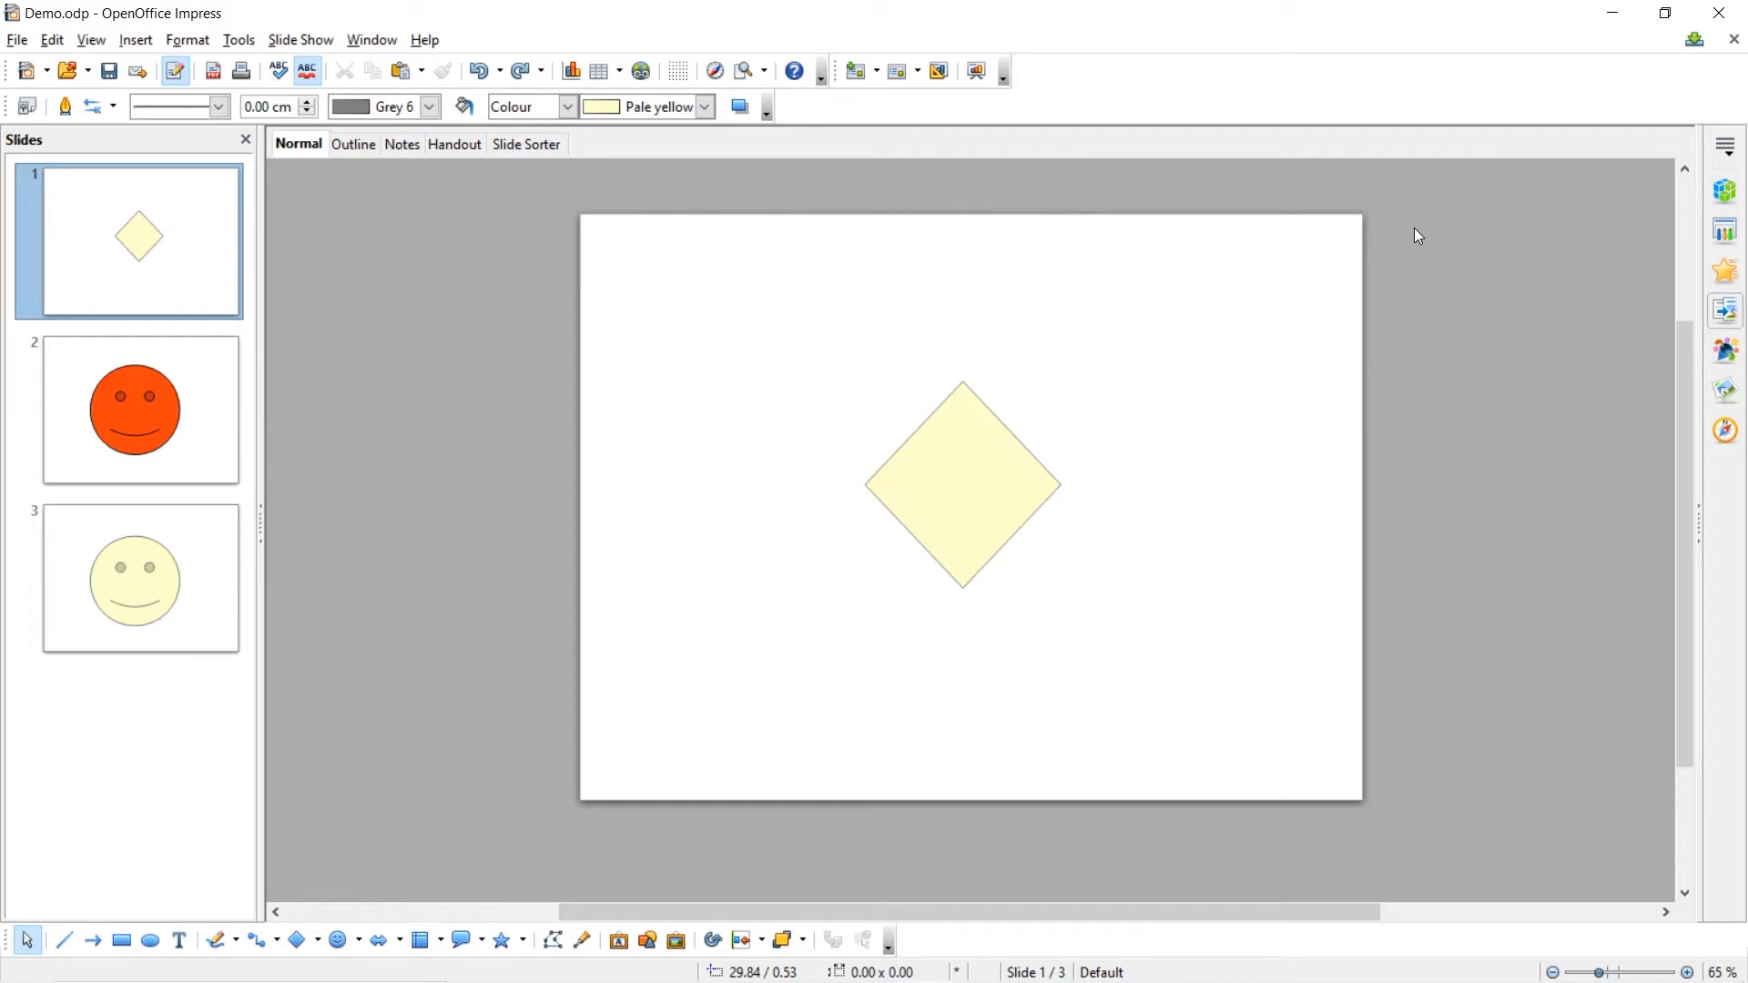
mouse_move(1391, 241)
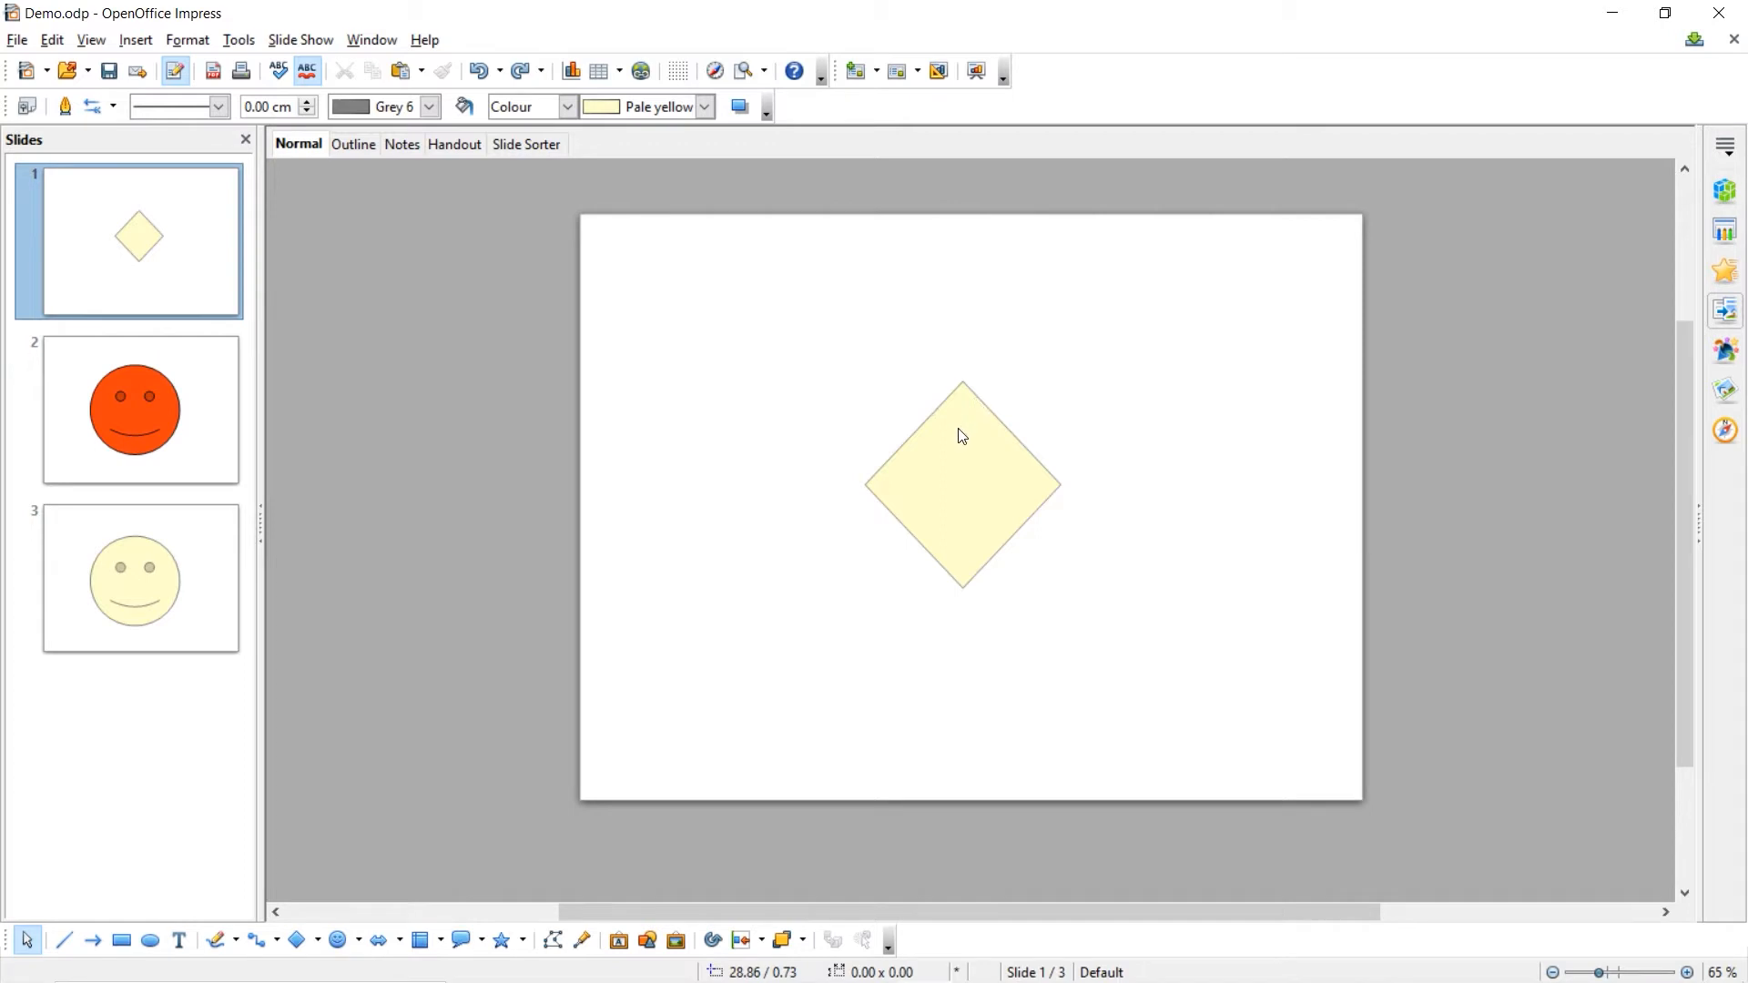
mouse_move(946, 528)
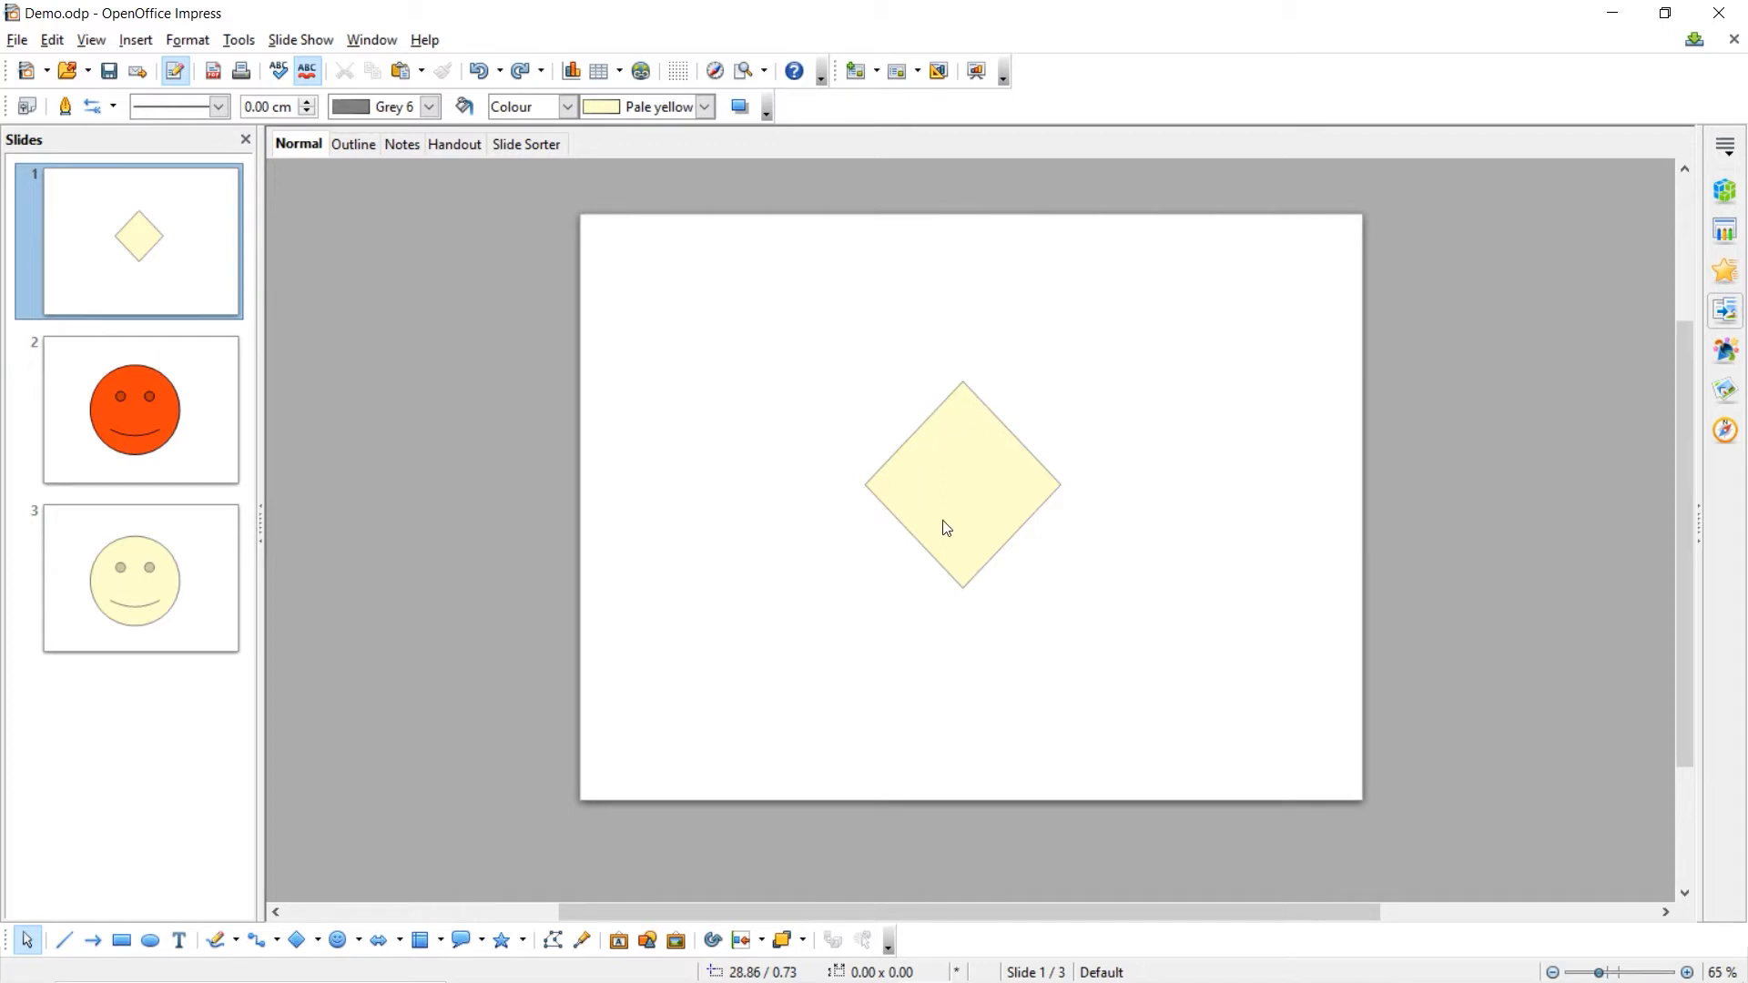
mouse_move(953, 503)
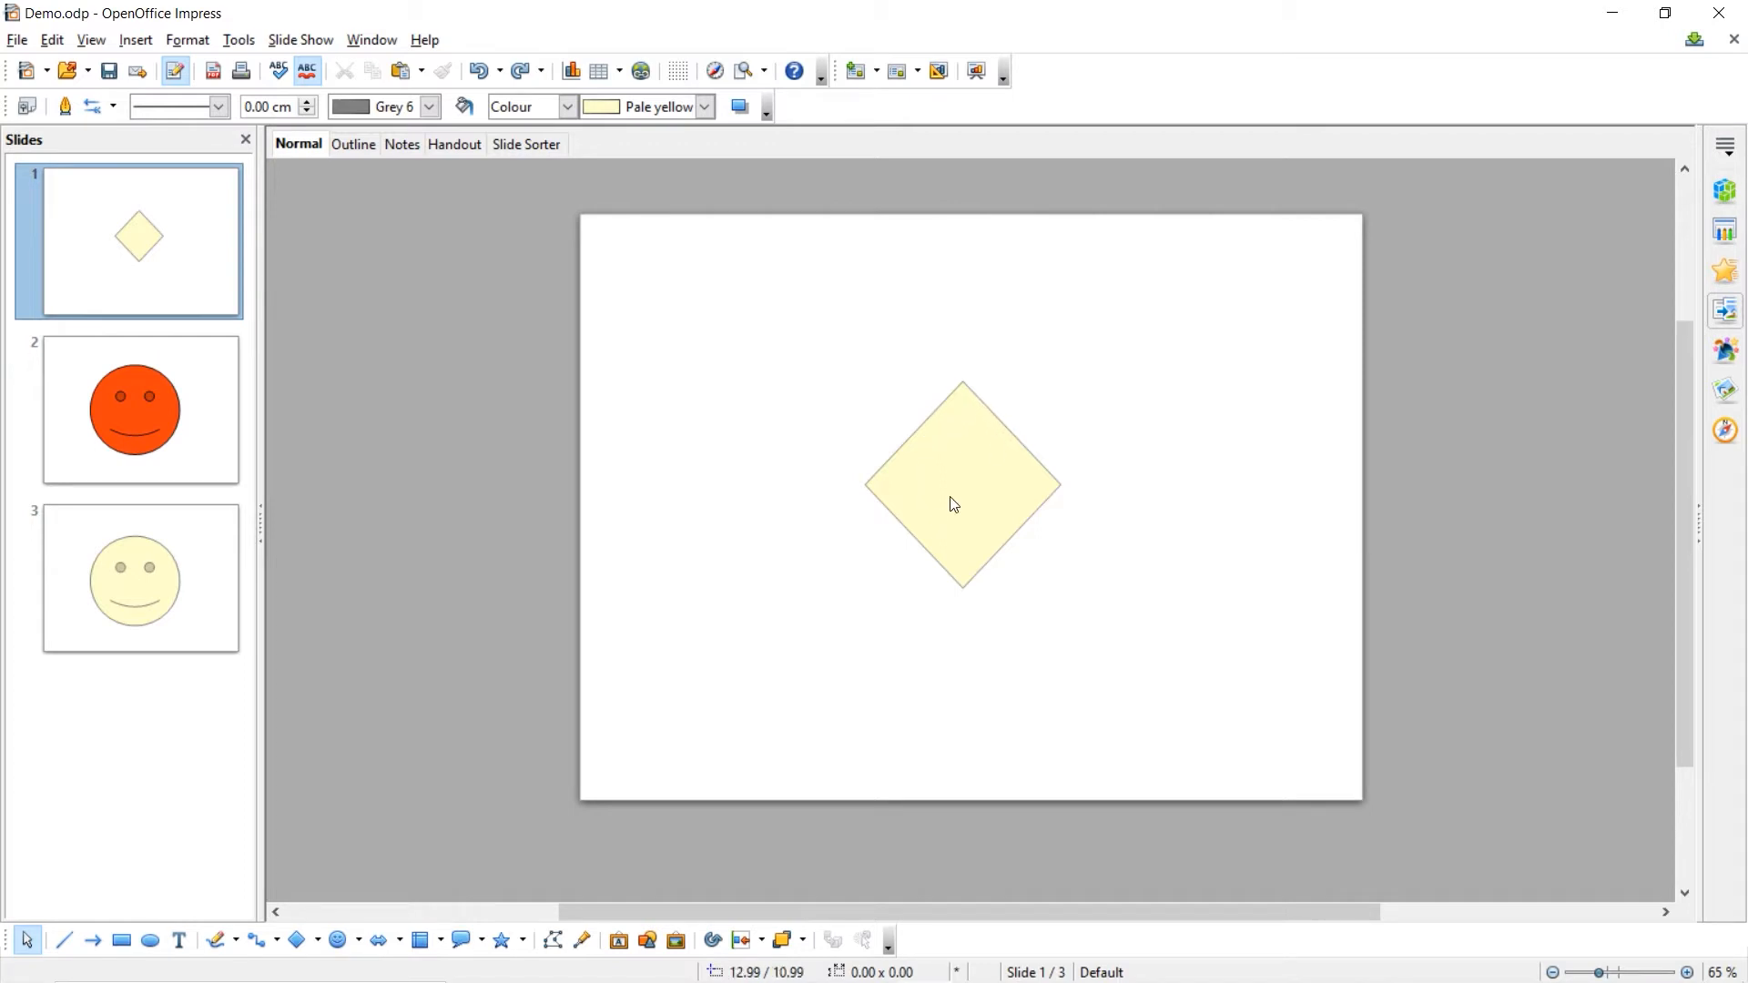
mouse_move(956, 492)
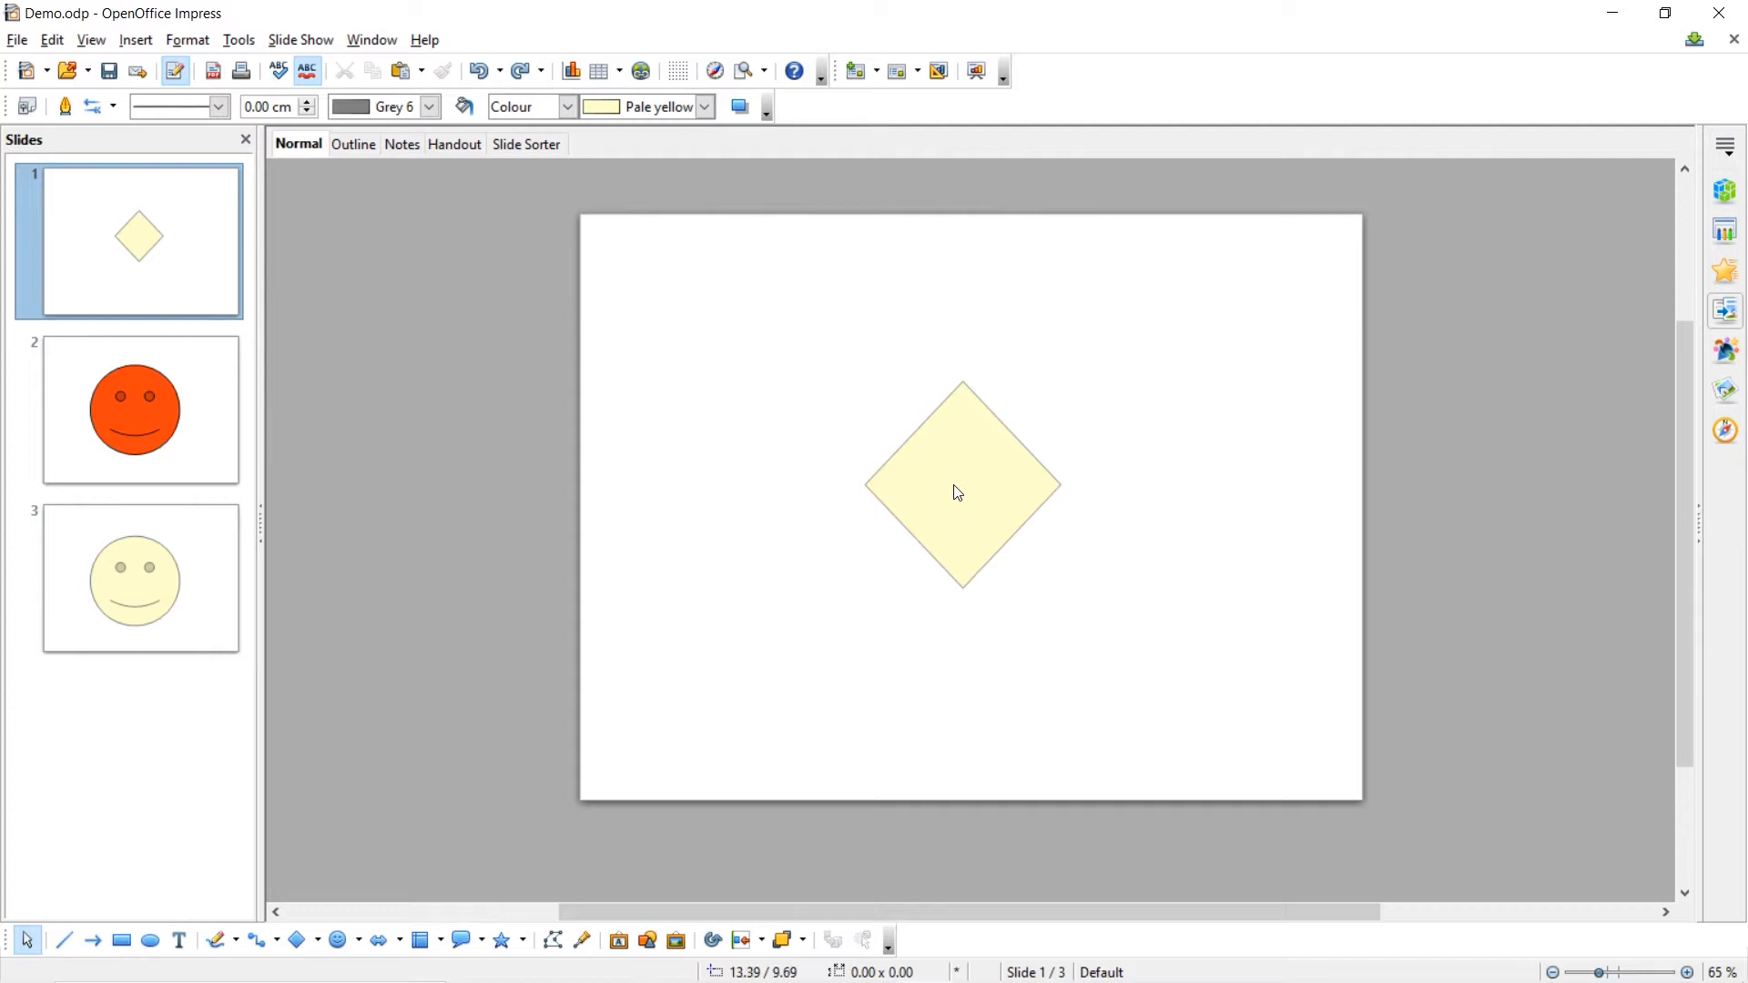
Step: Select the diamond on slide 1 and show the Custom Animation panel
left_click(956, 491)
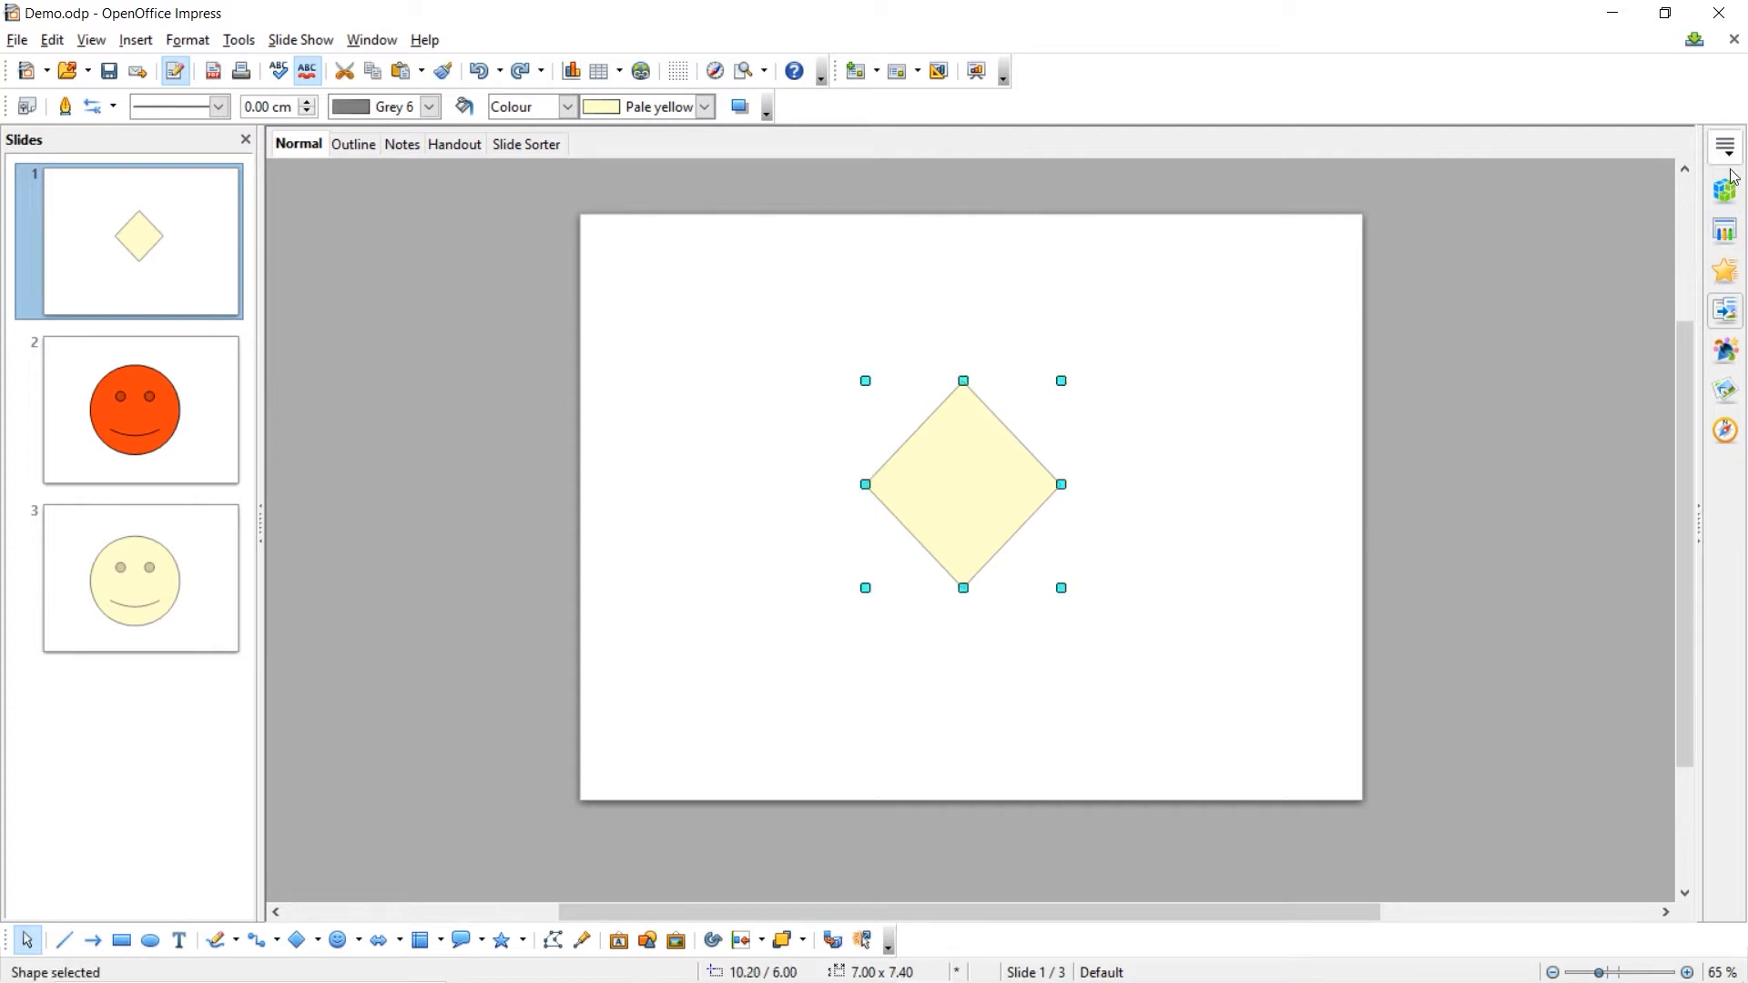
mouse_move(1726, 270)
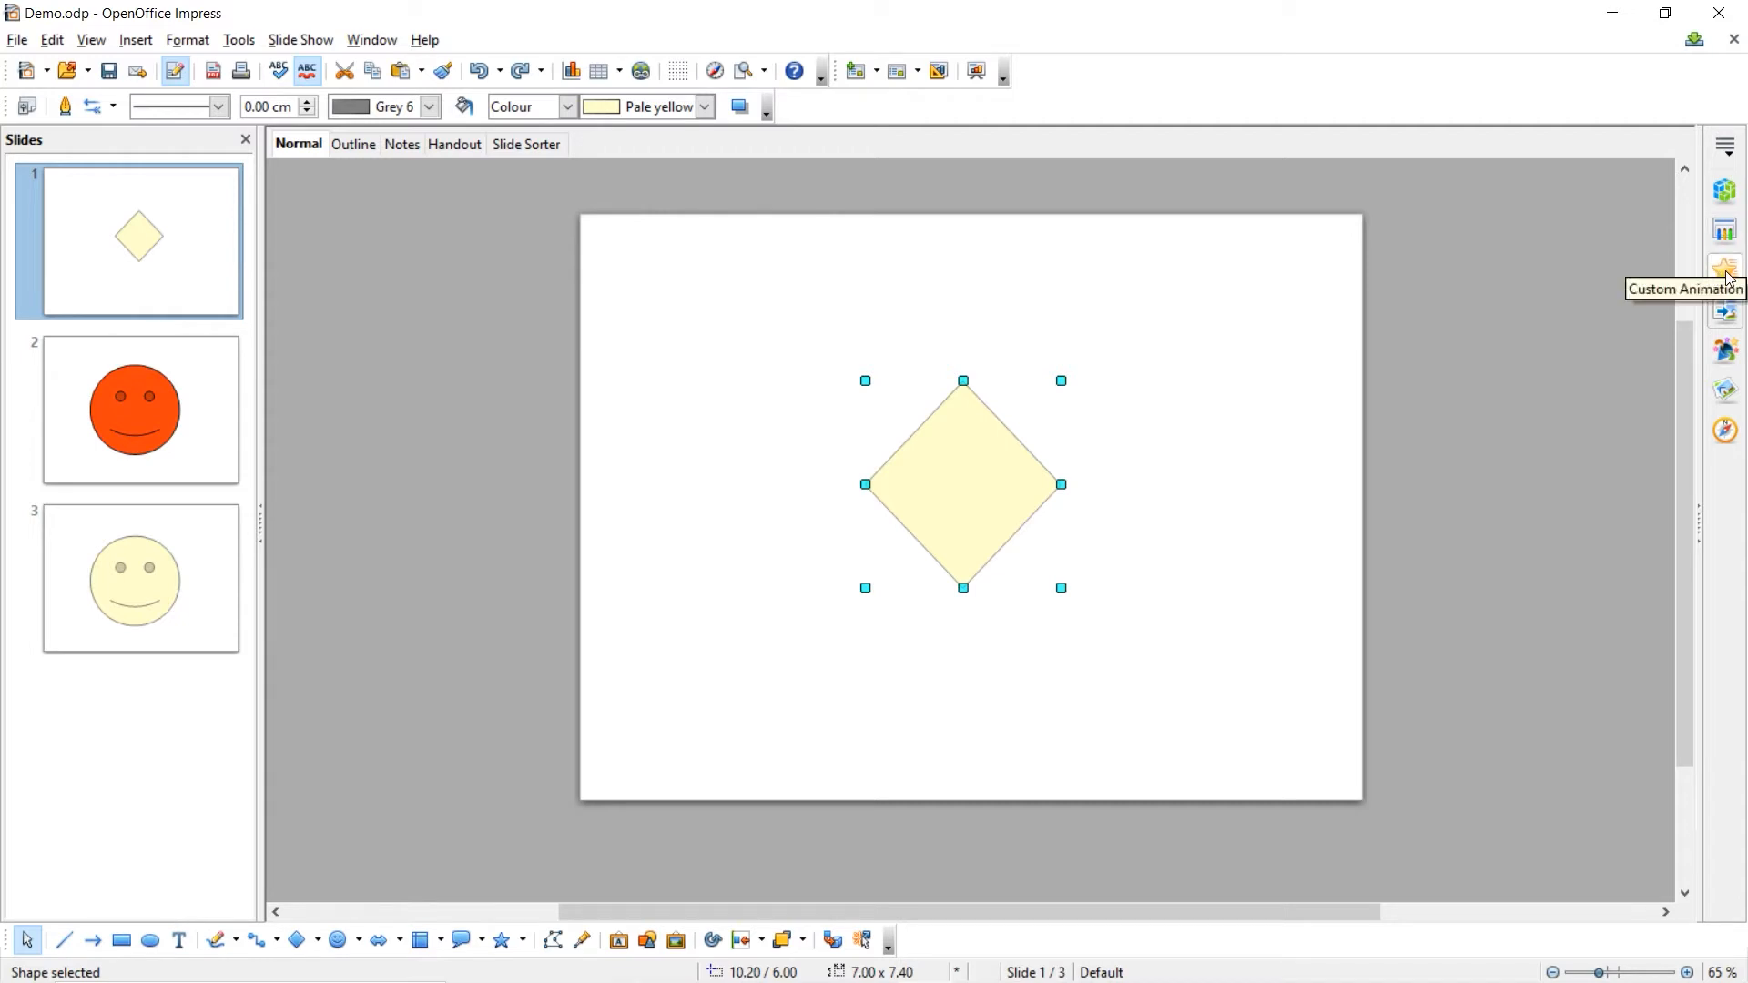
left_click(1725, 266)
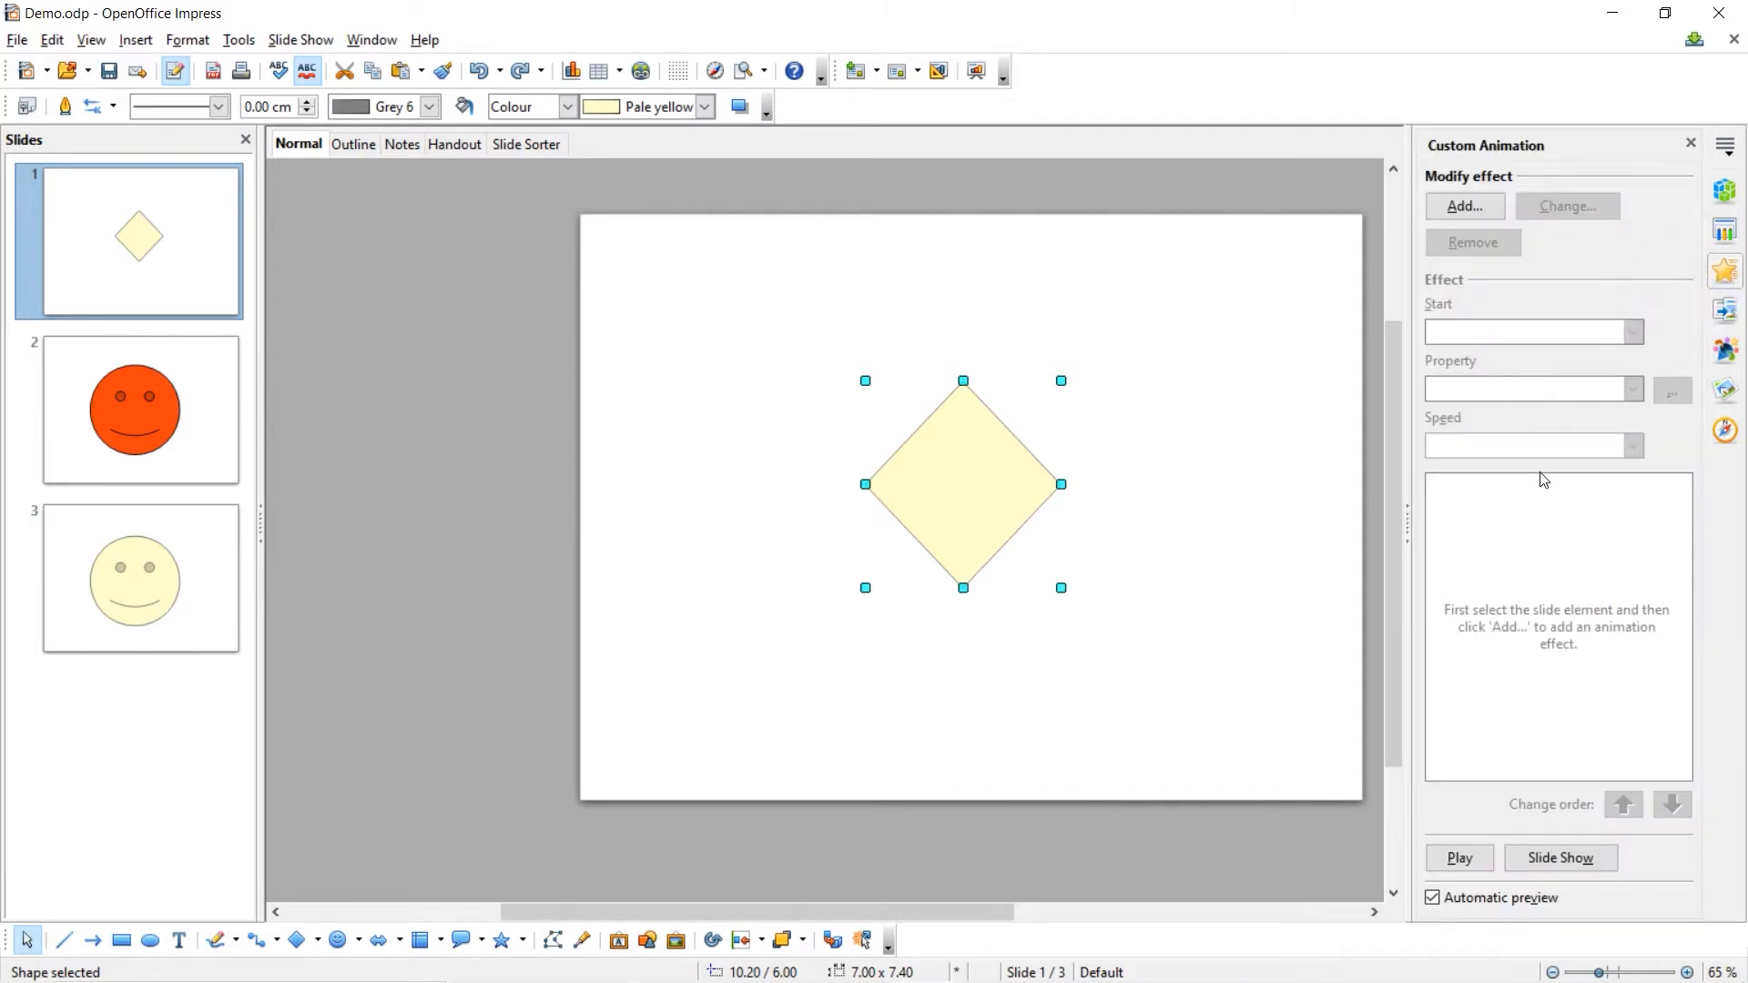
mouse_move(1607, 365)
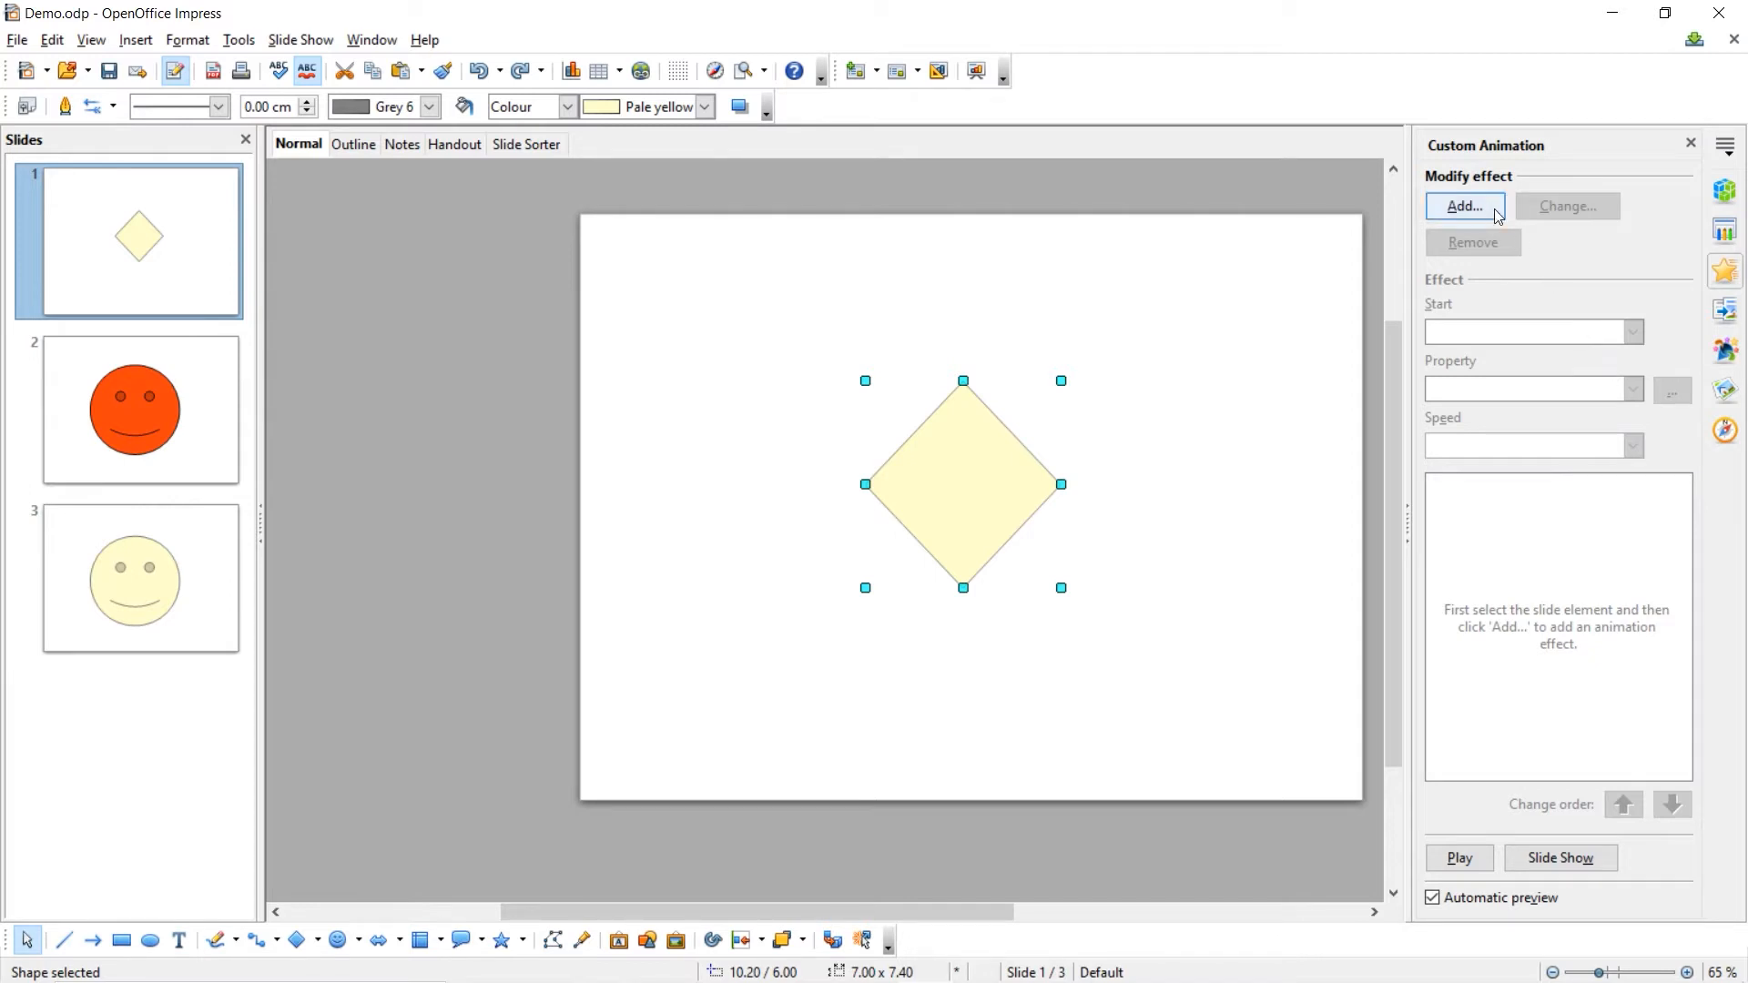
Step: Choose the Split entrance effect at Slow speed for the diamond
left_click(1464, 206)
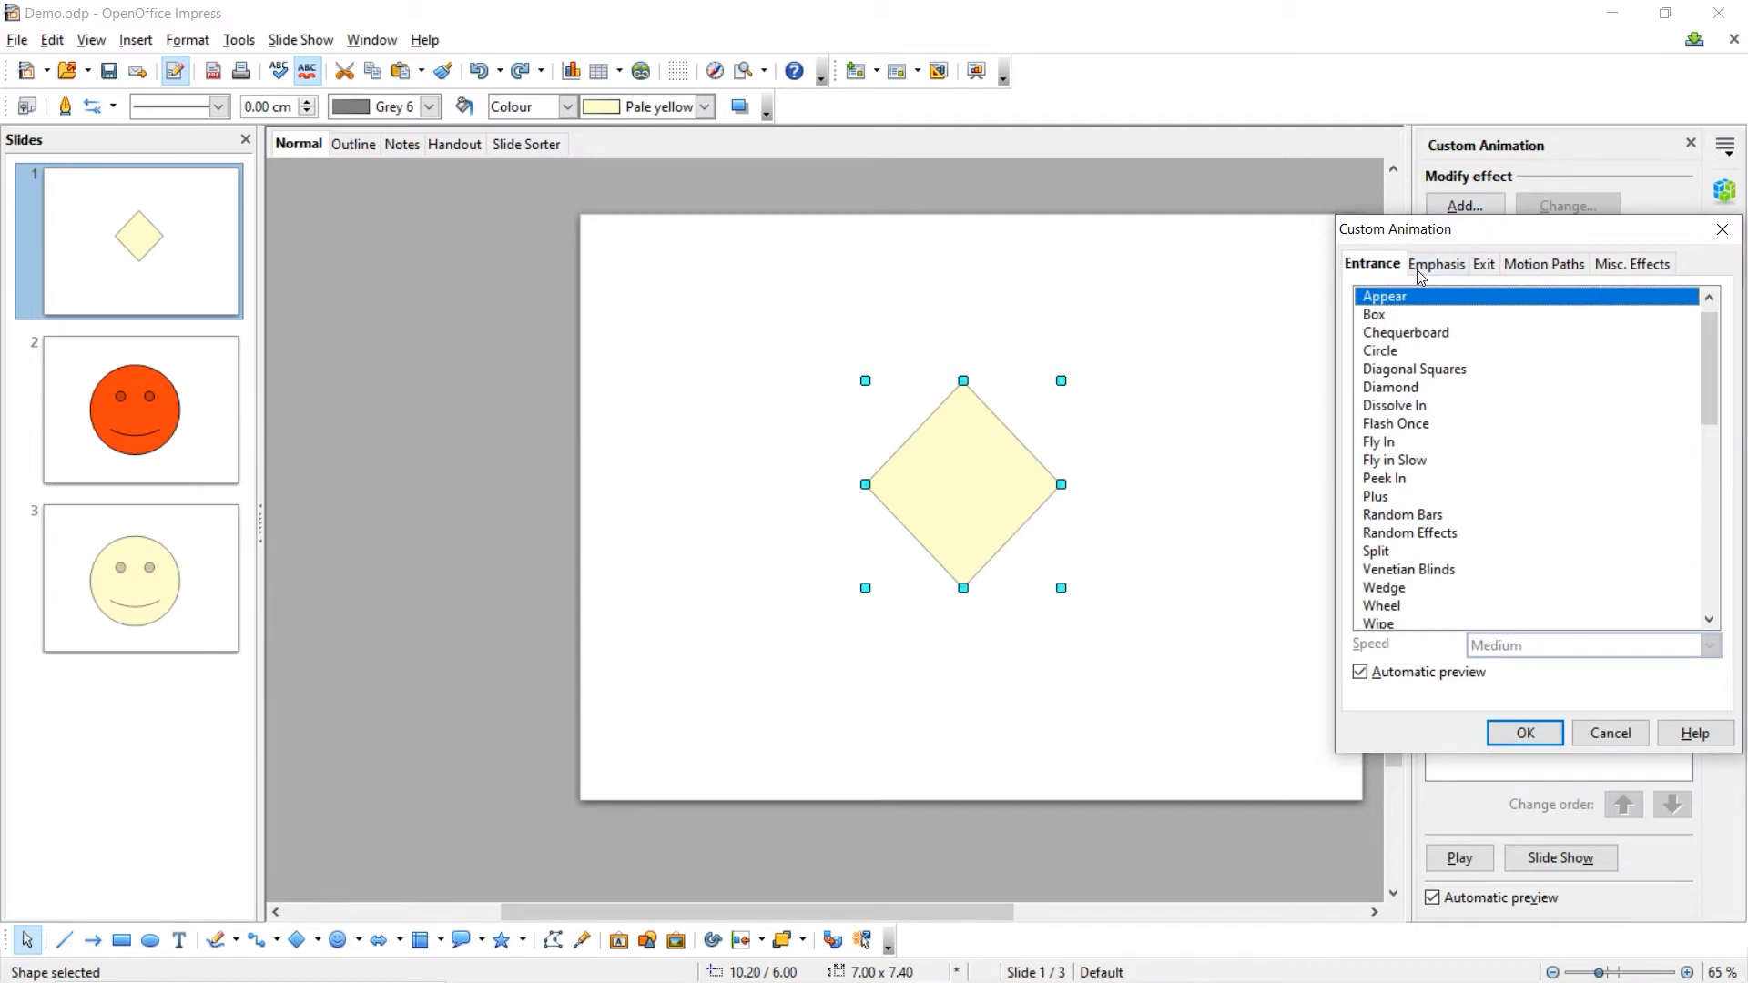
mouse_move(1406, 278)
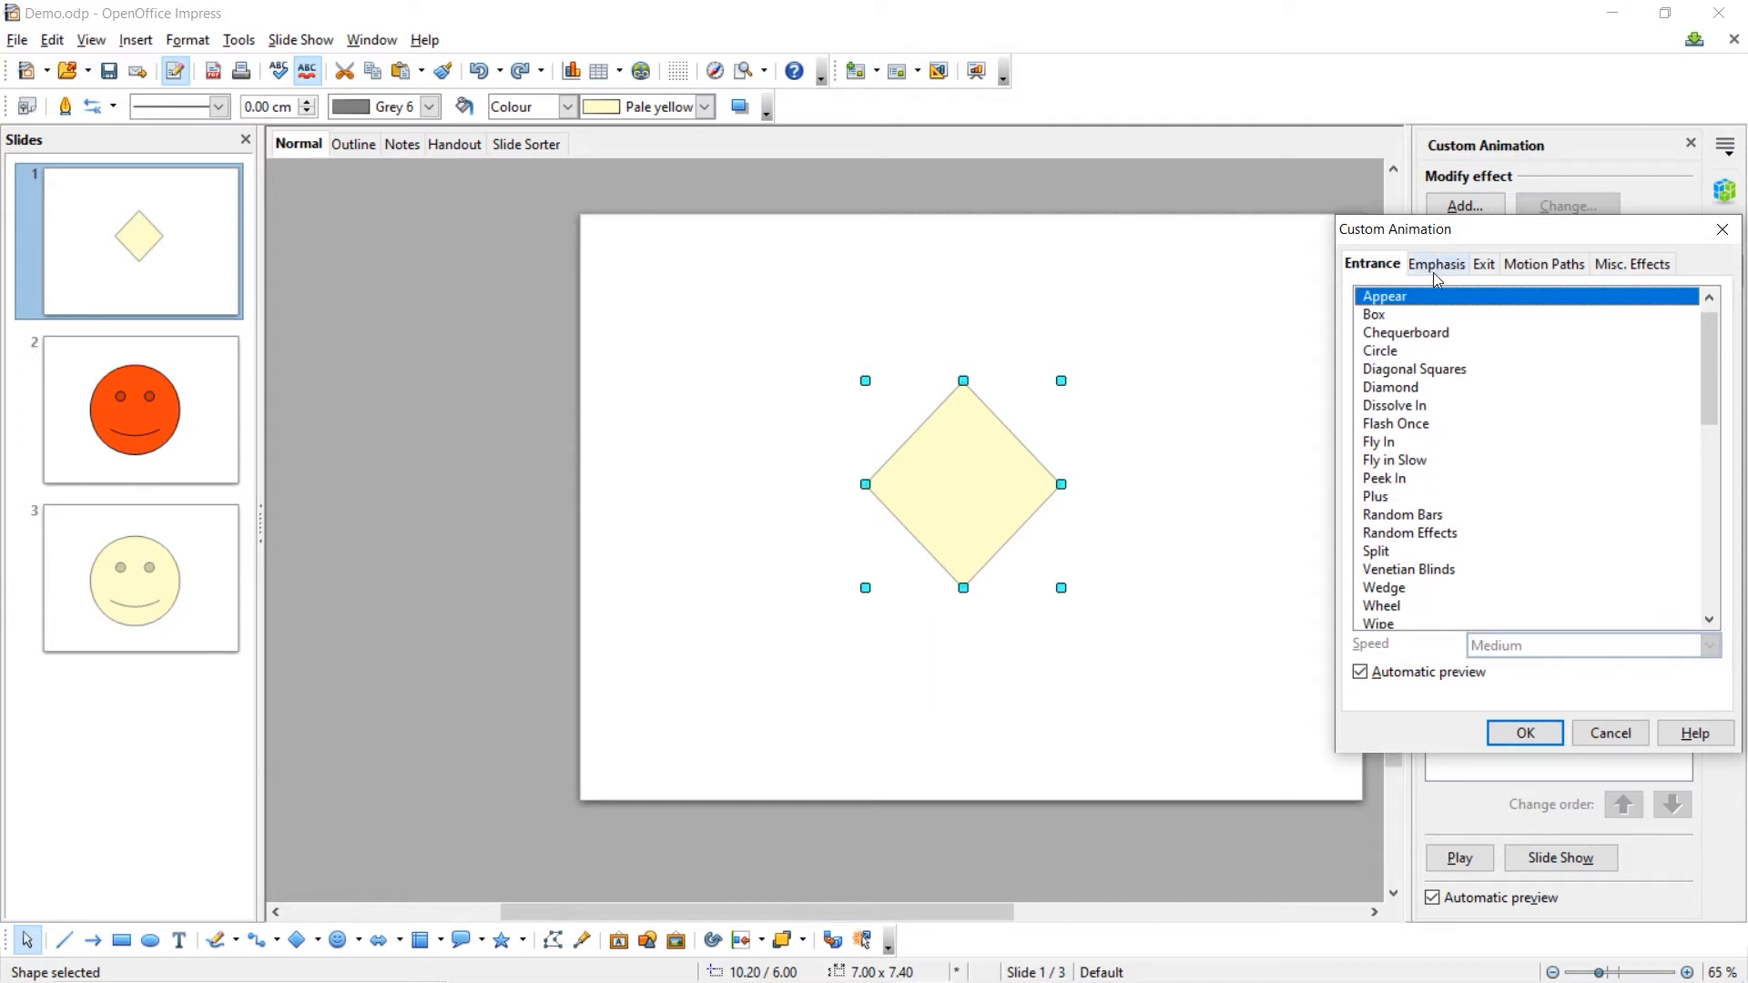
left_click(1436, 263)
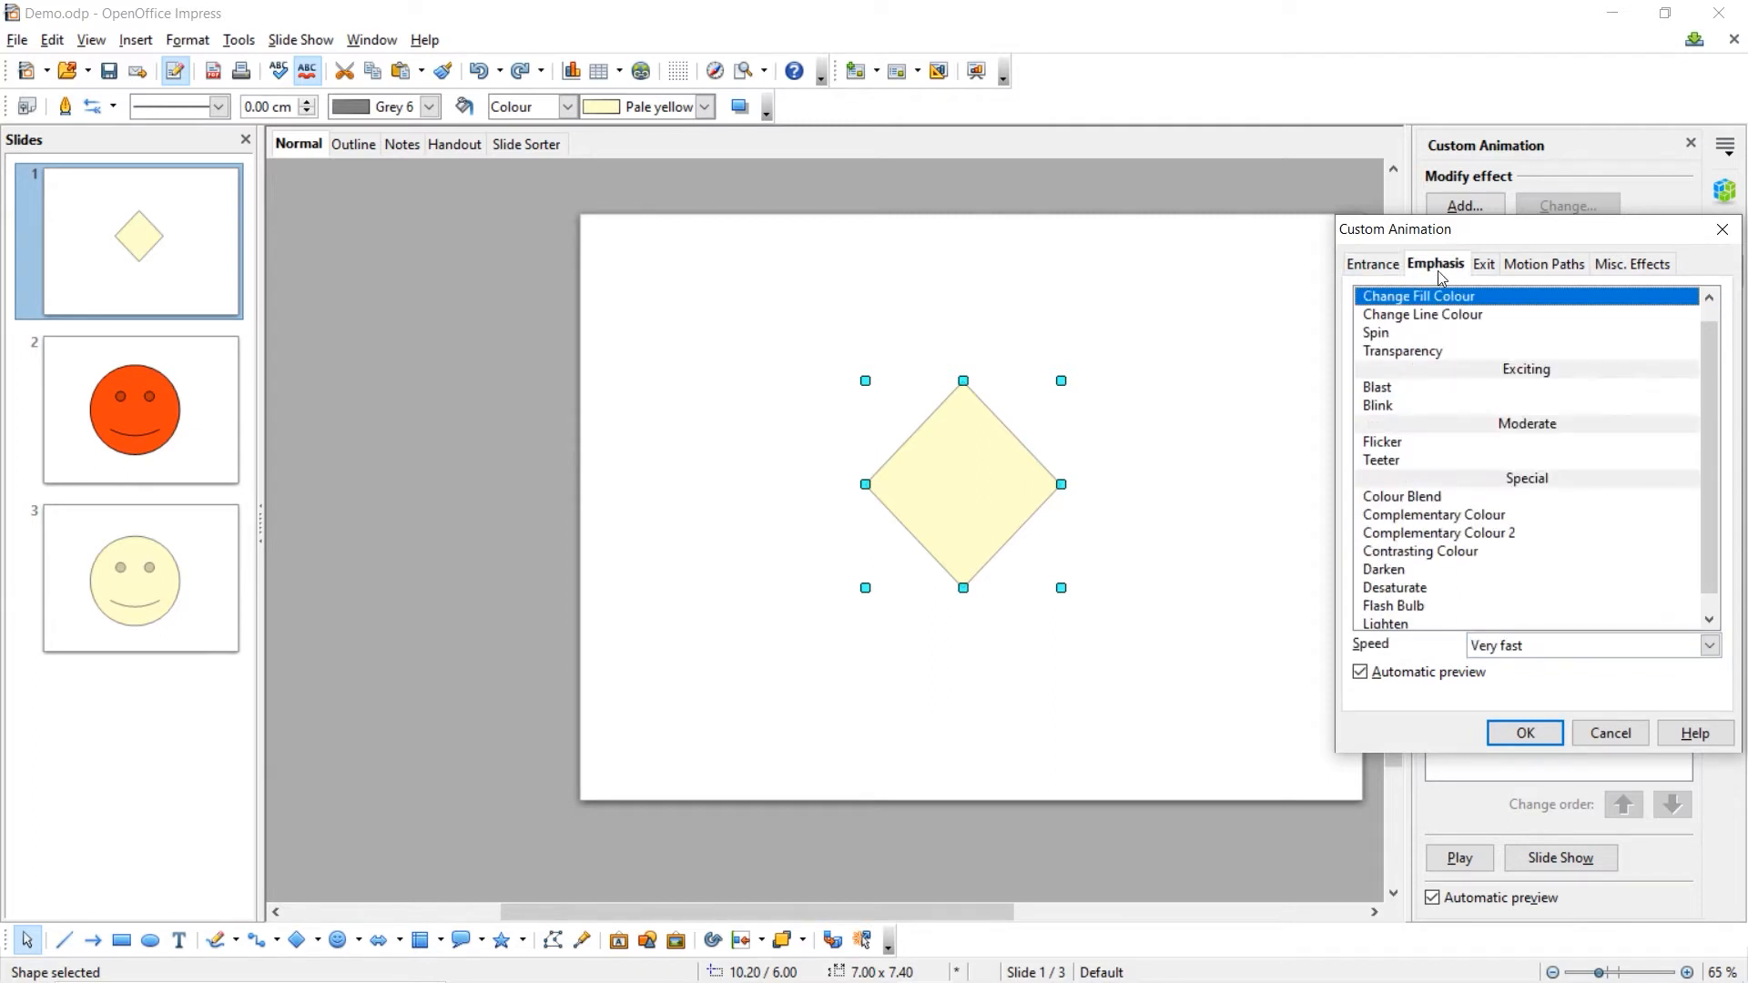
mouse_move(1528, 268)
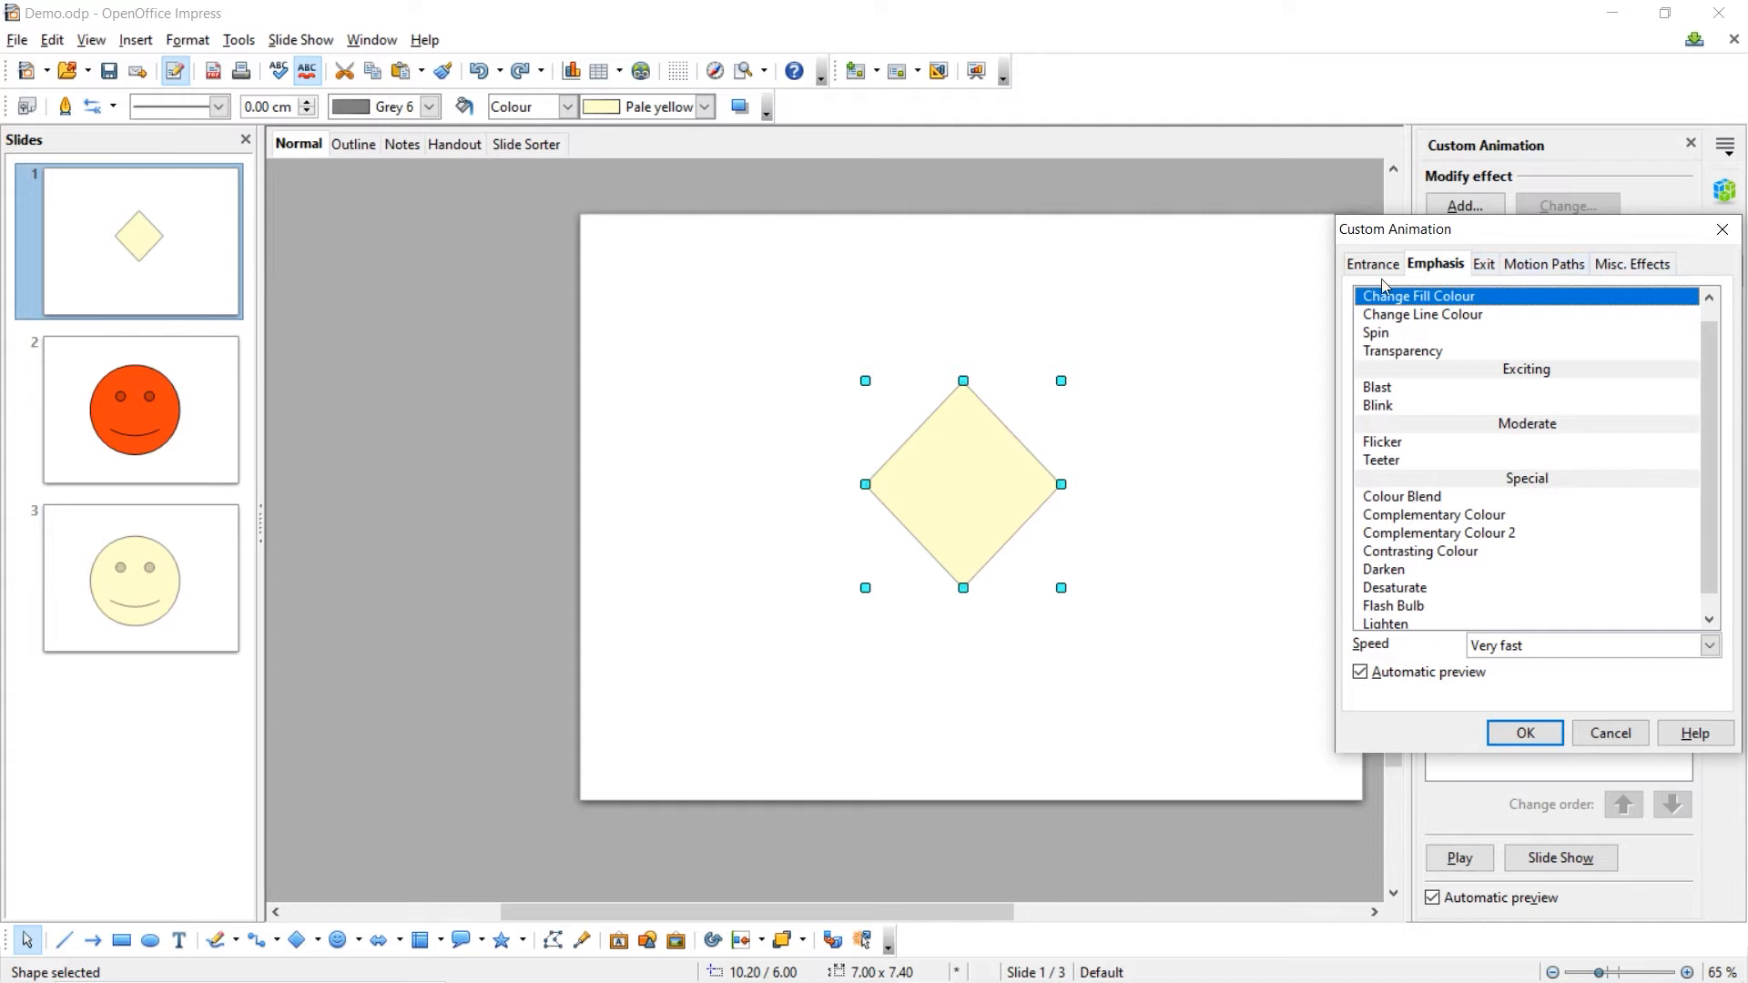
left_click(1373, 264)
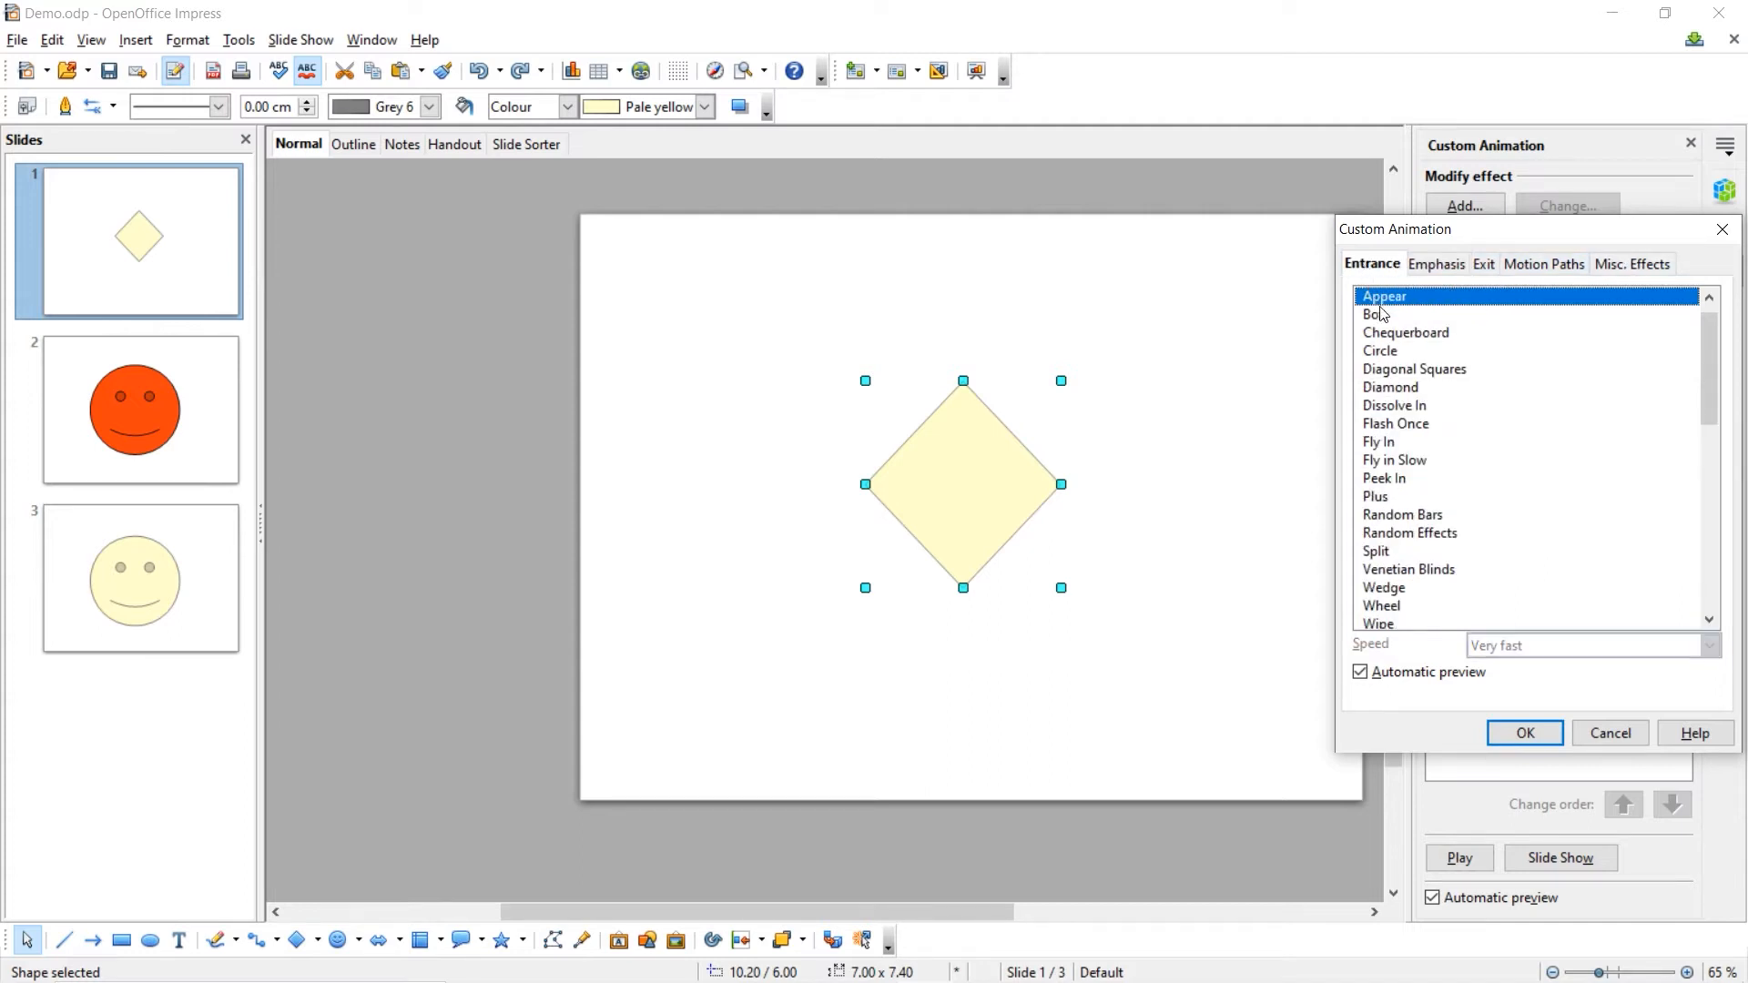
mouse_move(1401, 593)
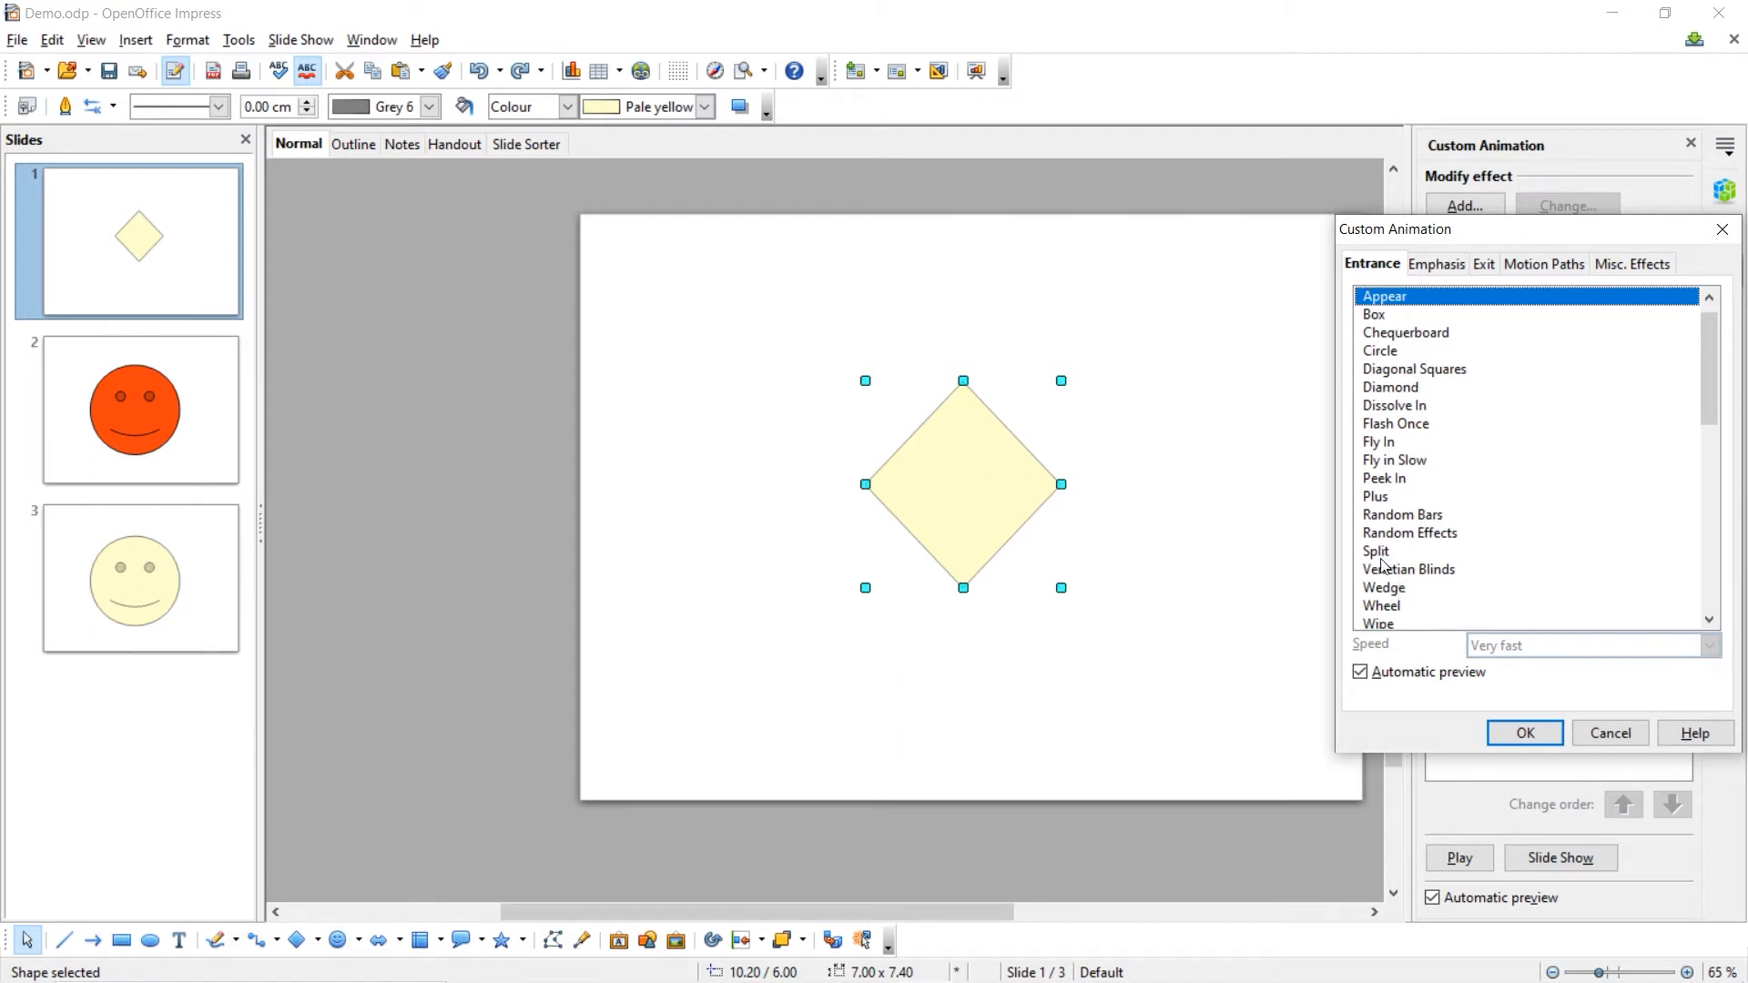
left_click(1376, 551)
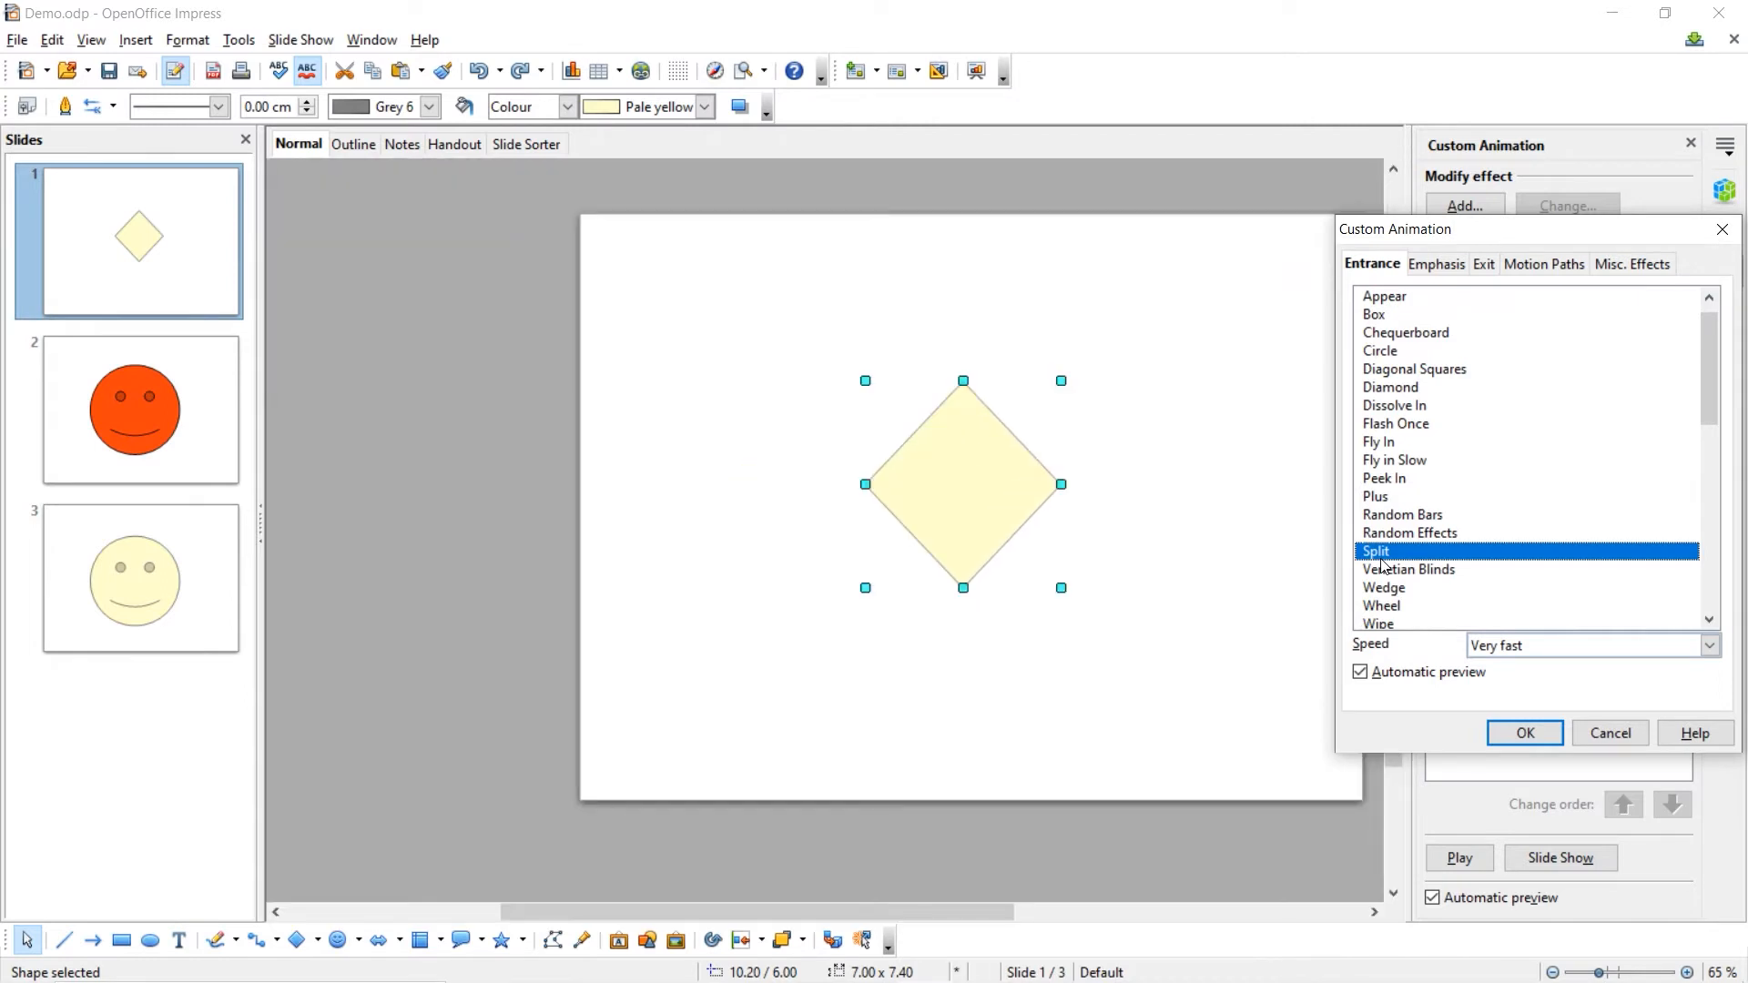
mouse_move(1689, 666)
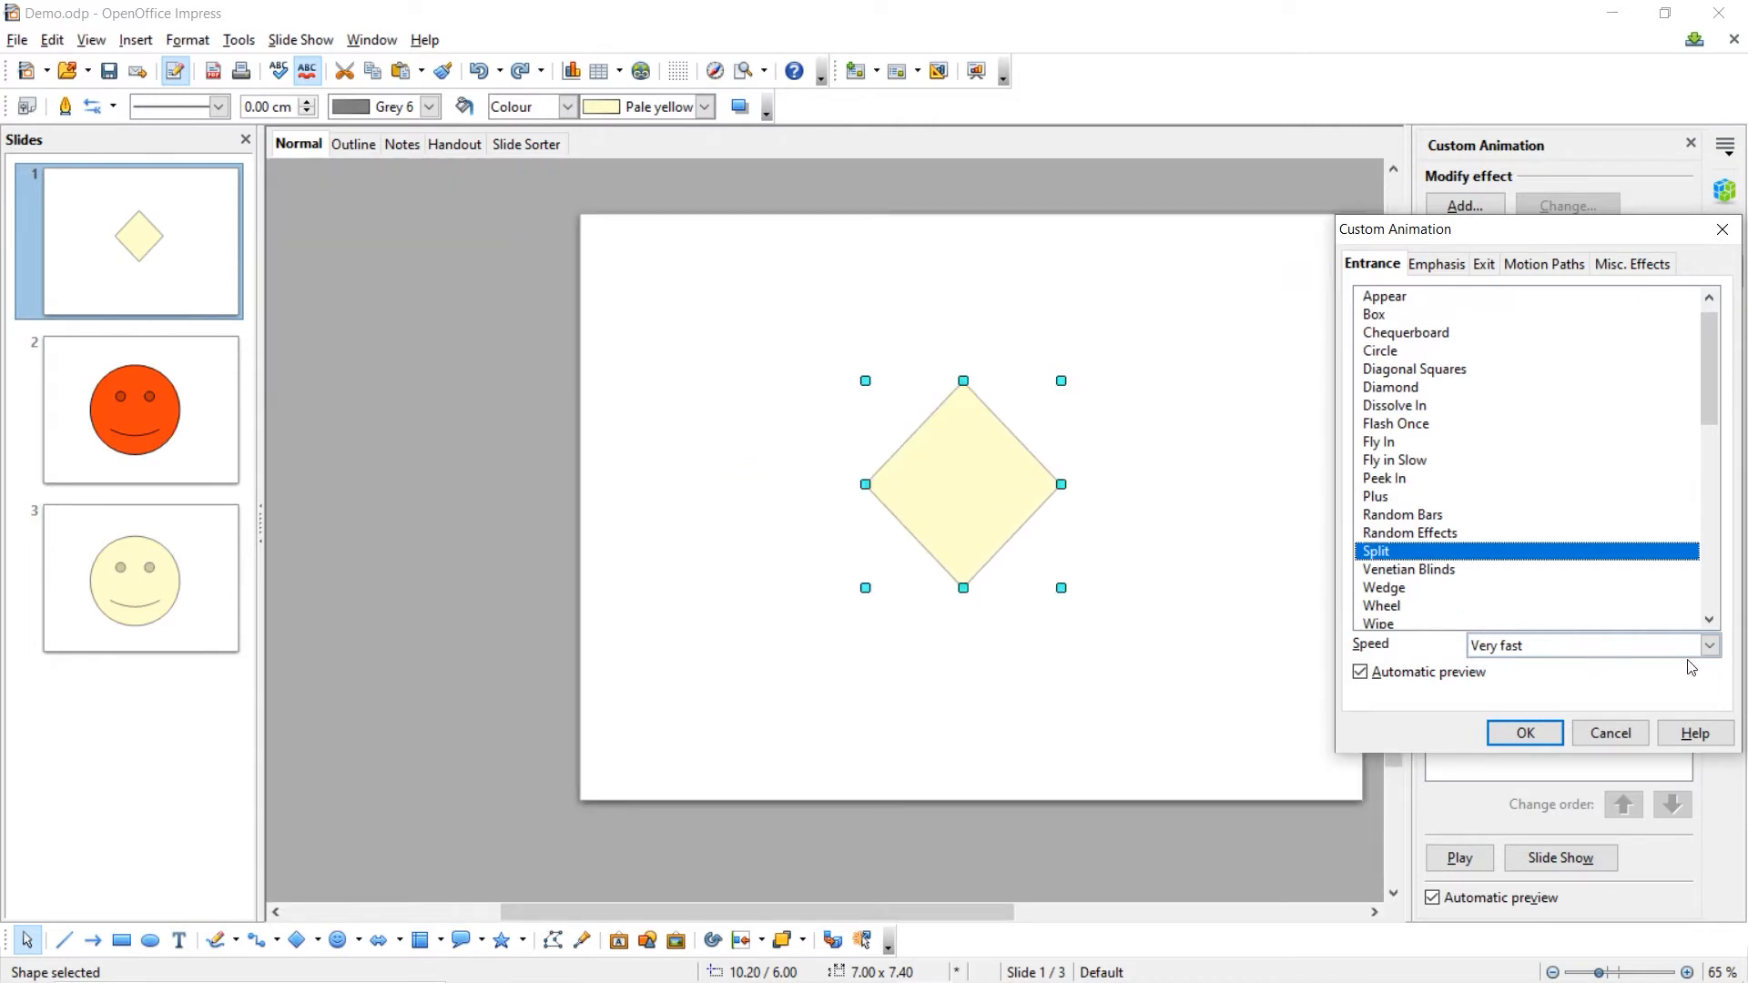
left_click(1708, 646)
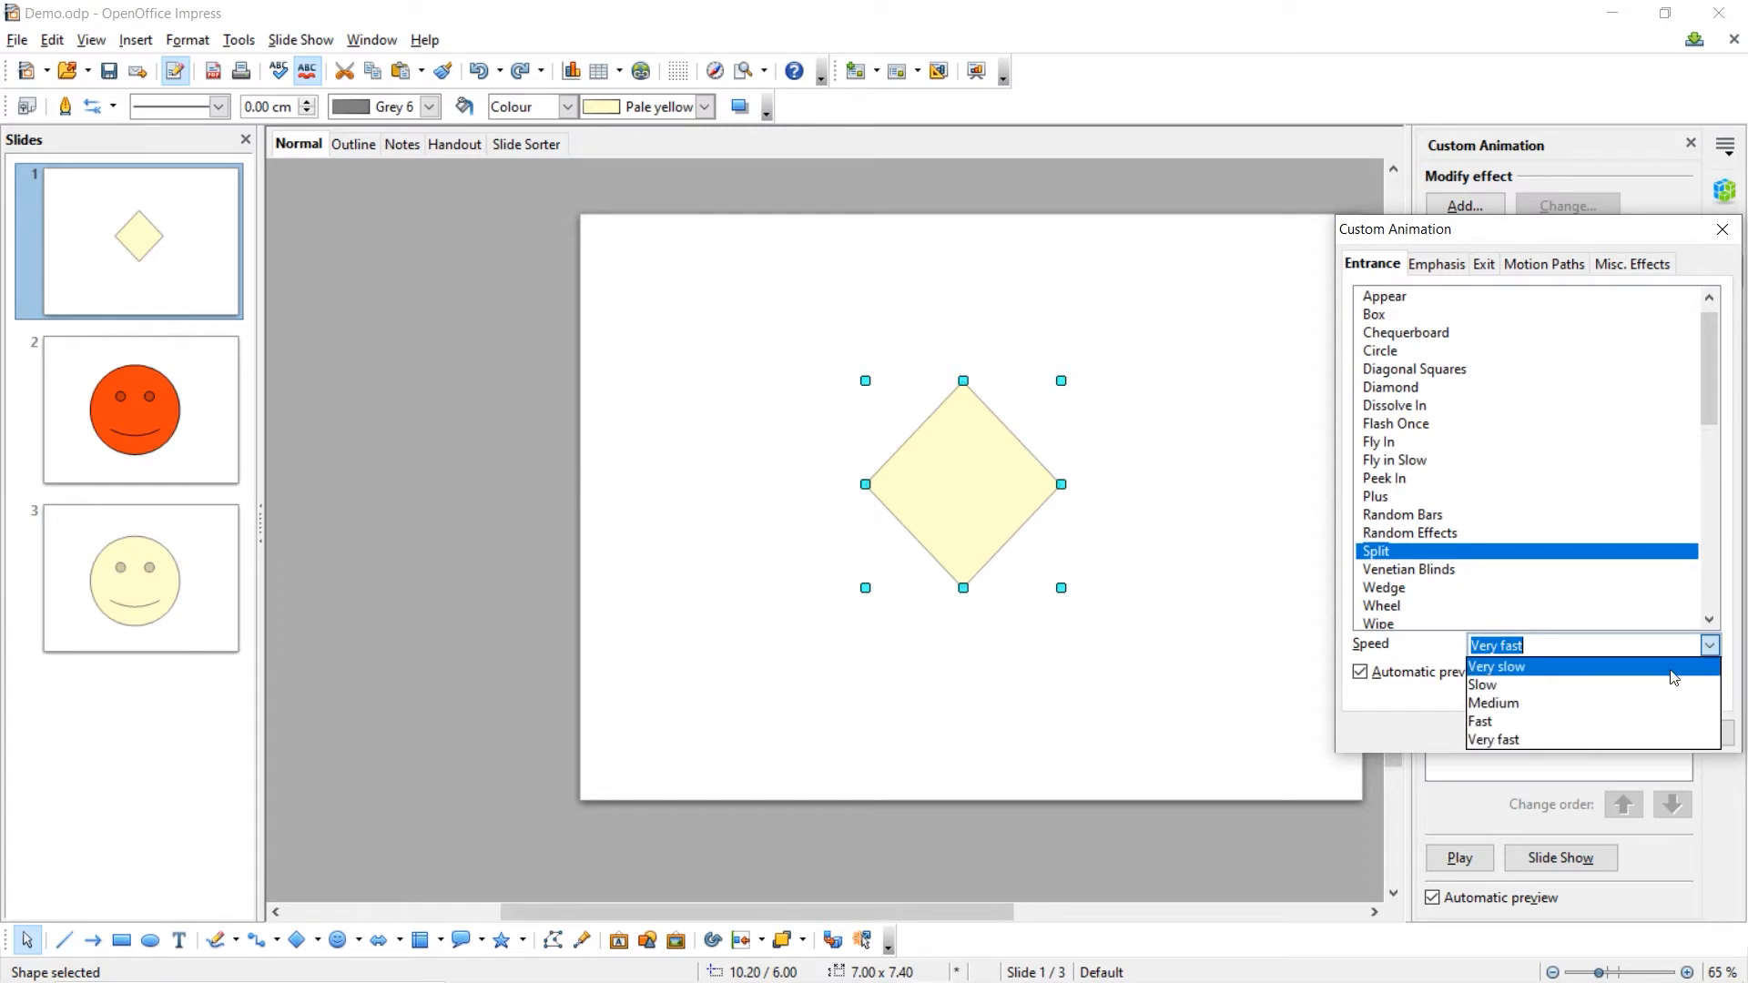
left_click(1482, 685)
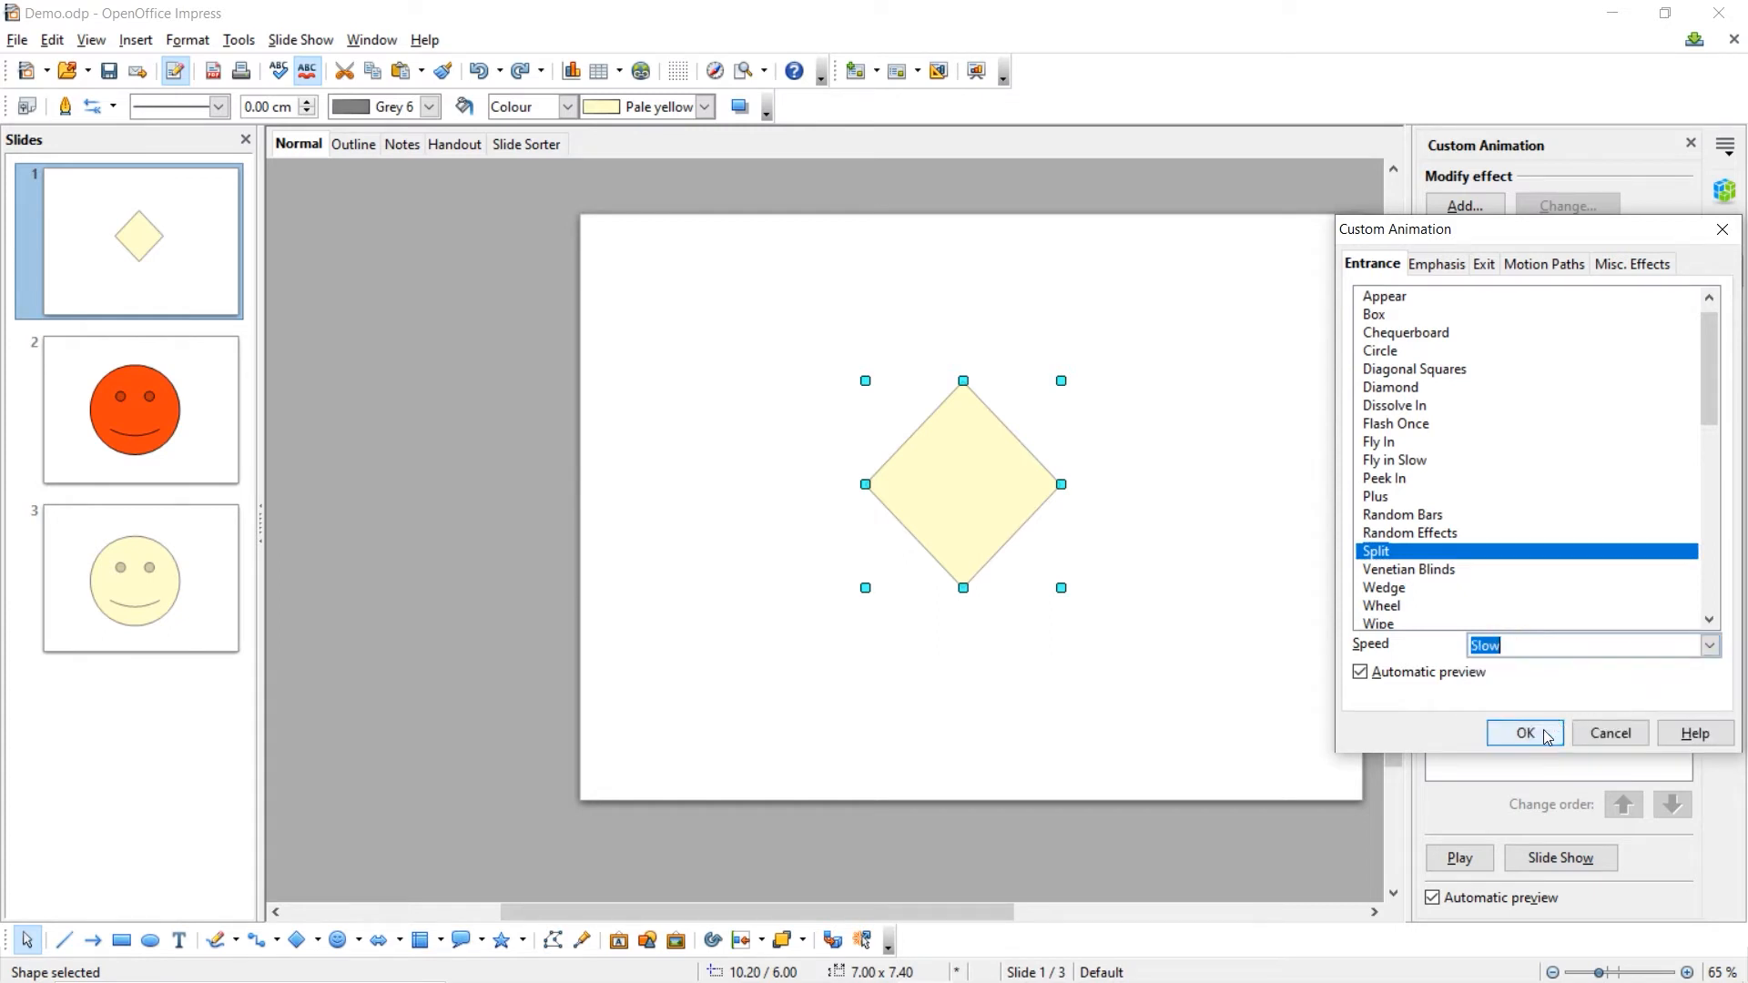
Step: Confirm the slow horizontal-in Split animation and preview it
left_click(1524, 732)
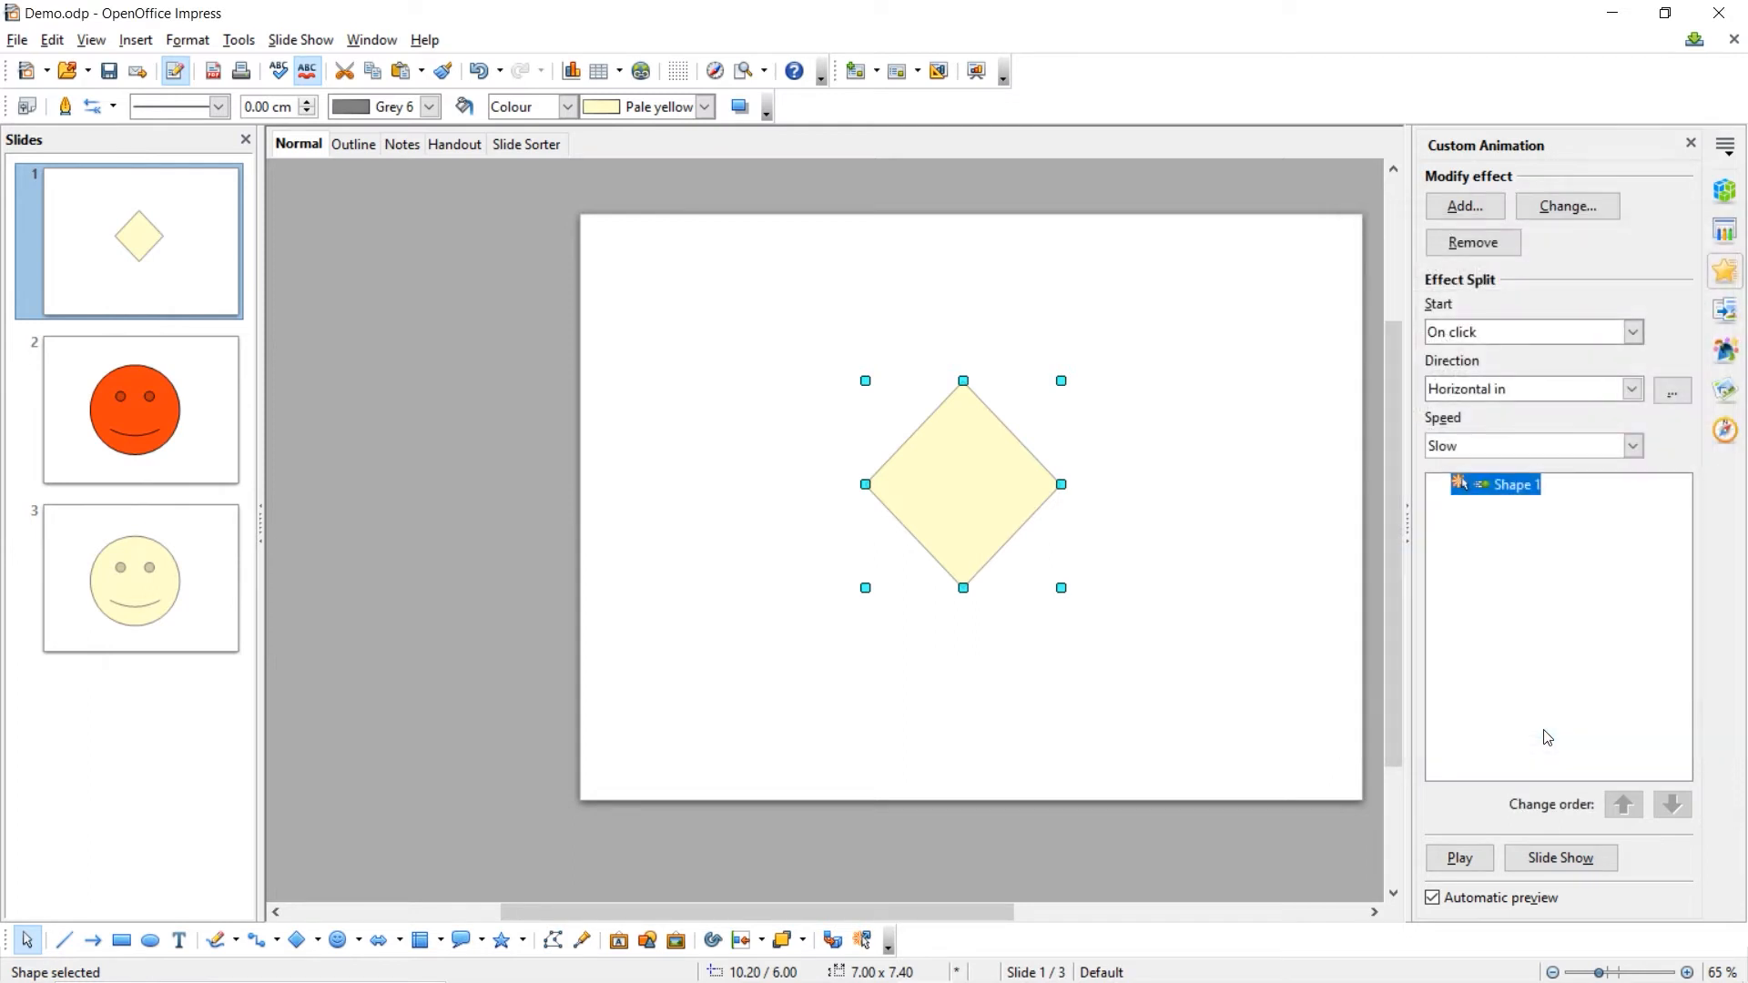
mouse_move(1538, 505)
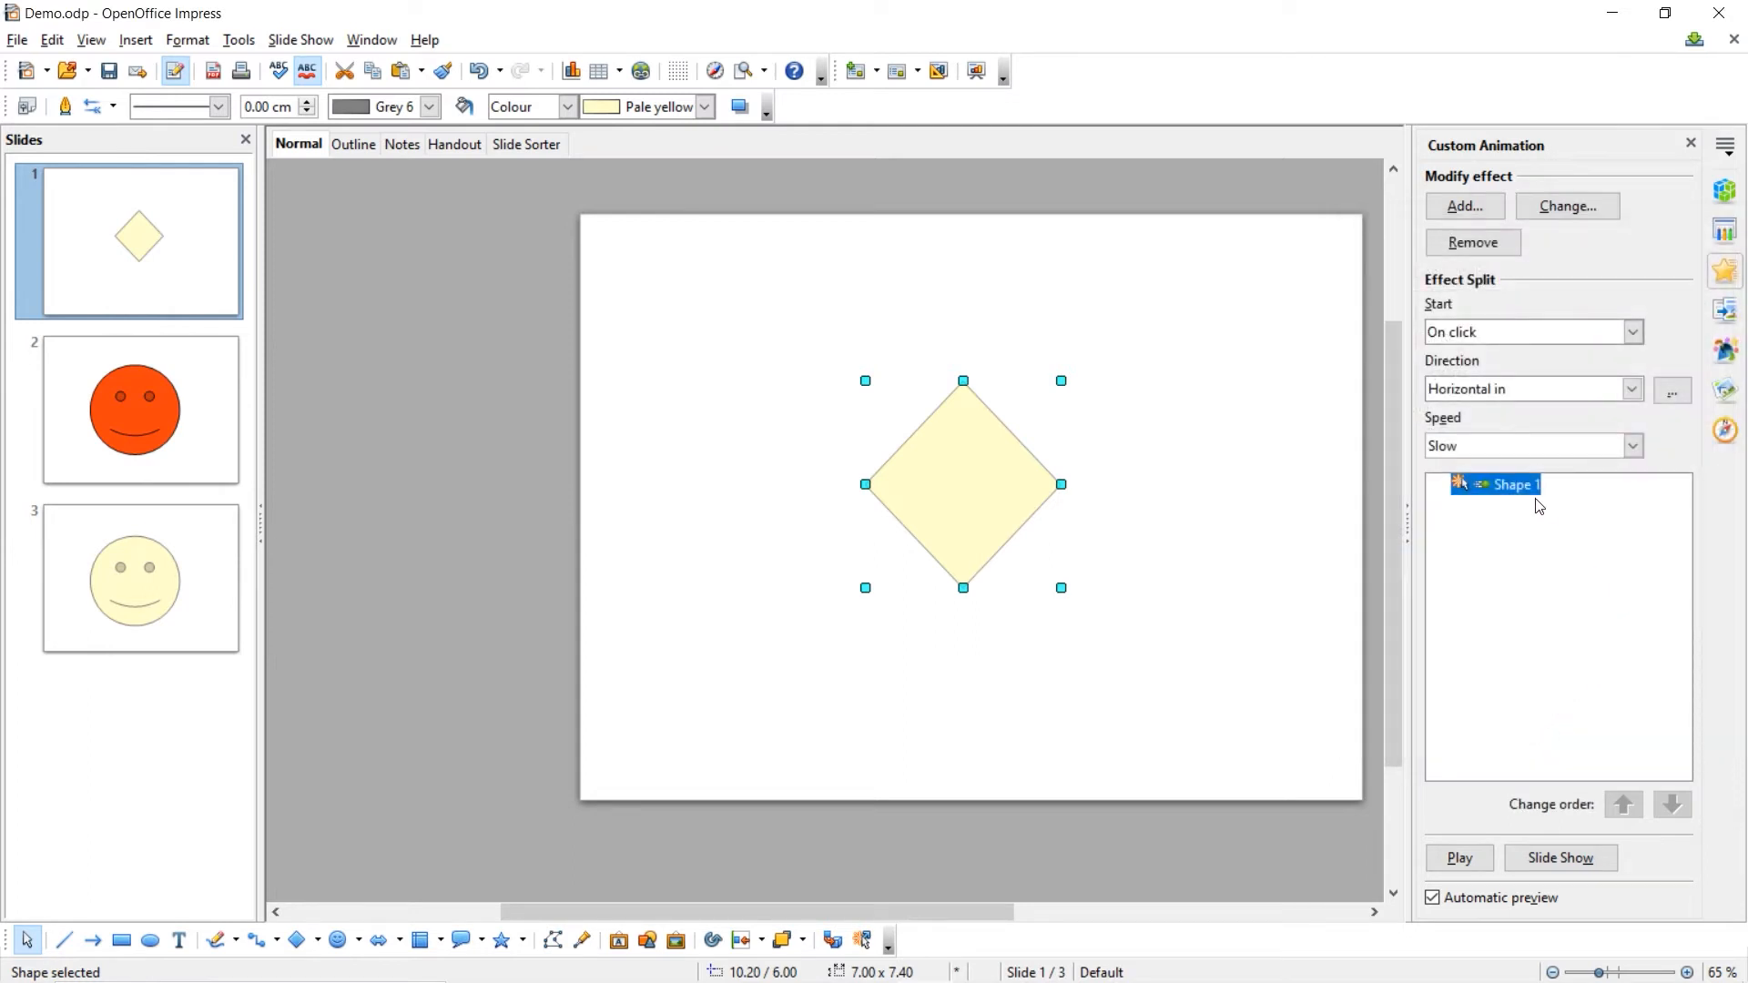
mouse_move(1517, 658)
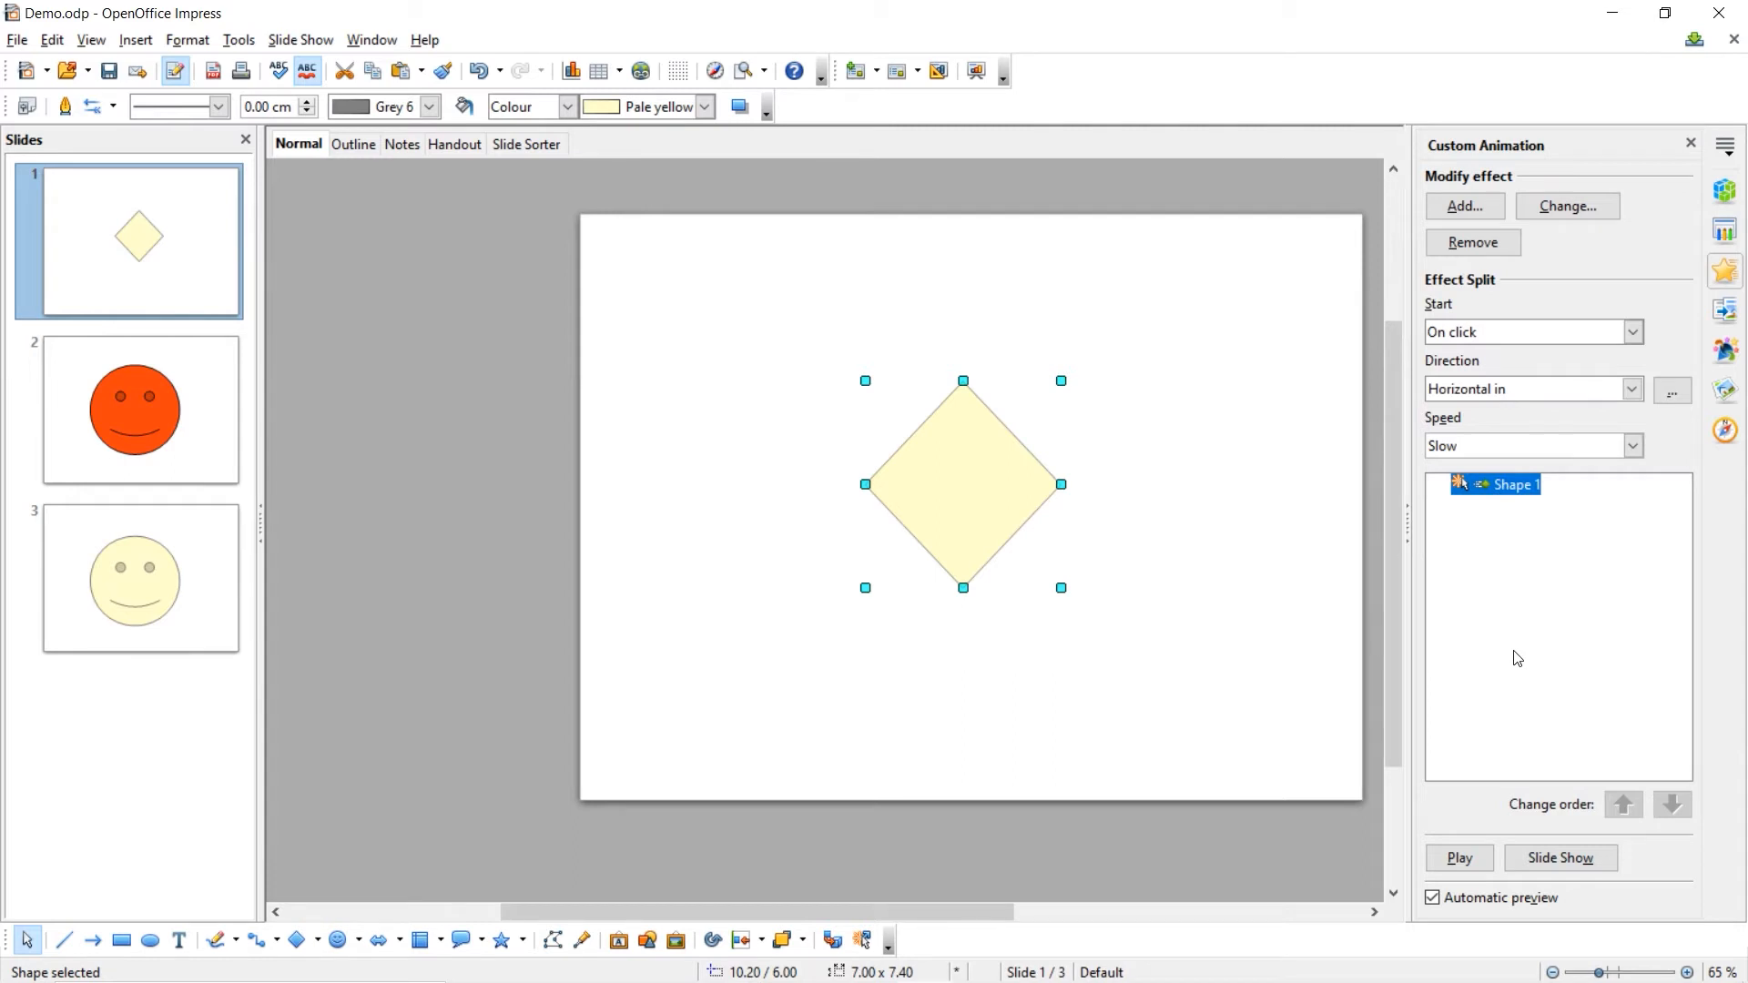
mouse_move(1485, 350)
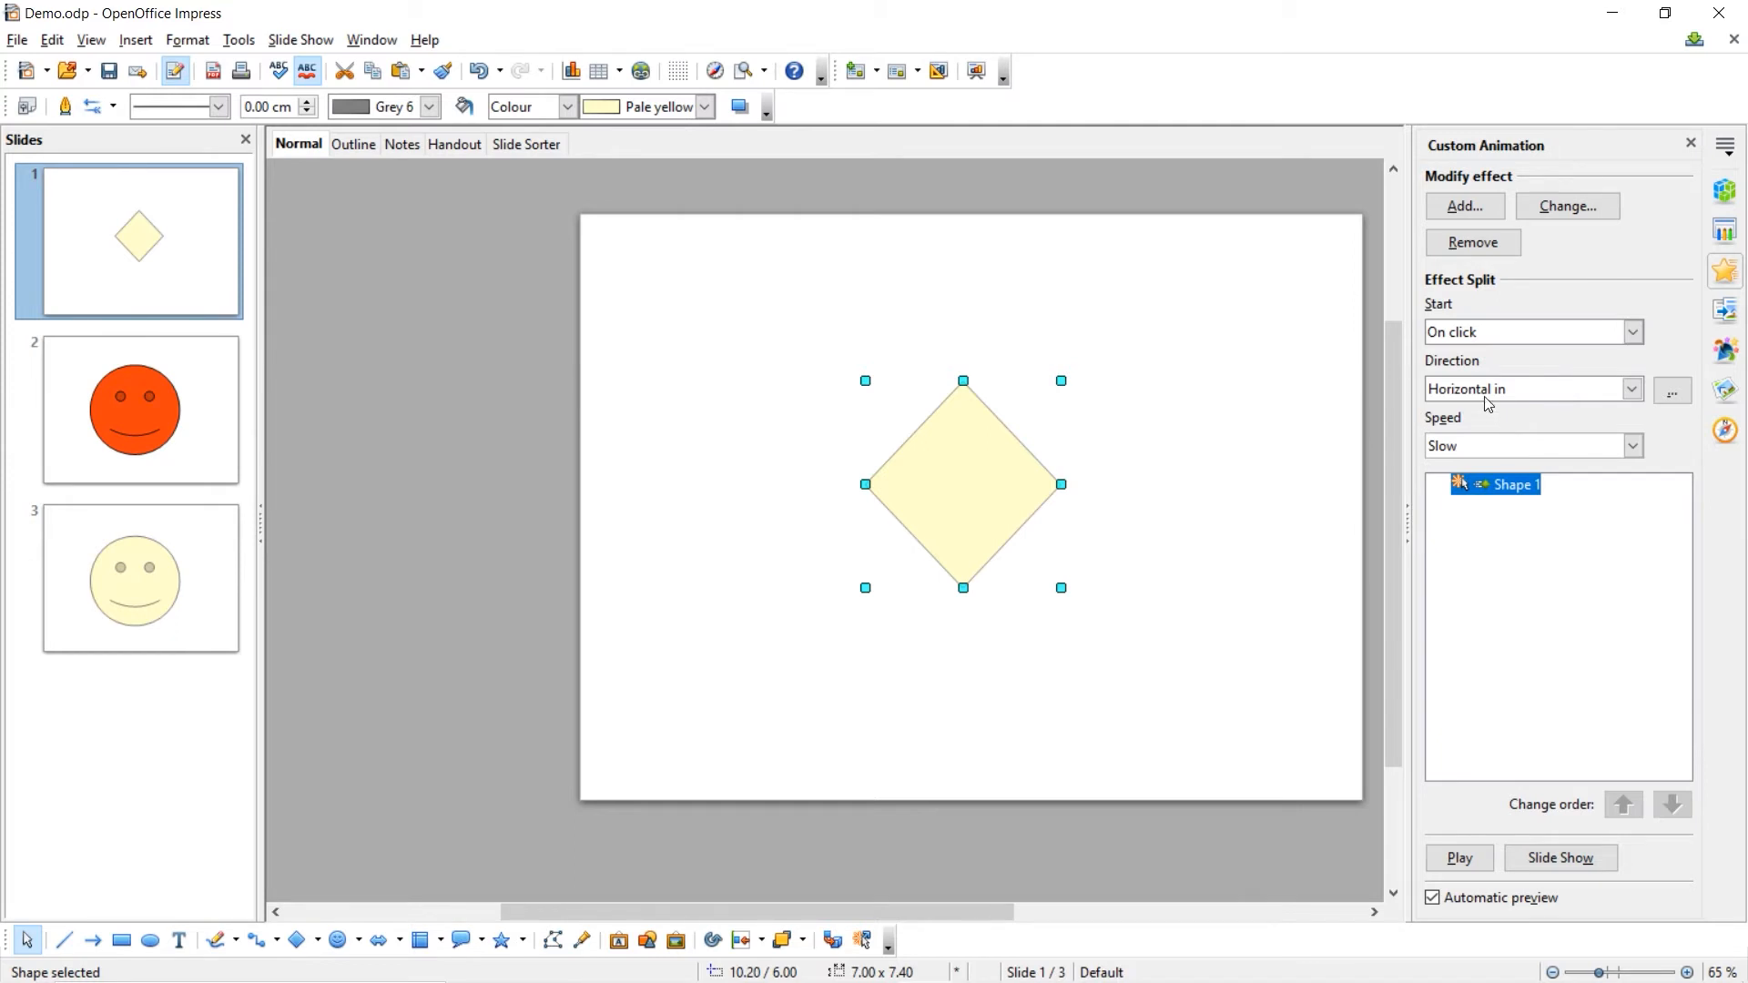
mouse_move(1482, 446)
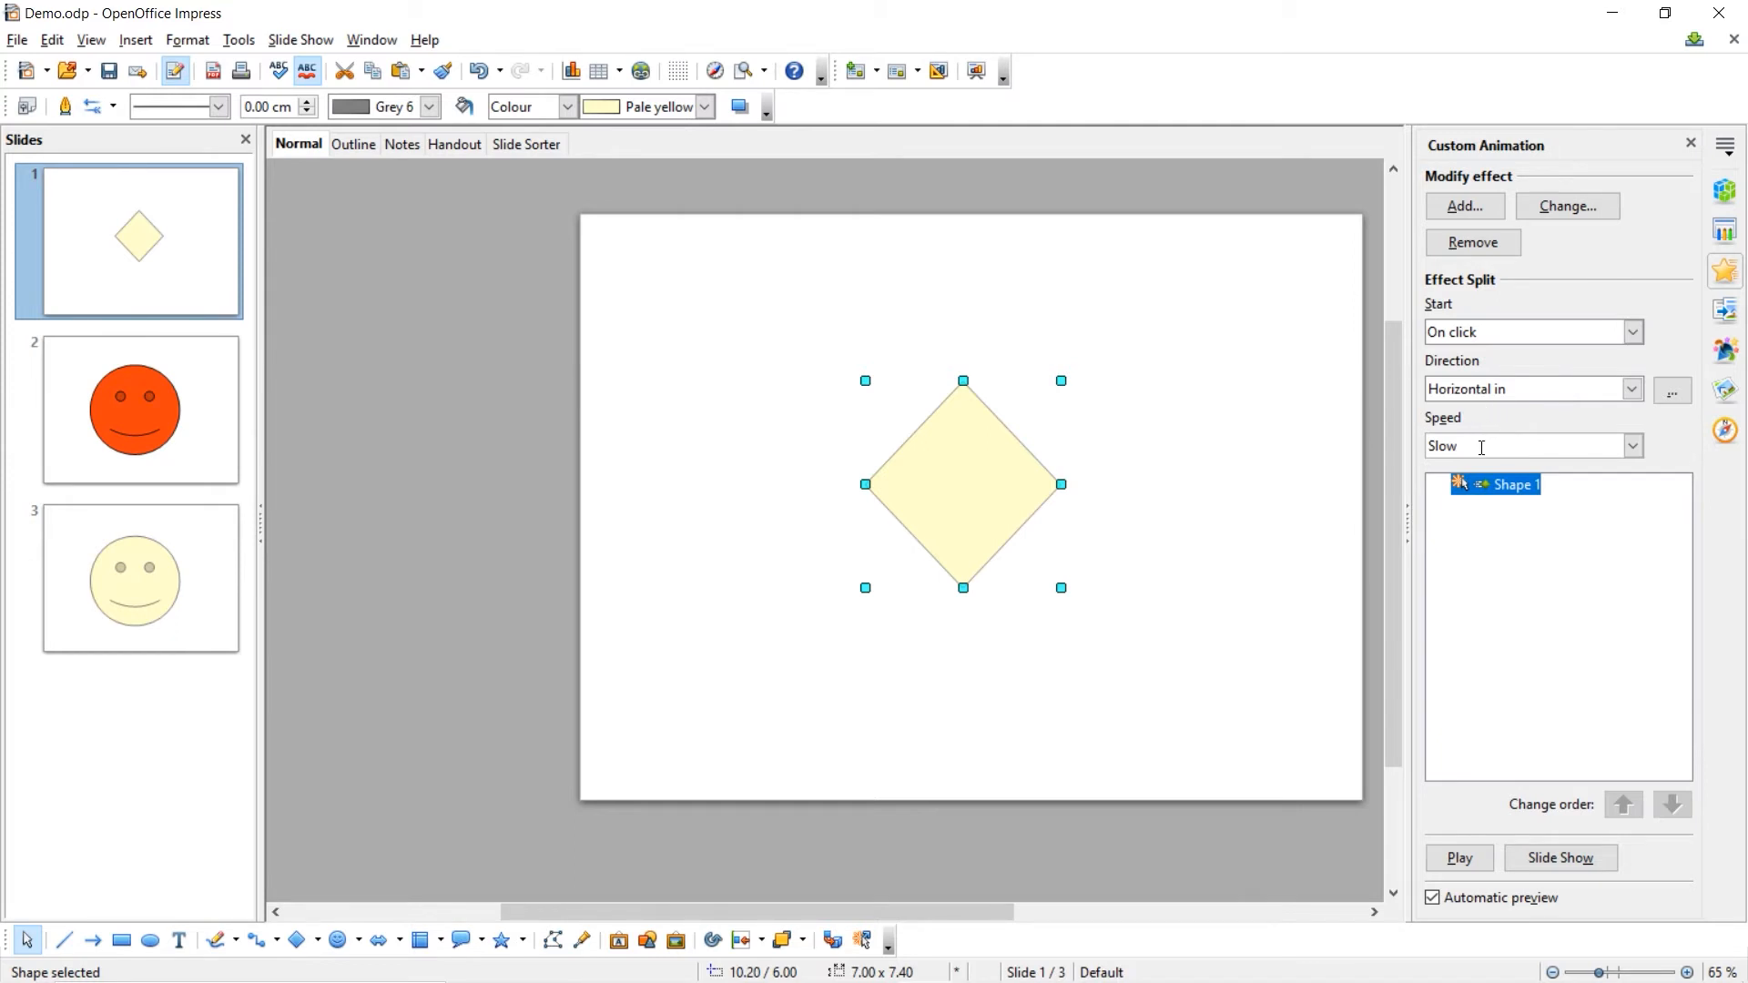
mouse_move(1520, 738)
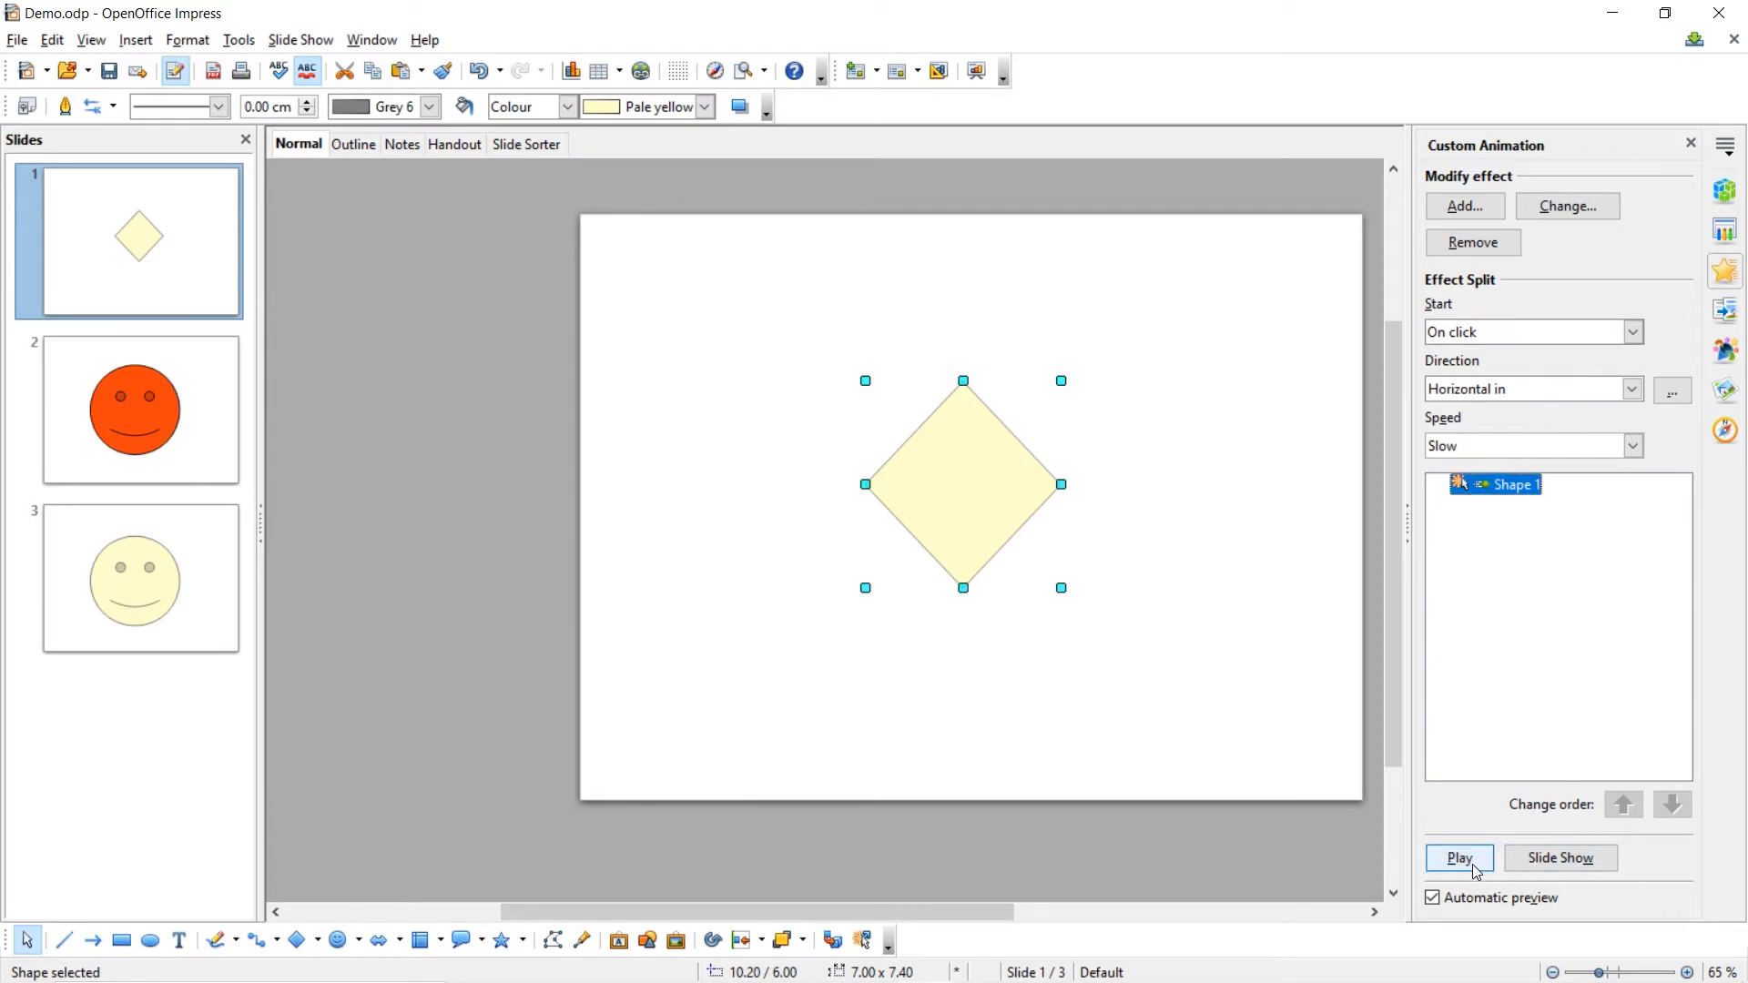
left_click(1459, 857)
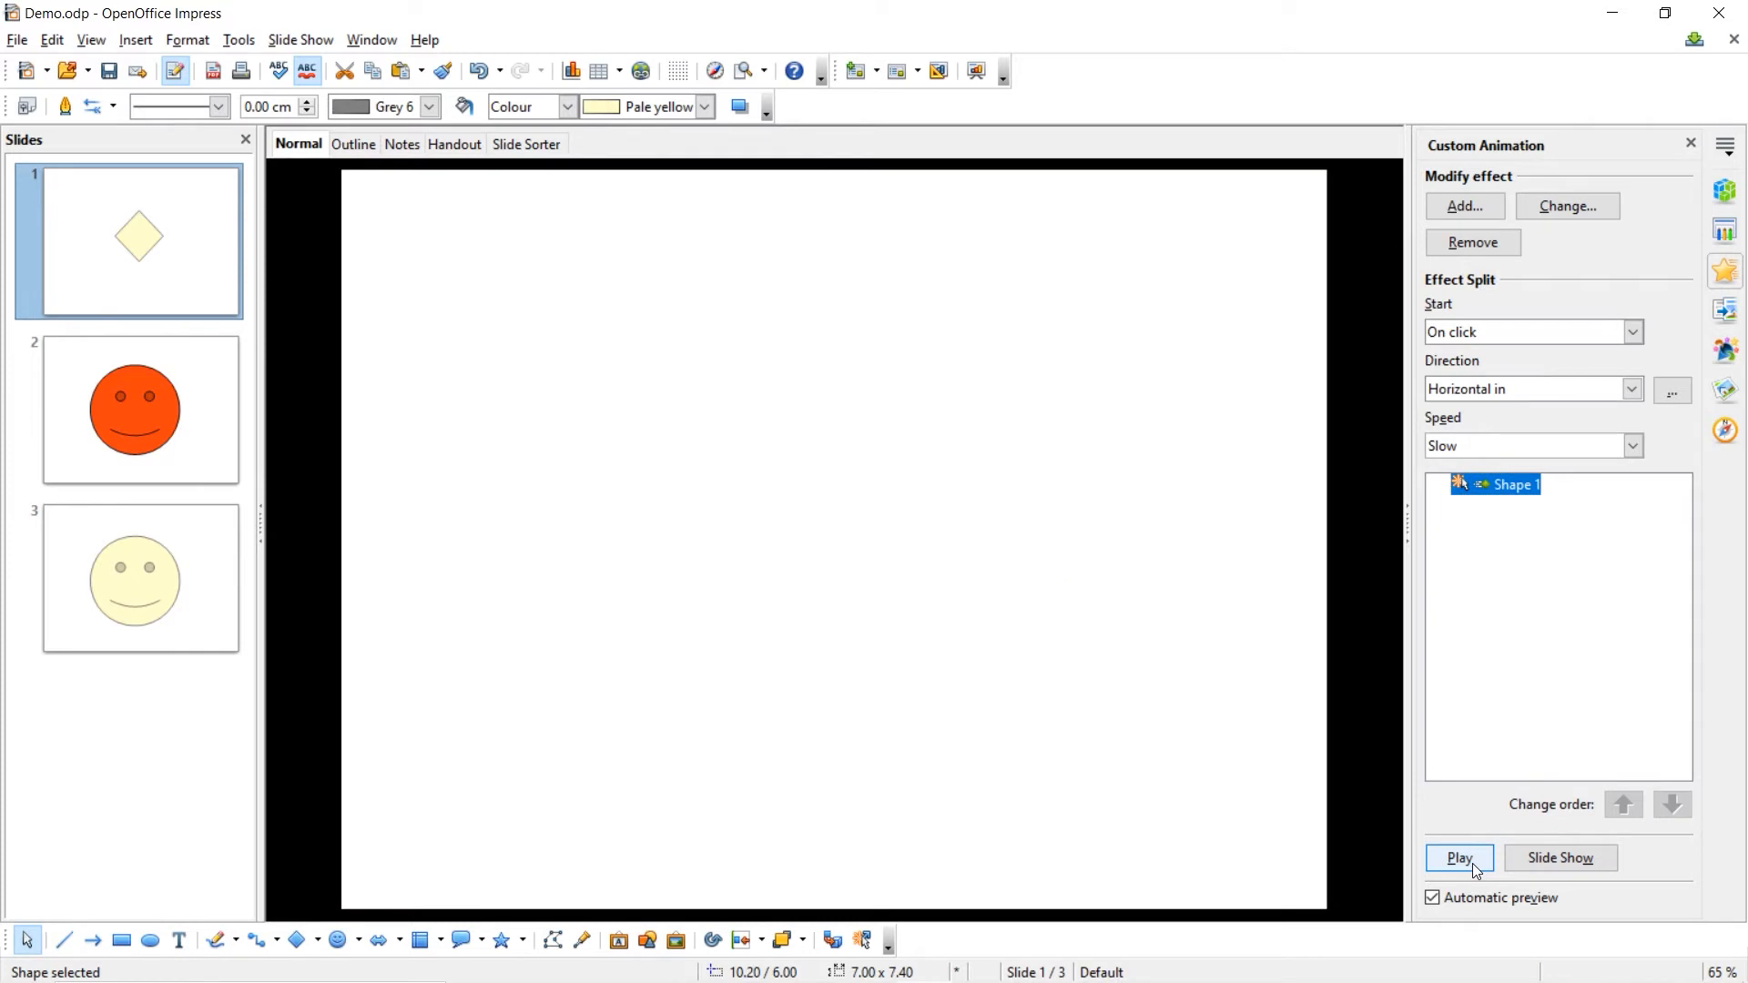
left_click(1459, 858)
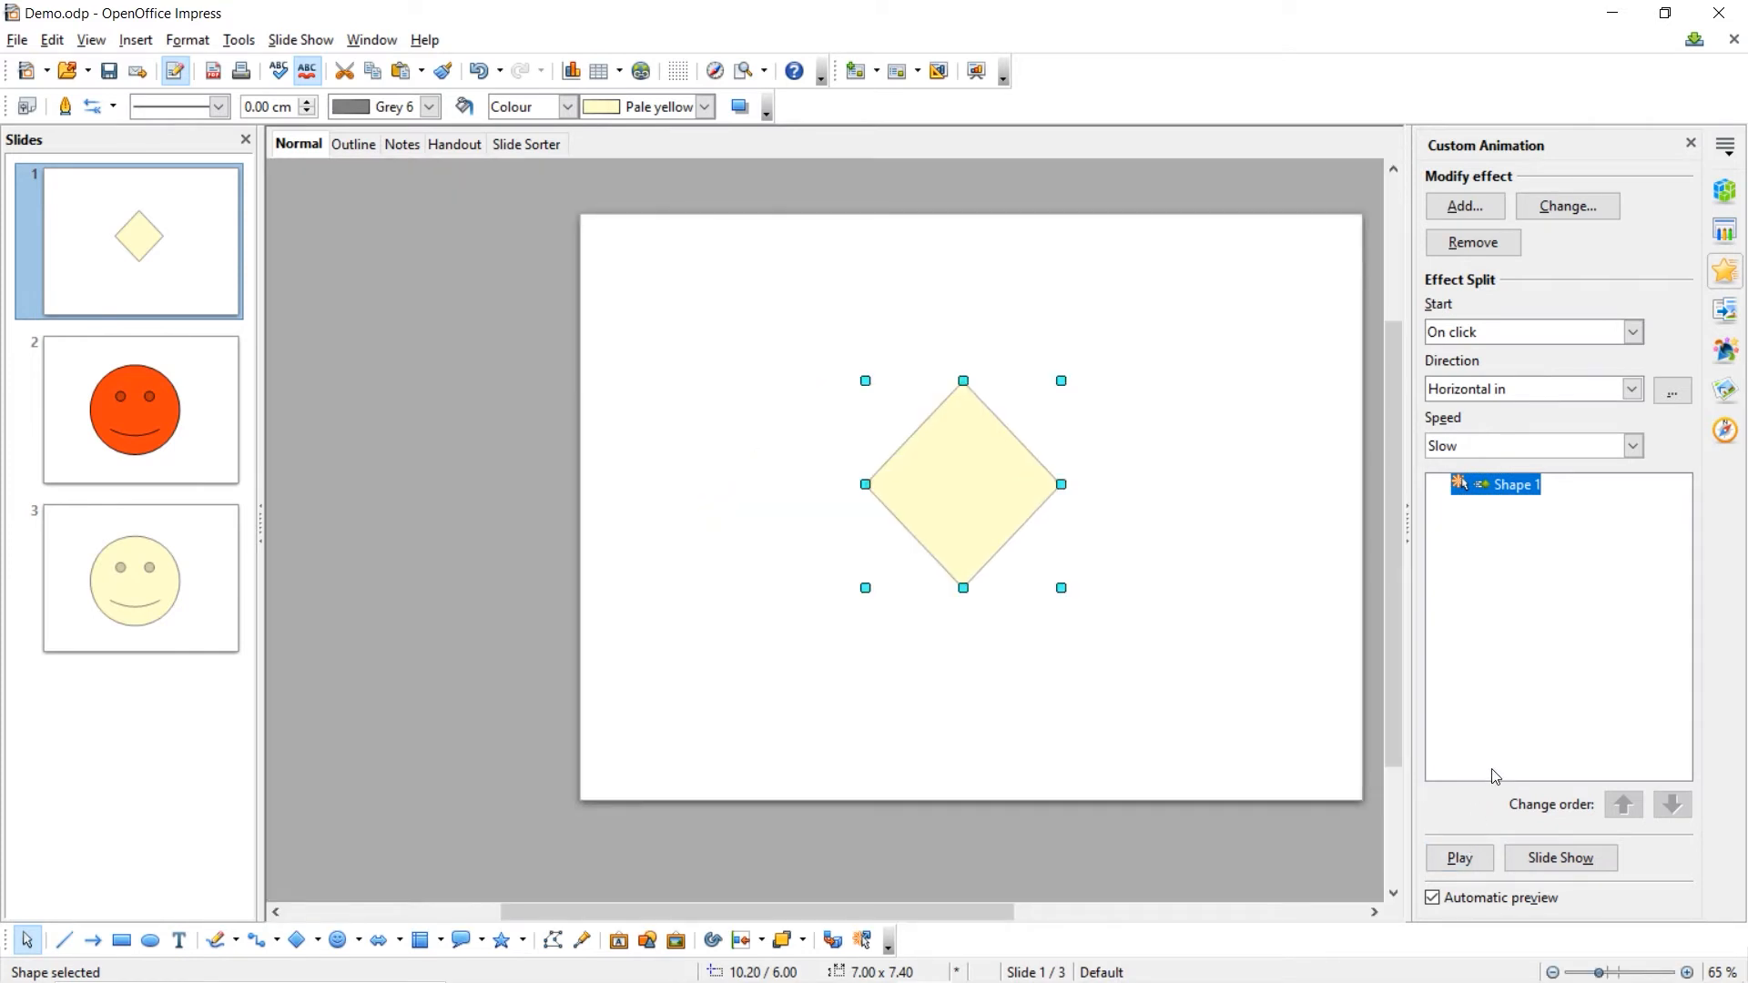
mouse_move(1553, 659)
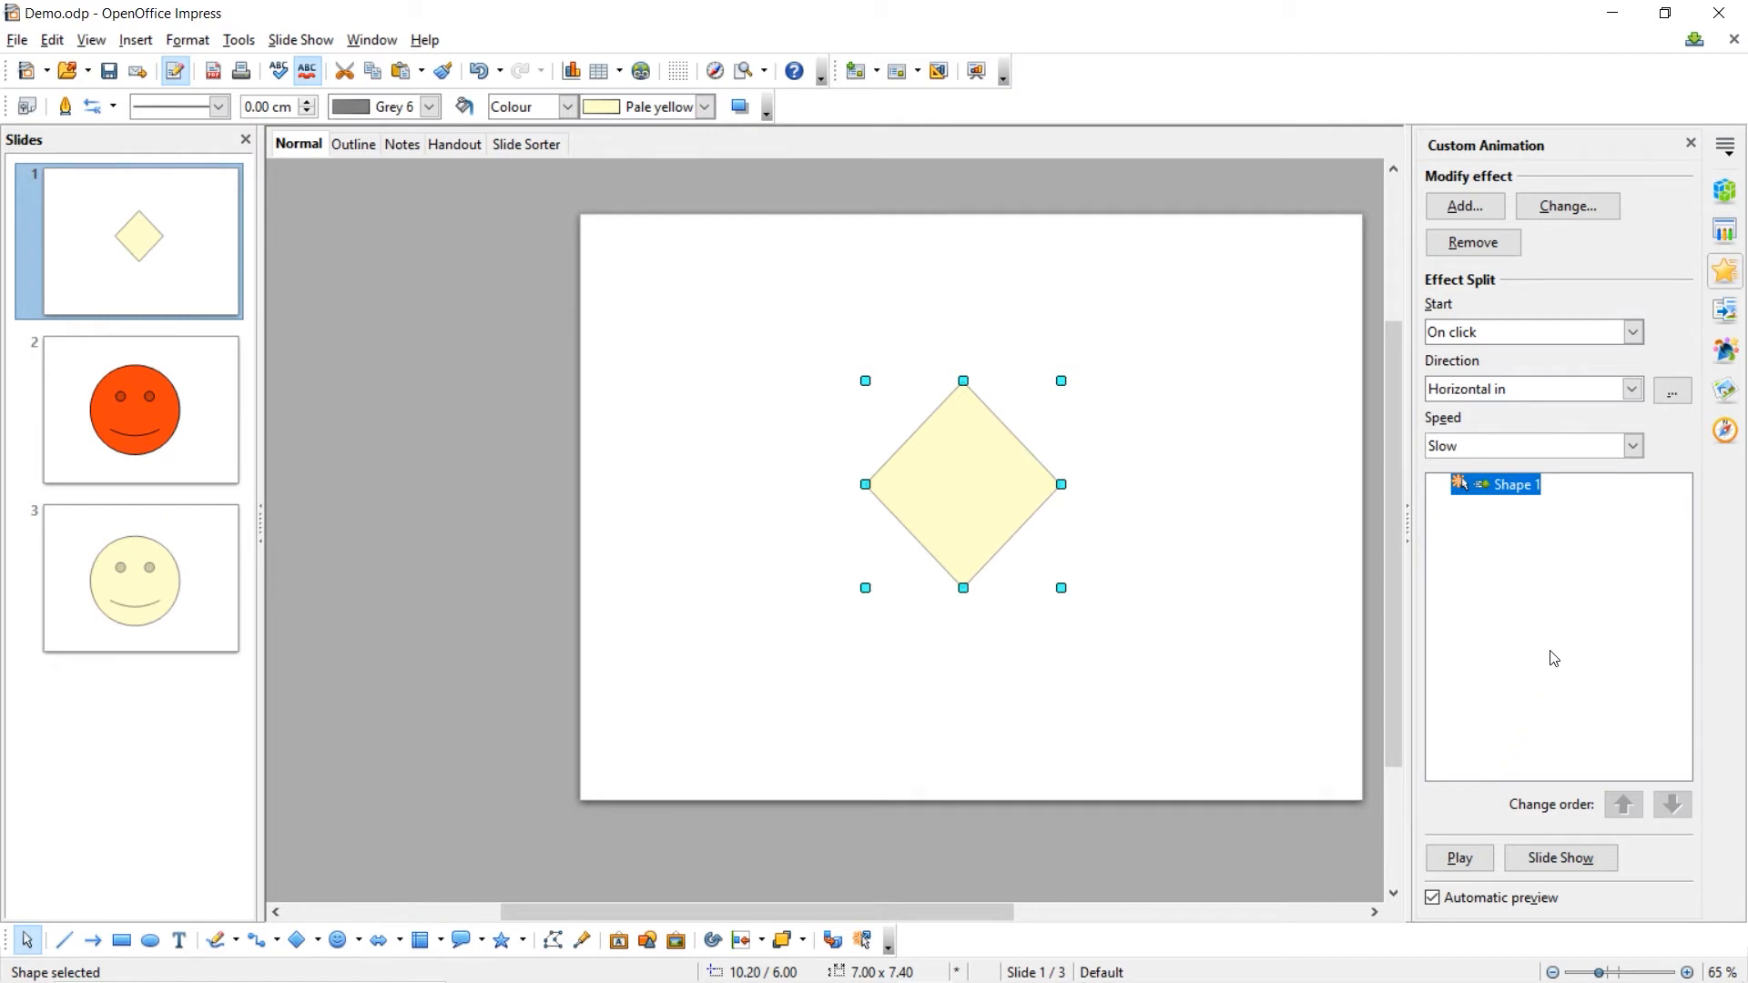
mouse_move(1527, 235)
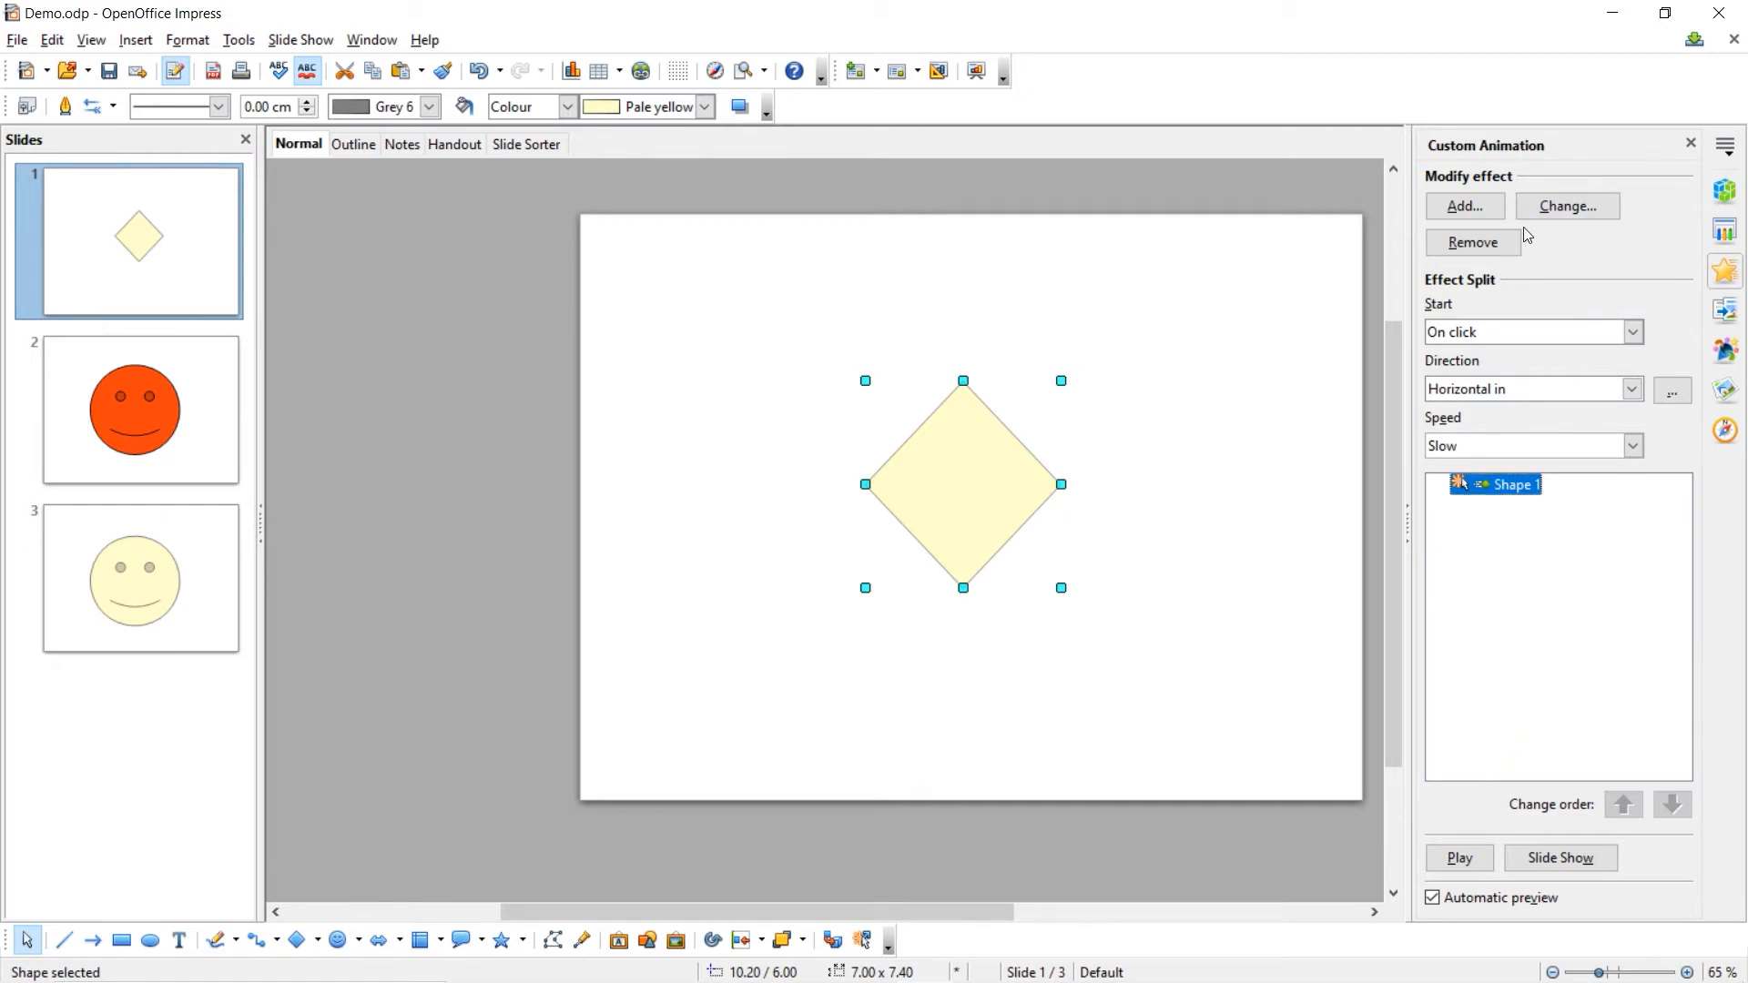
Step: Add the Darken emphasis effect as the diamond's second animation
left_click(1567, 205)
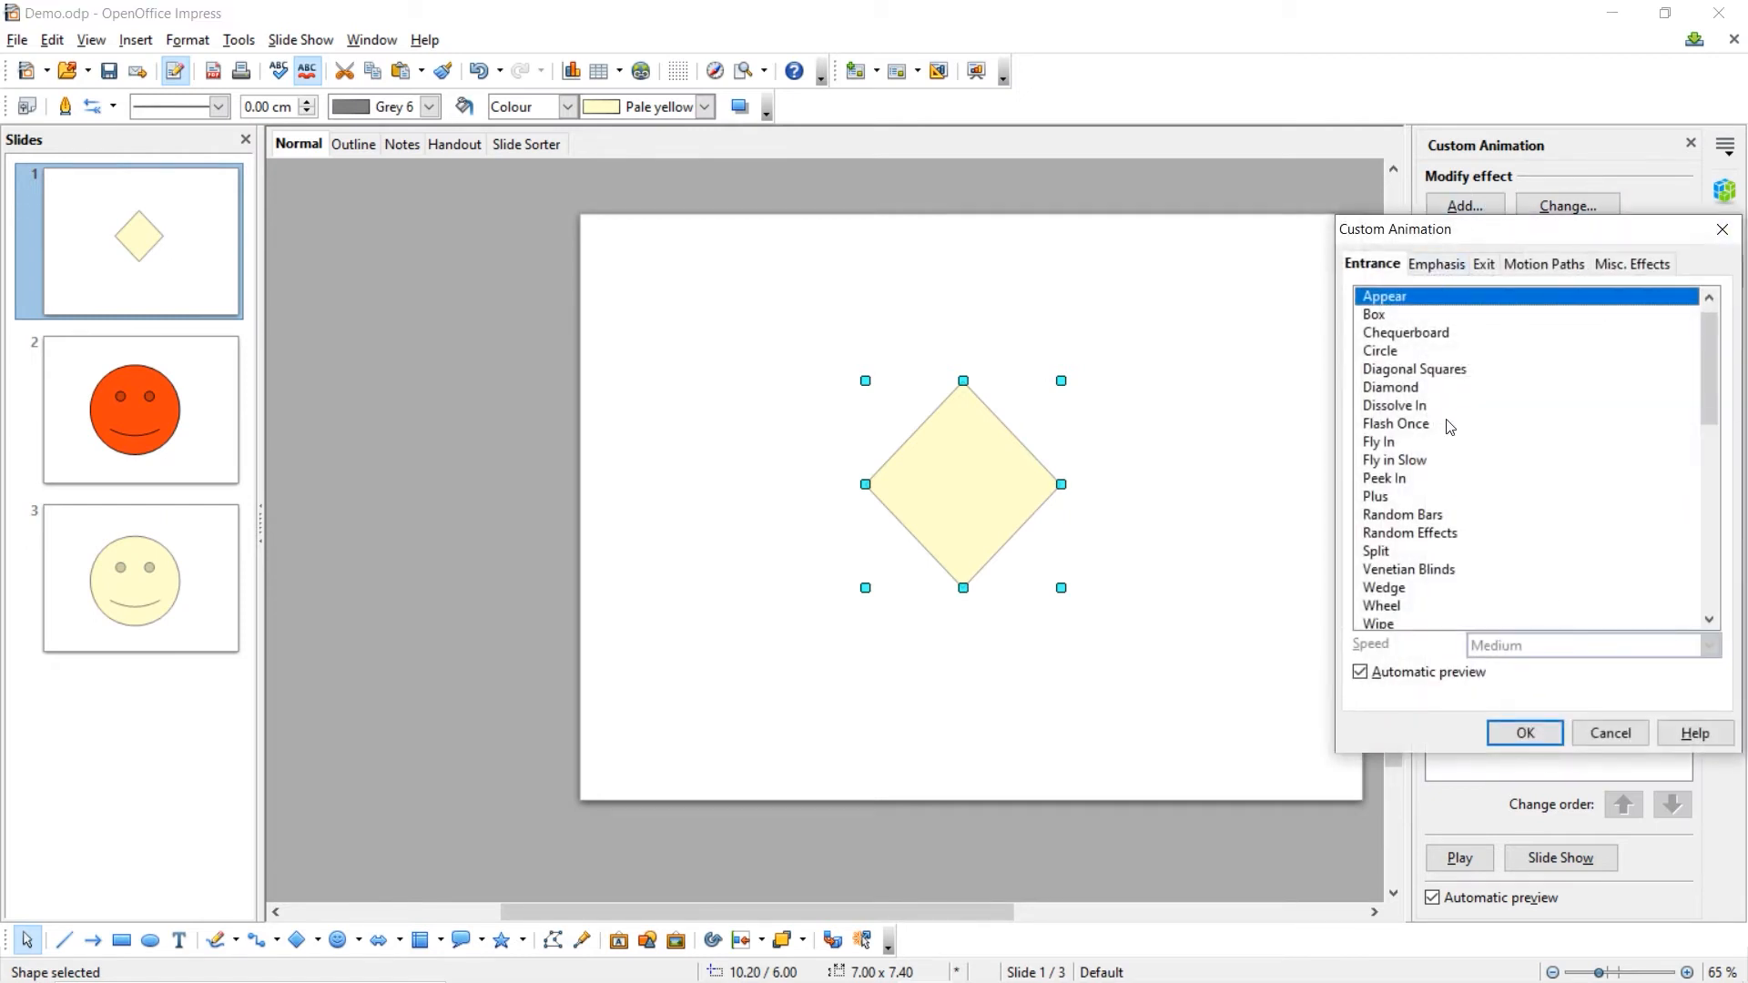
left_click(1436, 264)
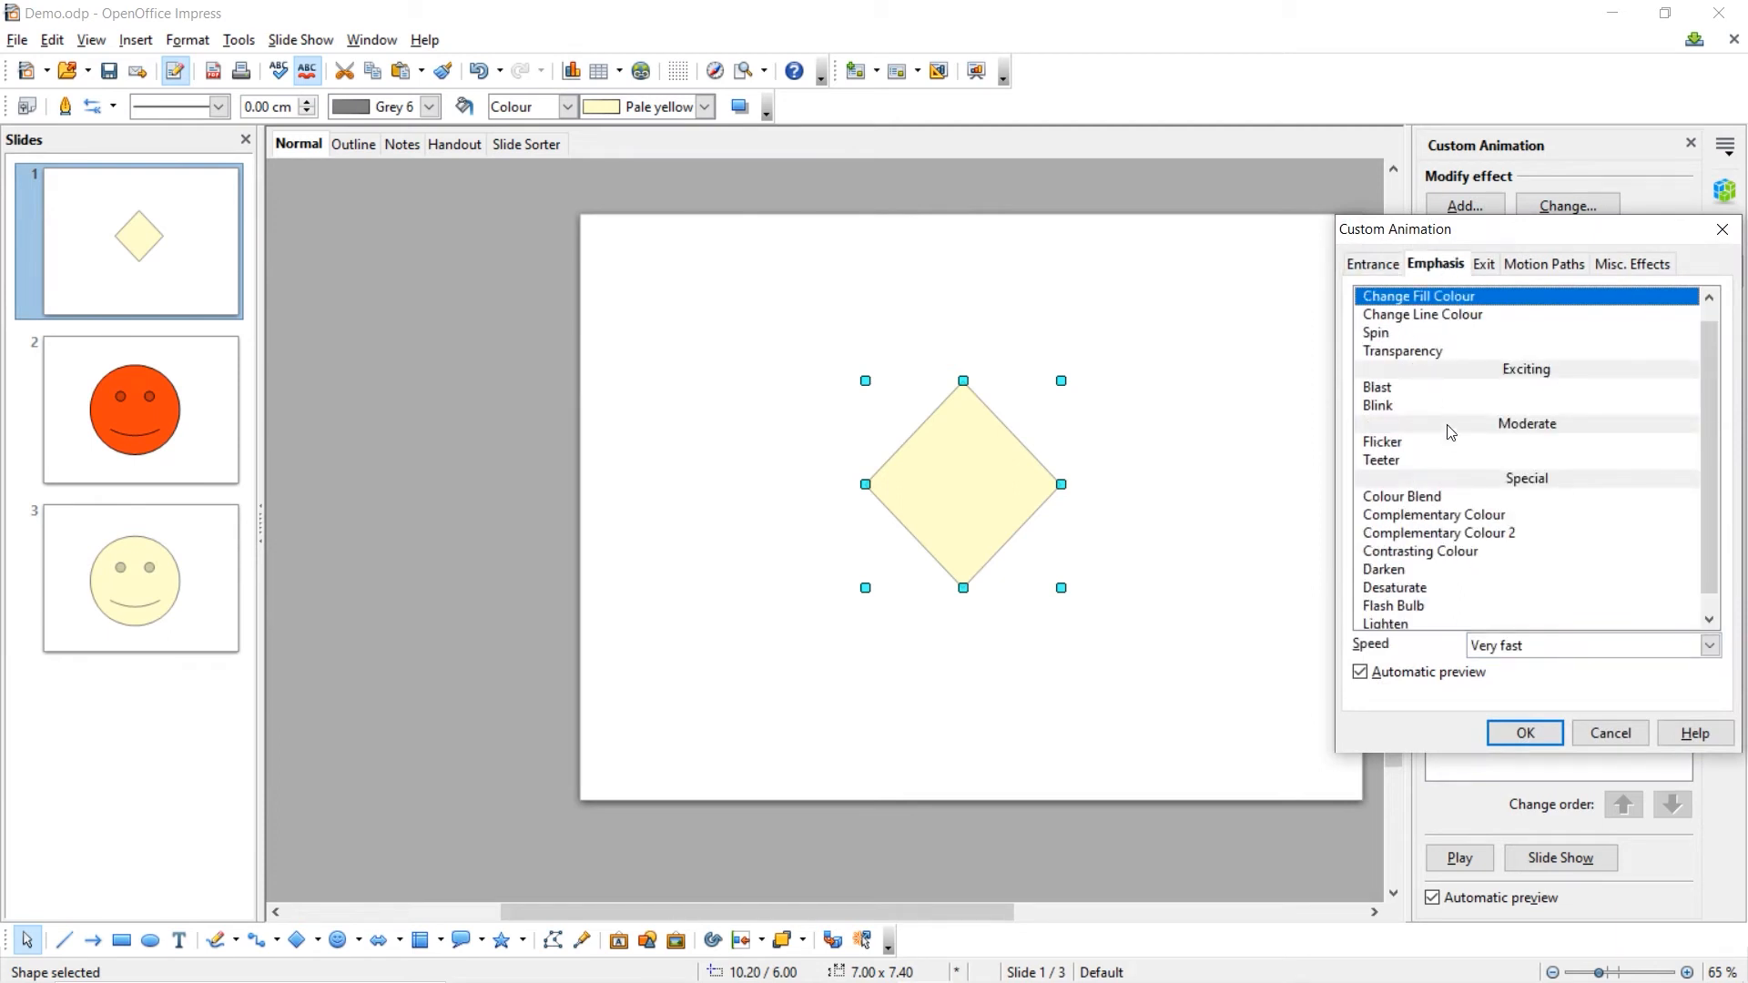
mouse_move(1394, 580)
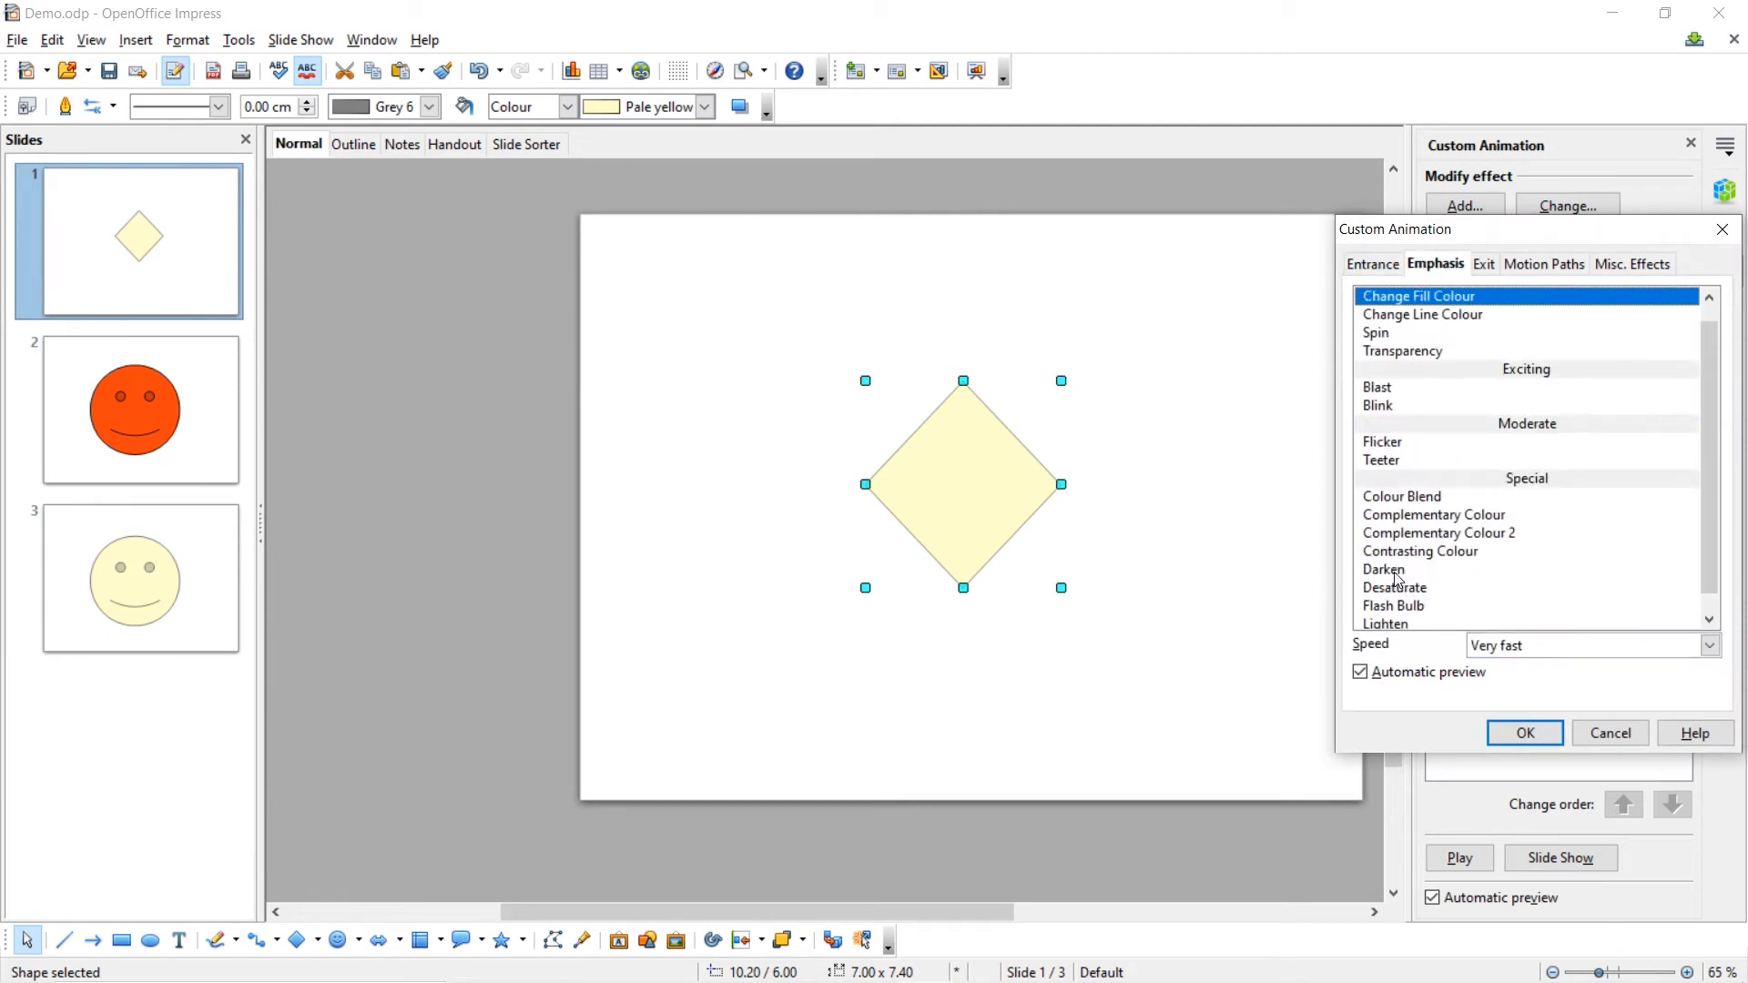
left_click(1383, 569)
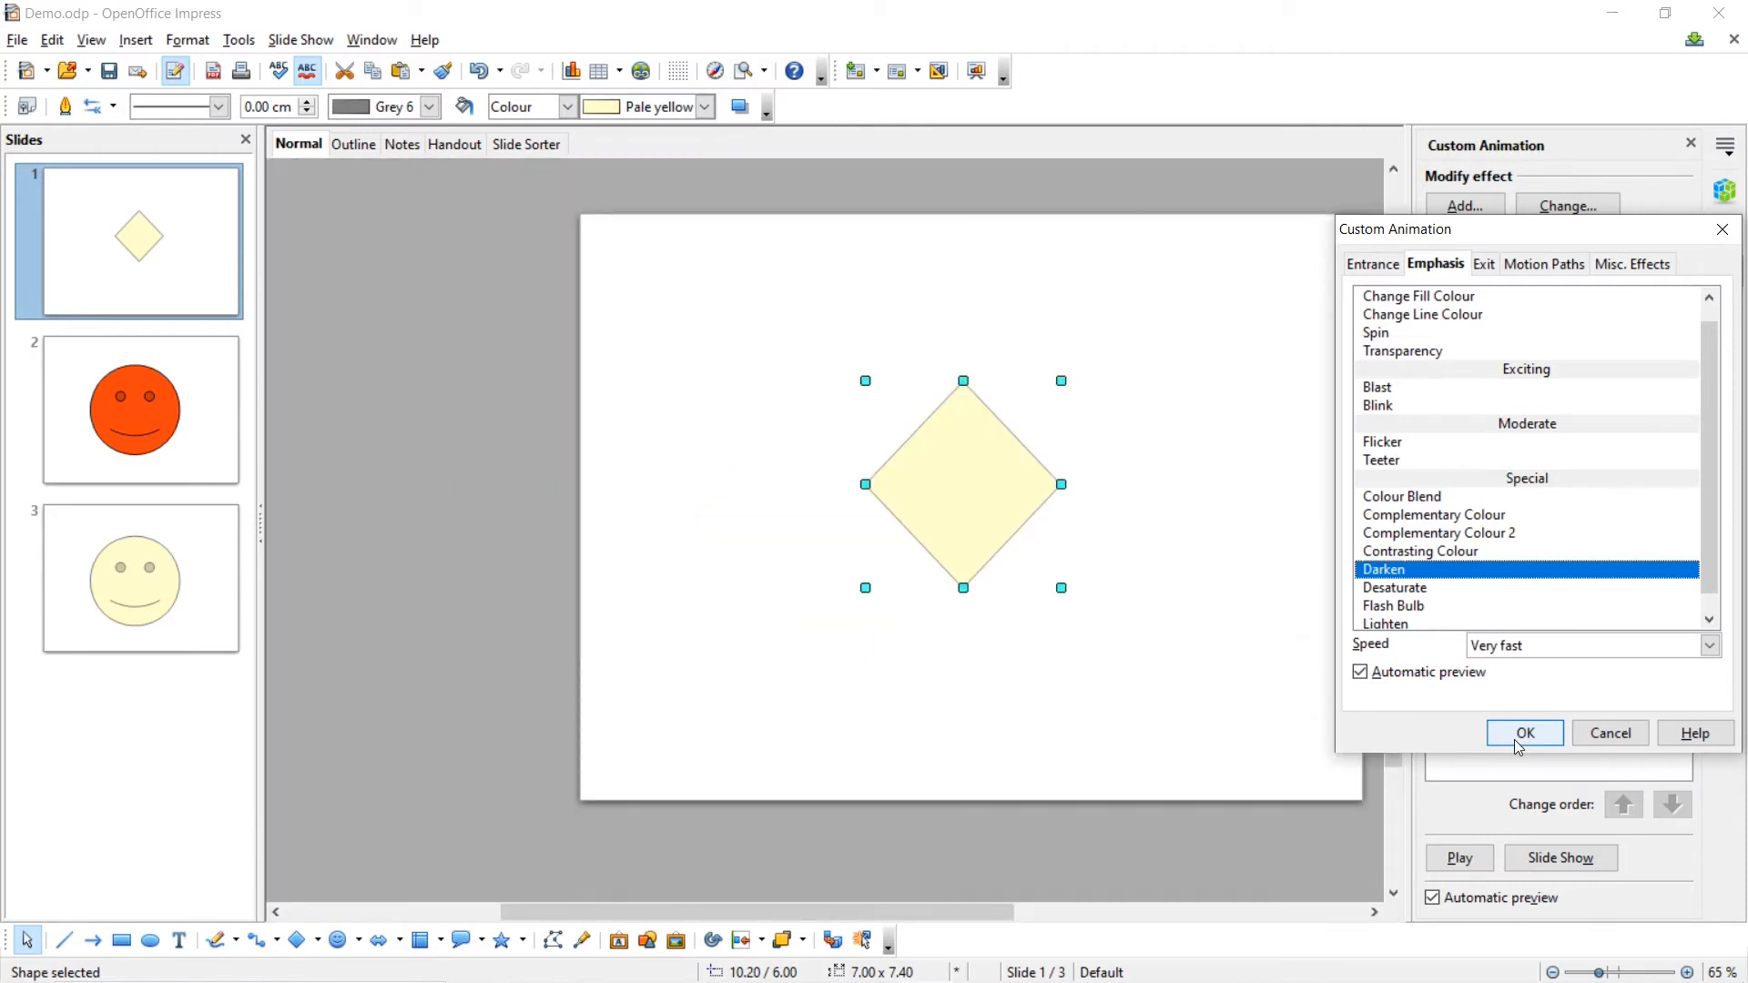
left_click(1524, 733)
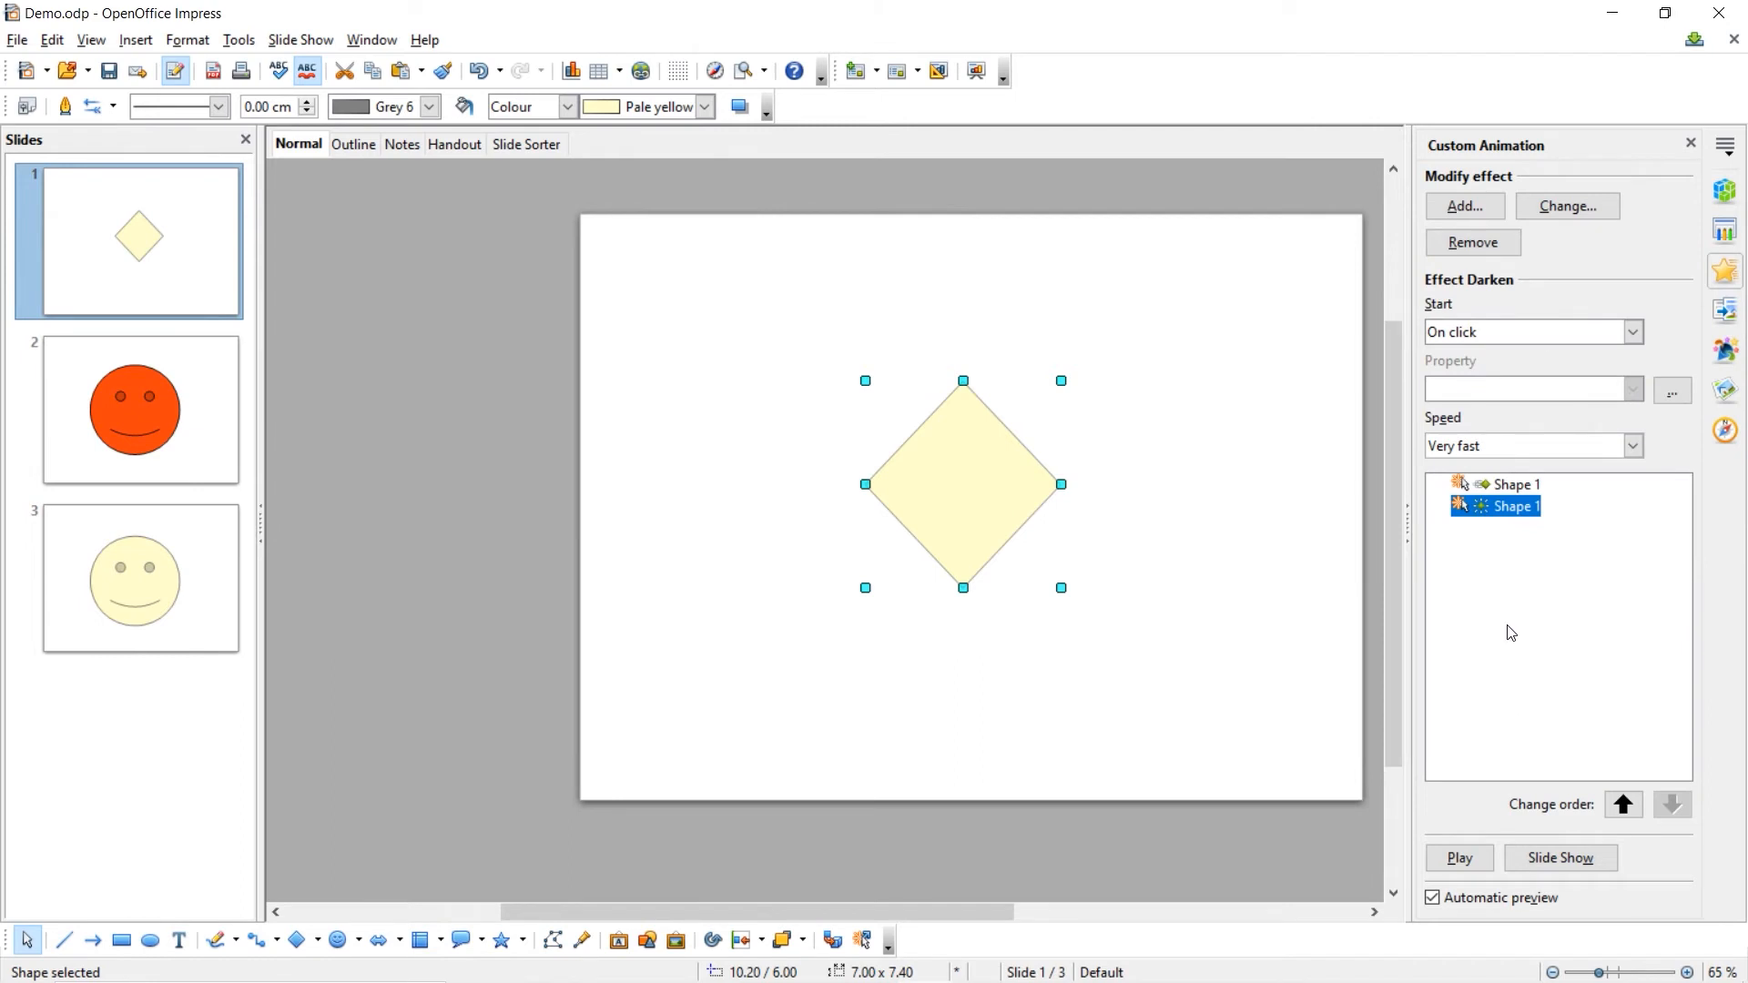
mouse_move(1485, 553)
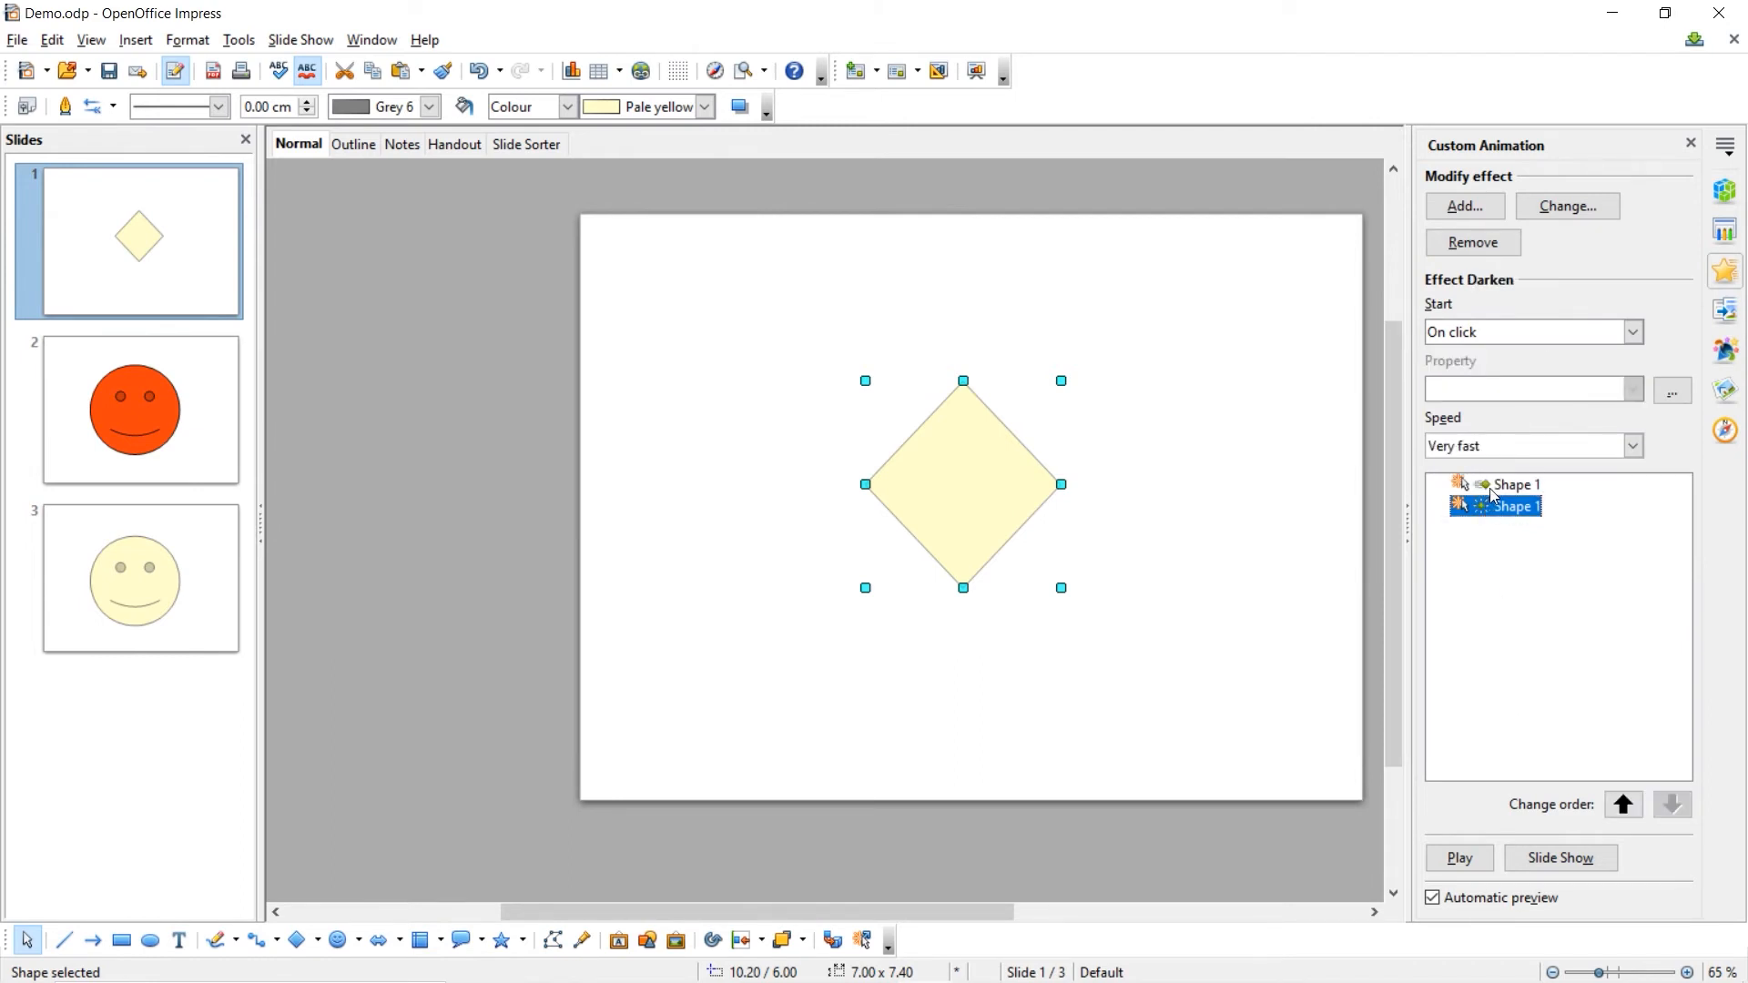
left_click(1459, 858)
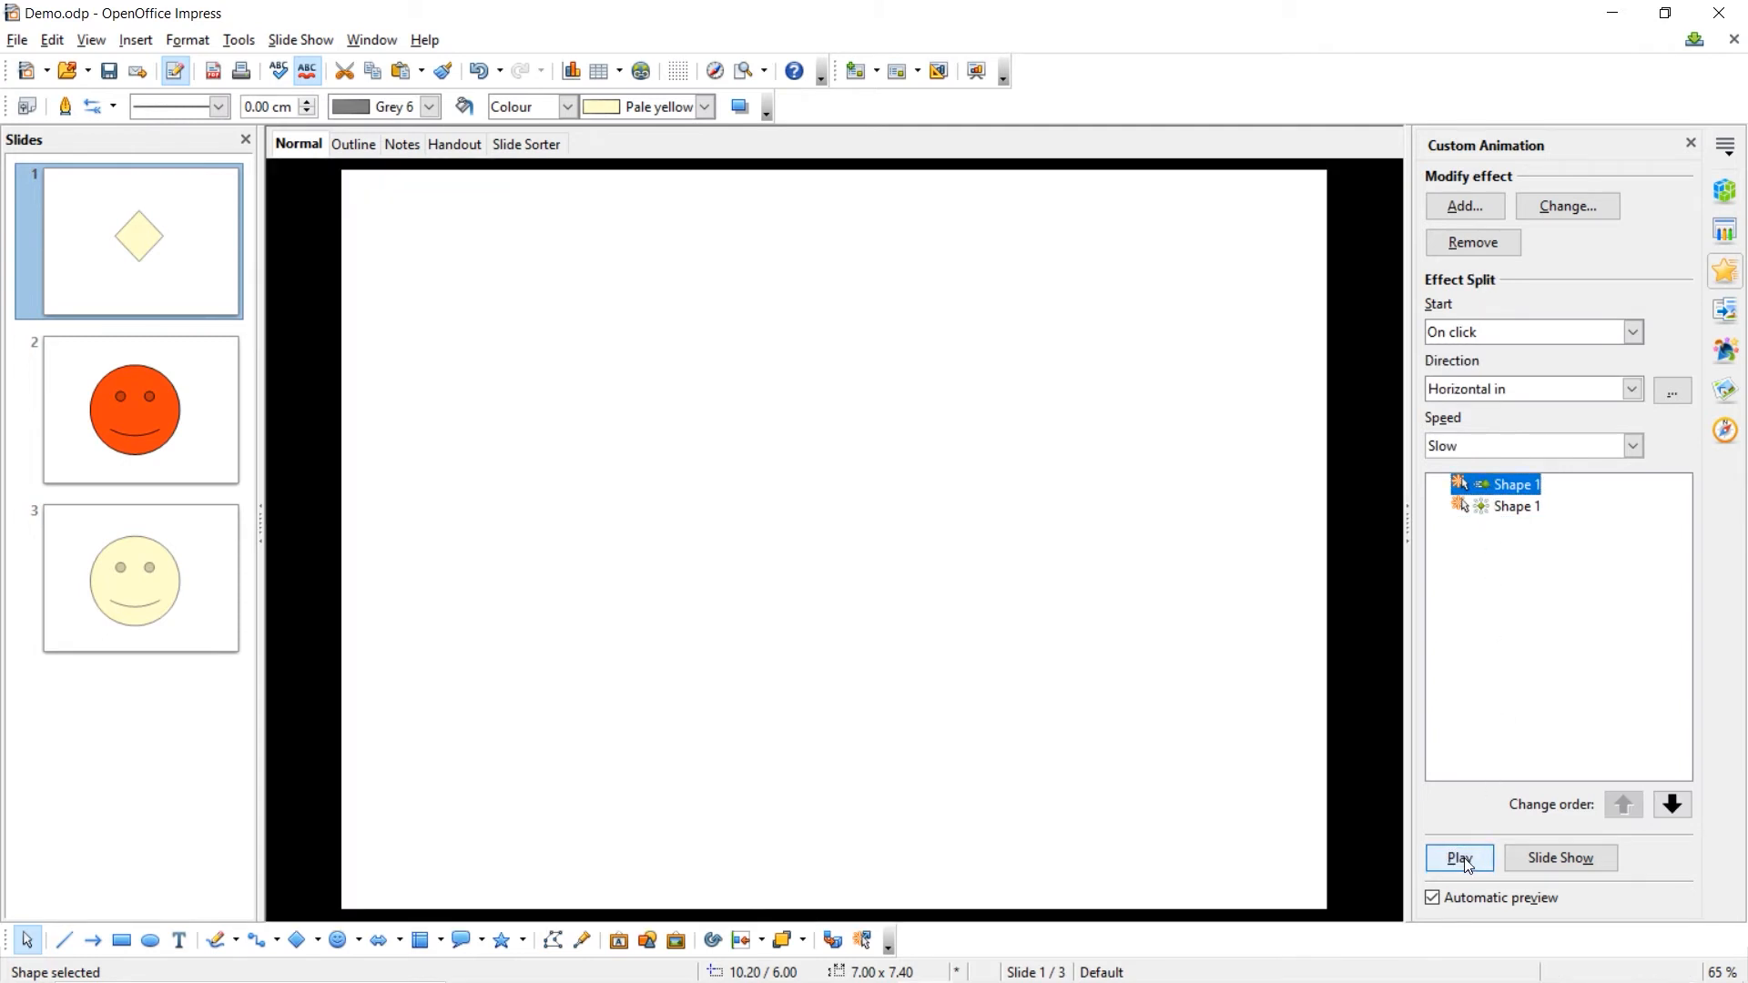
left_click(1459, 857)
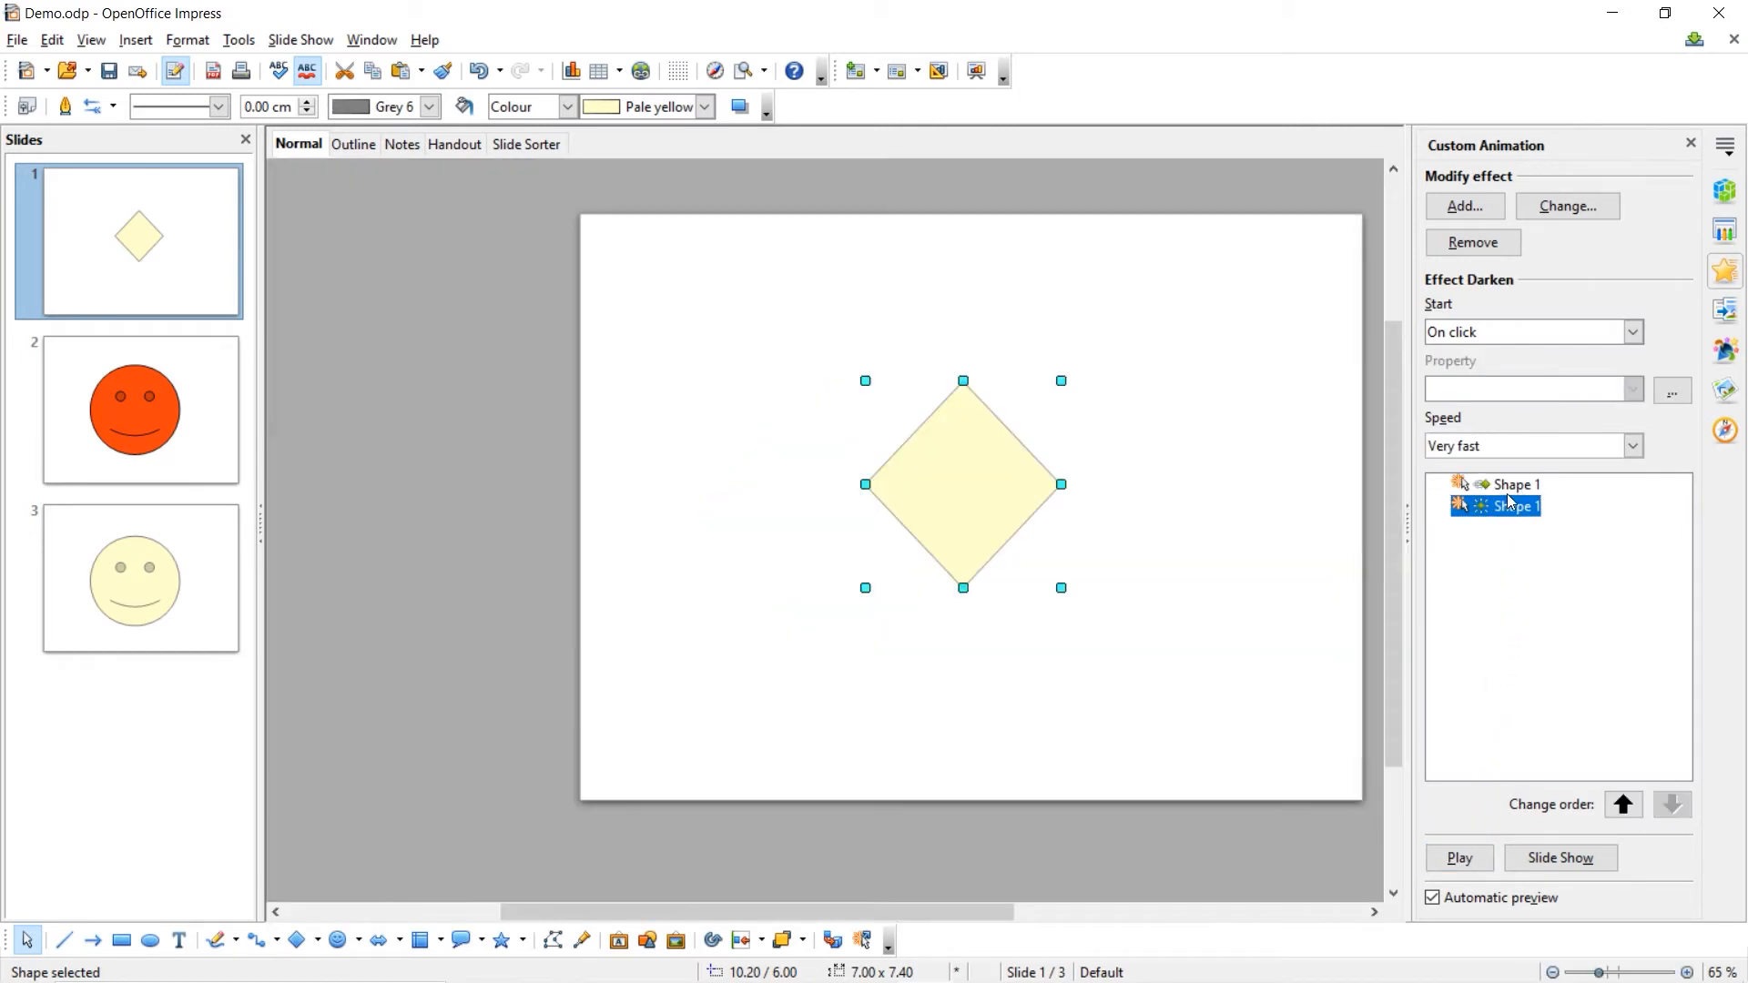
Step: Move the Split animation below Darken in the effect list
left_click(1512, 484)
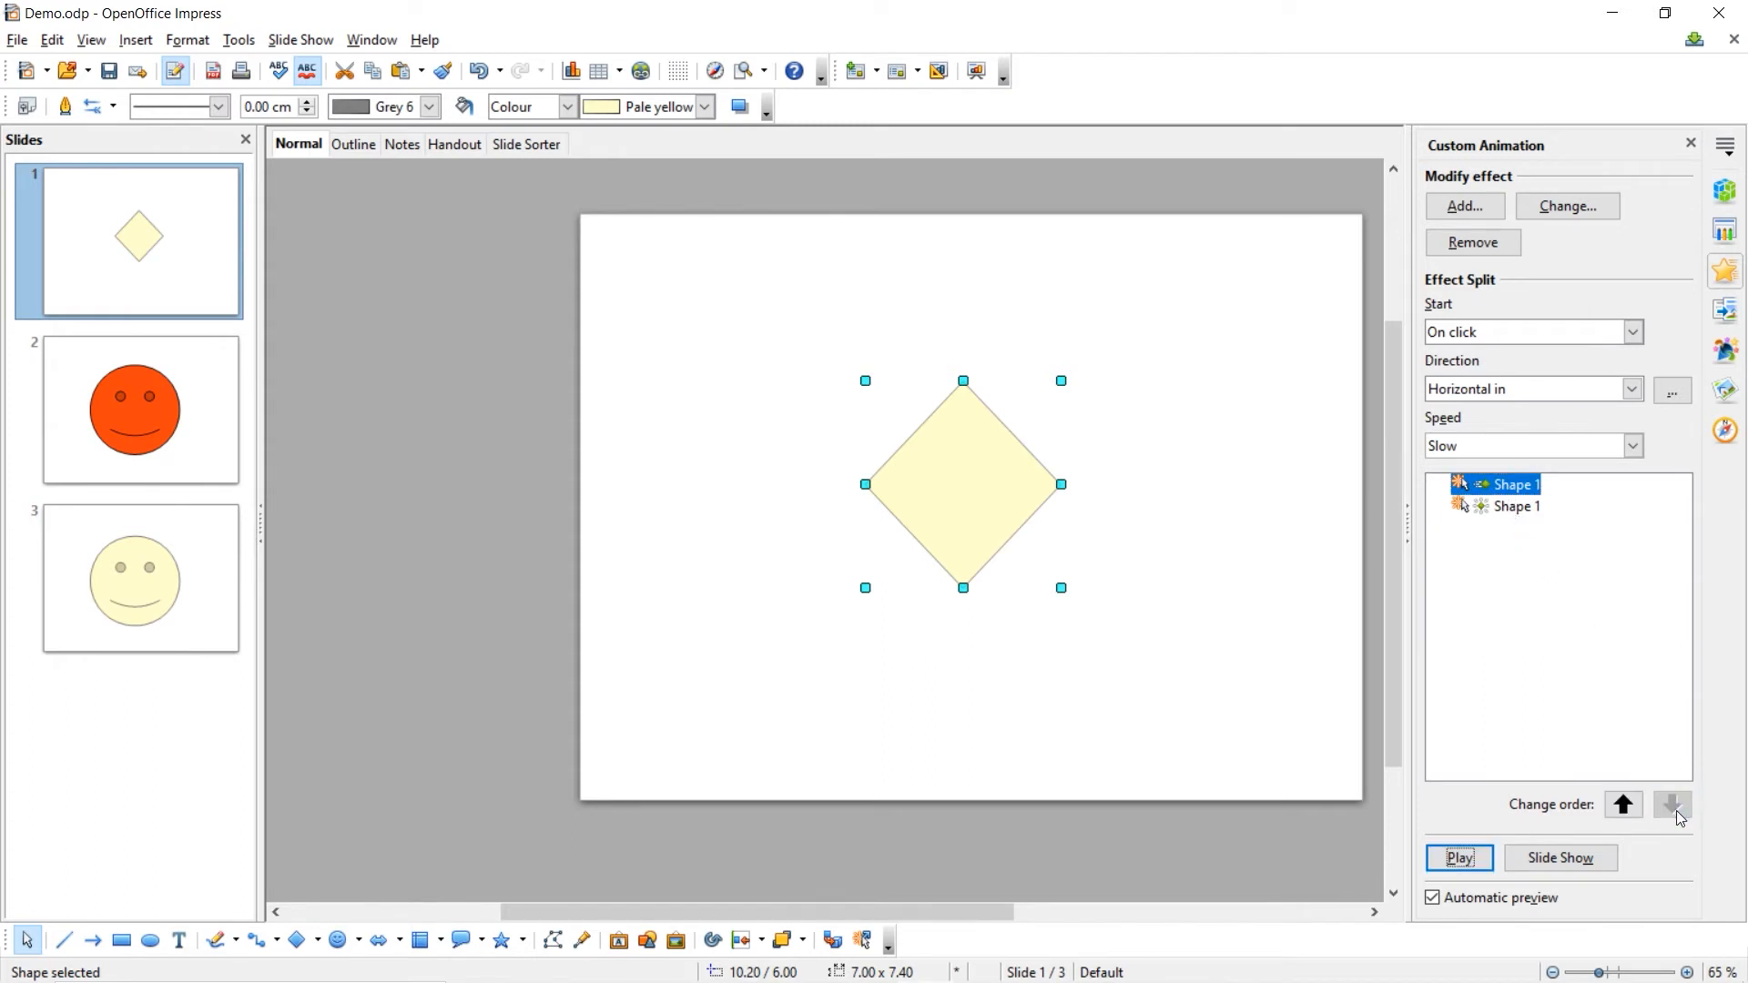
left_click(1672, 804)
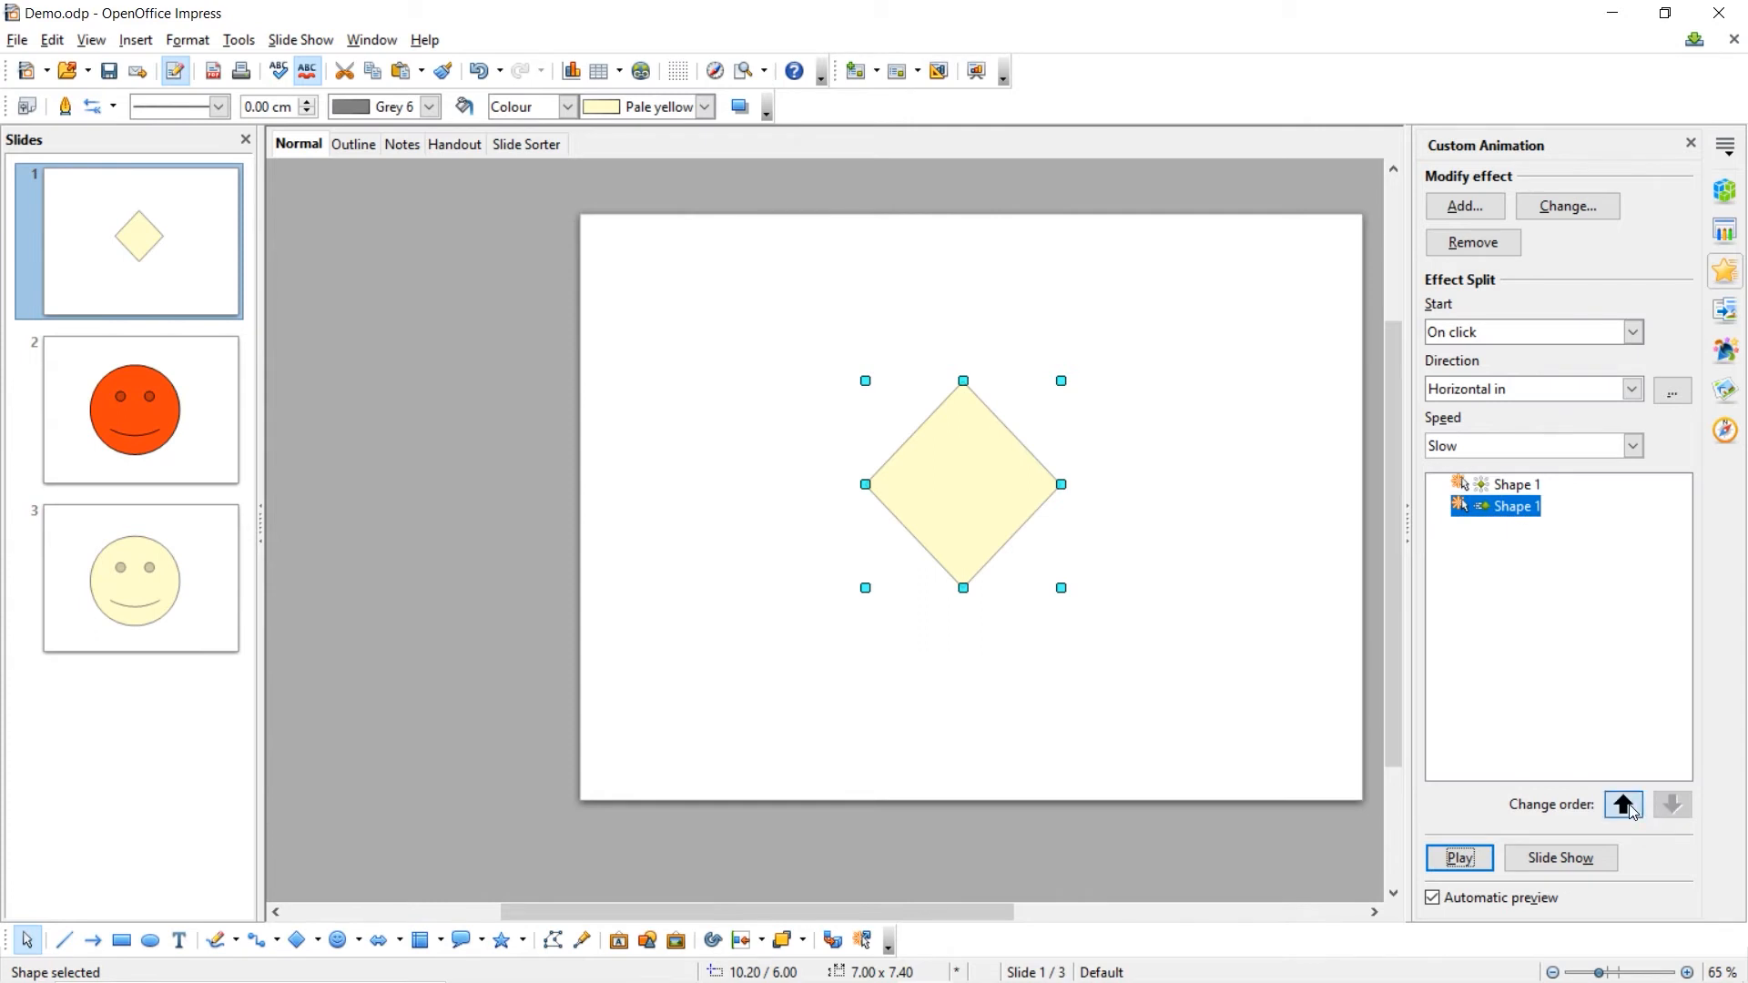
left_click(1623, 804)
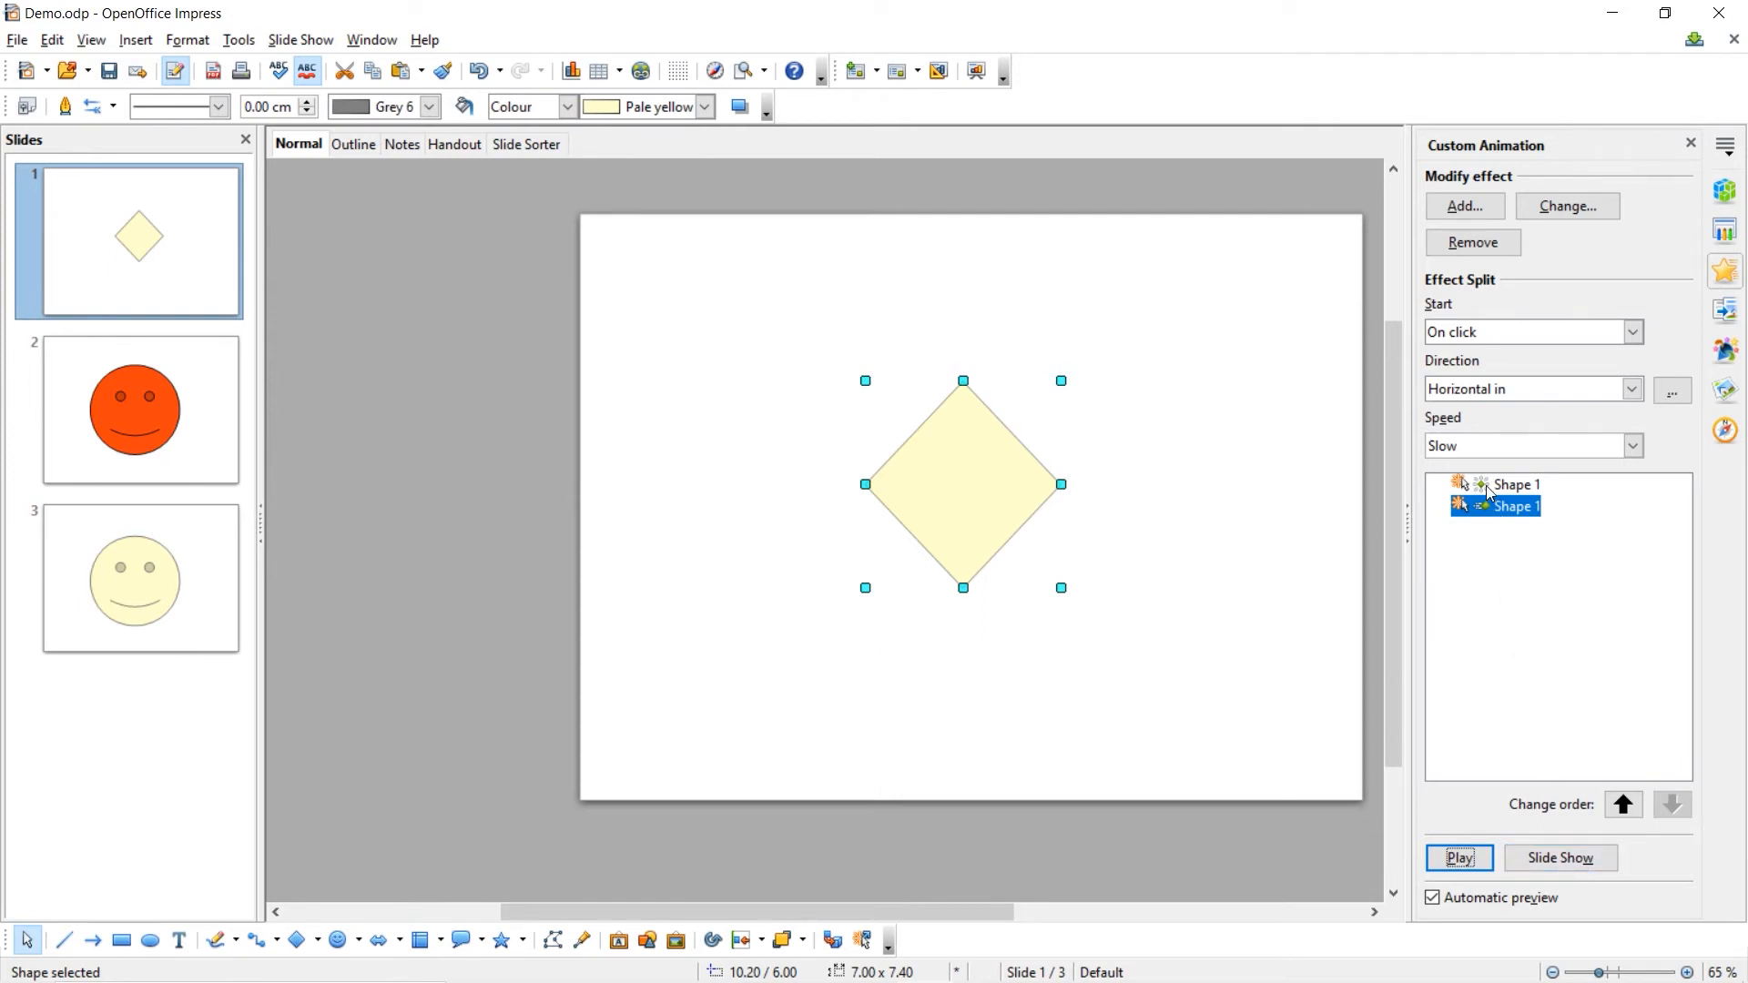
mouse_move(1589, 863)
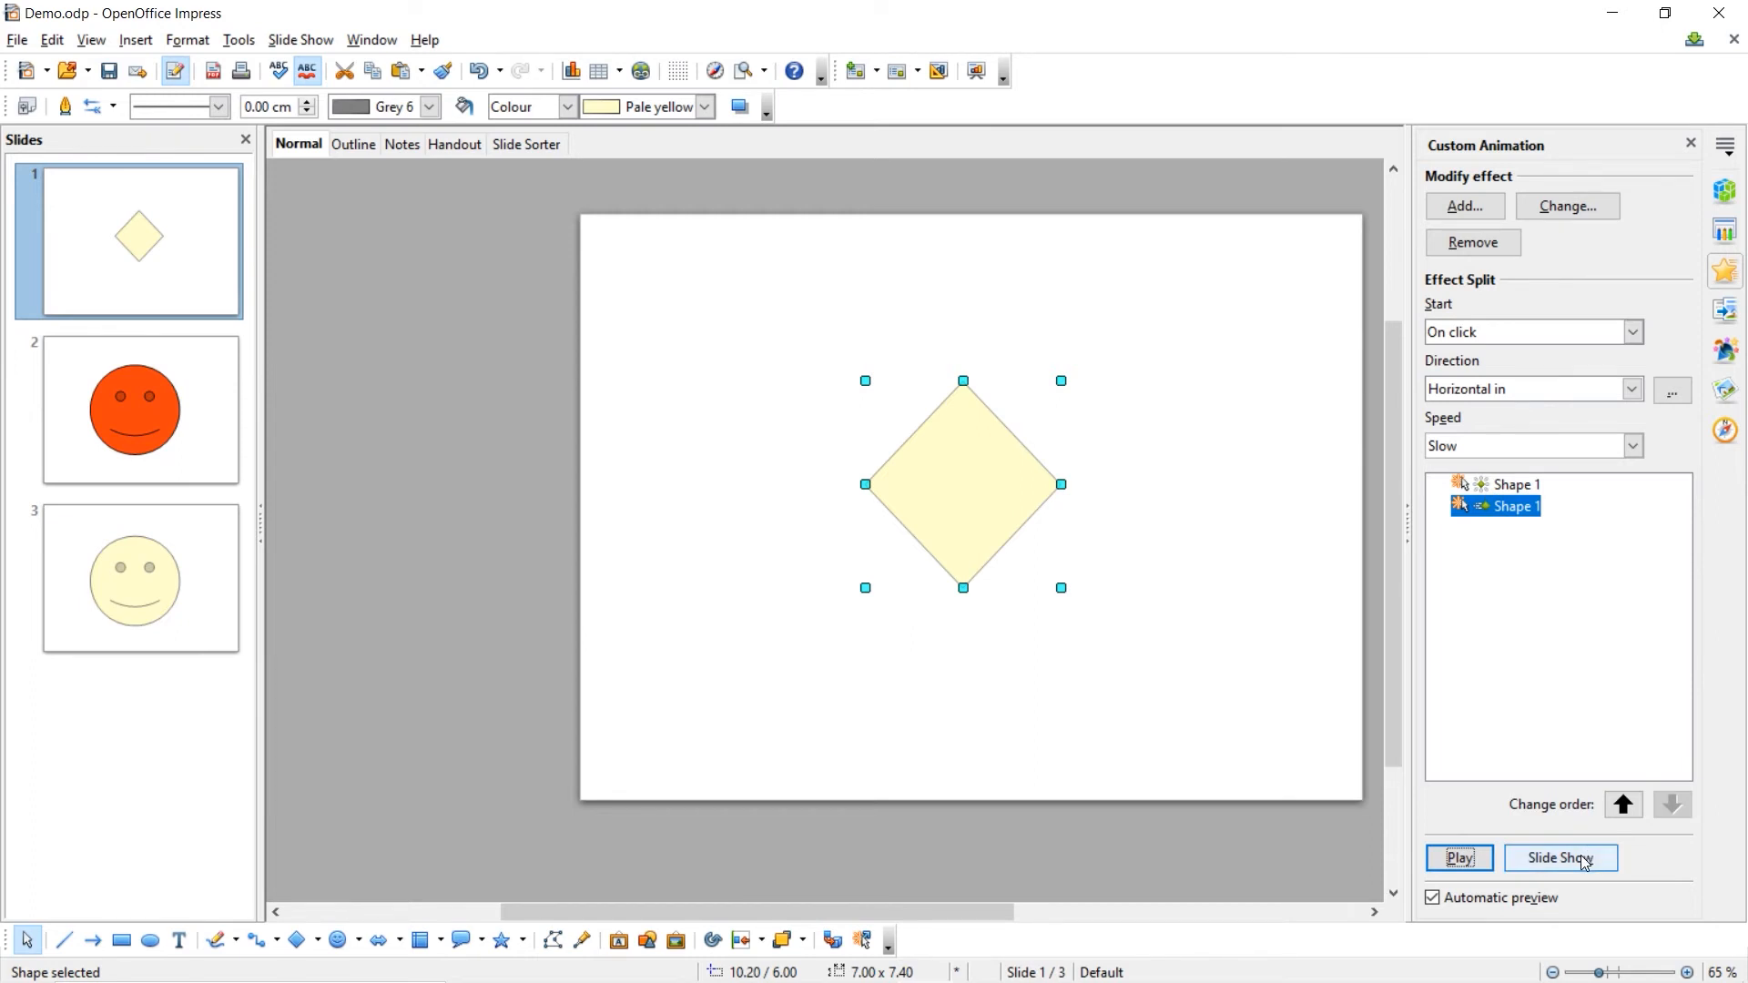
left_click(1562, 858)
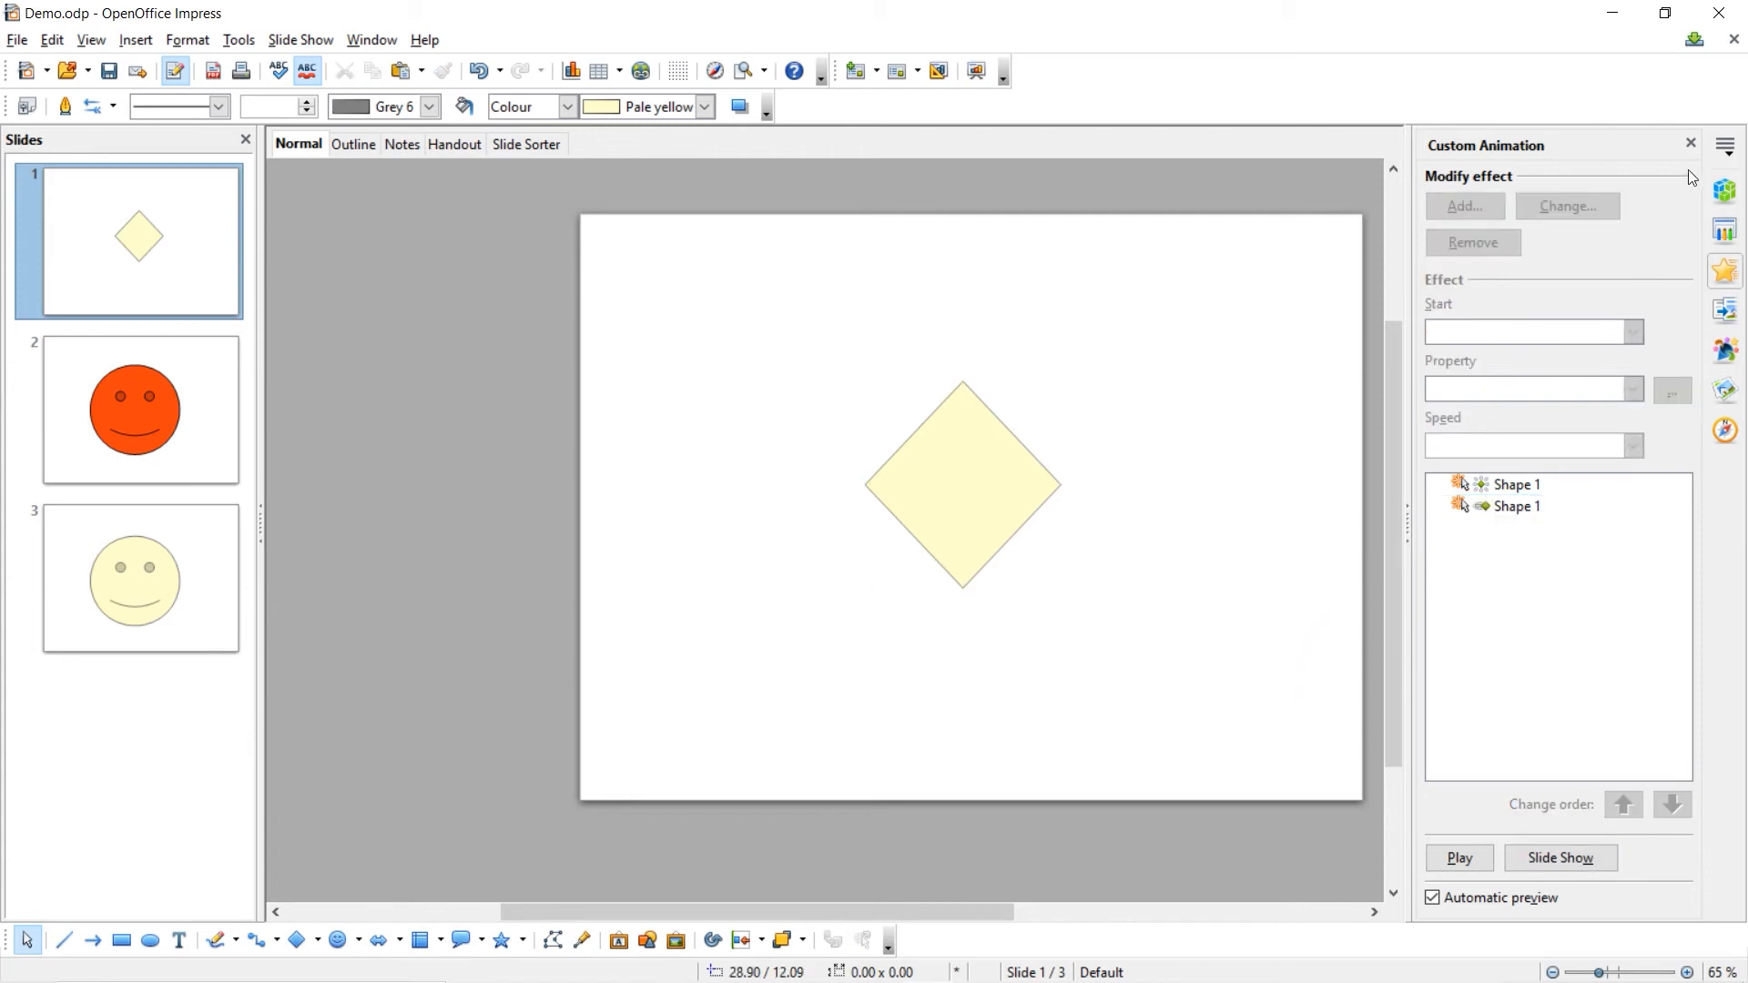
mouse_move(1691, 146)
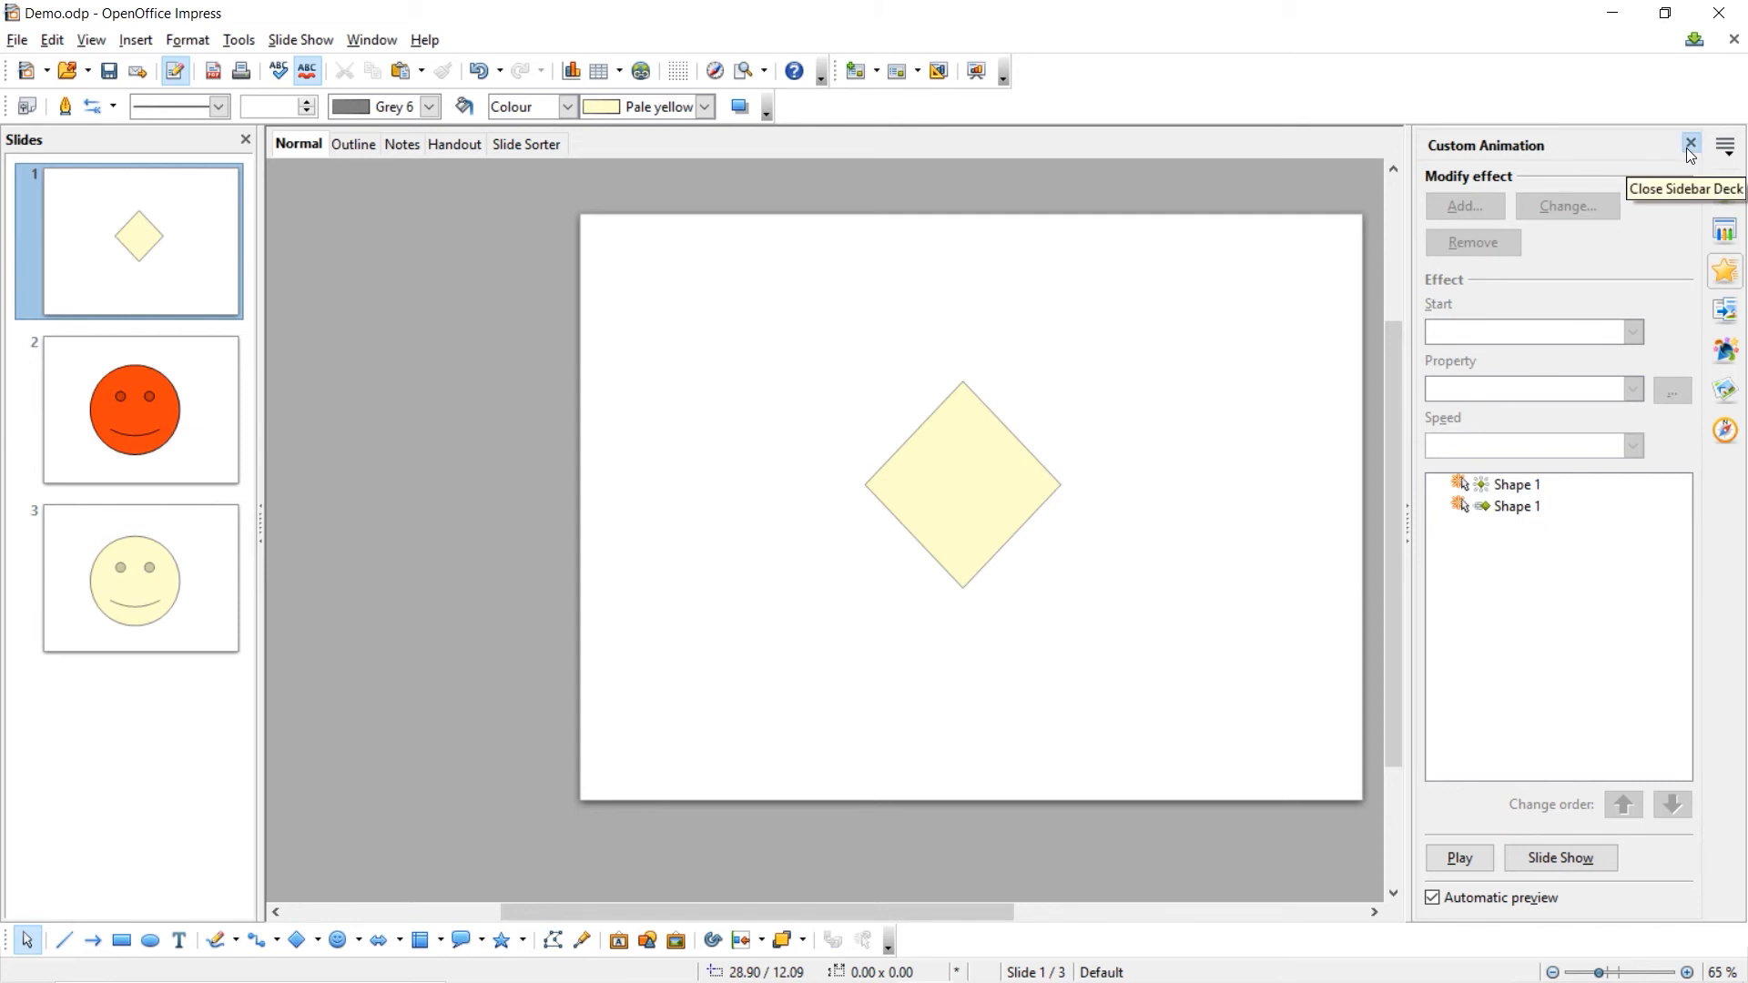
left_click(1690, 144)
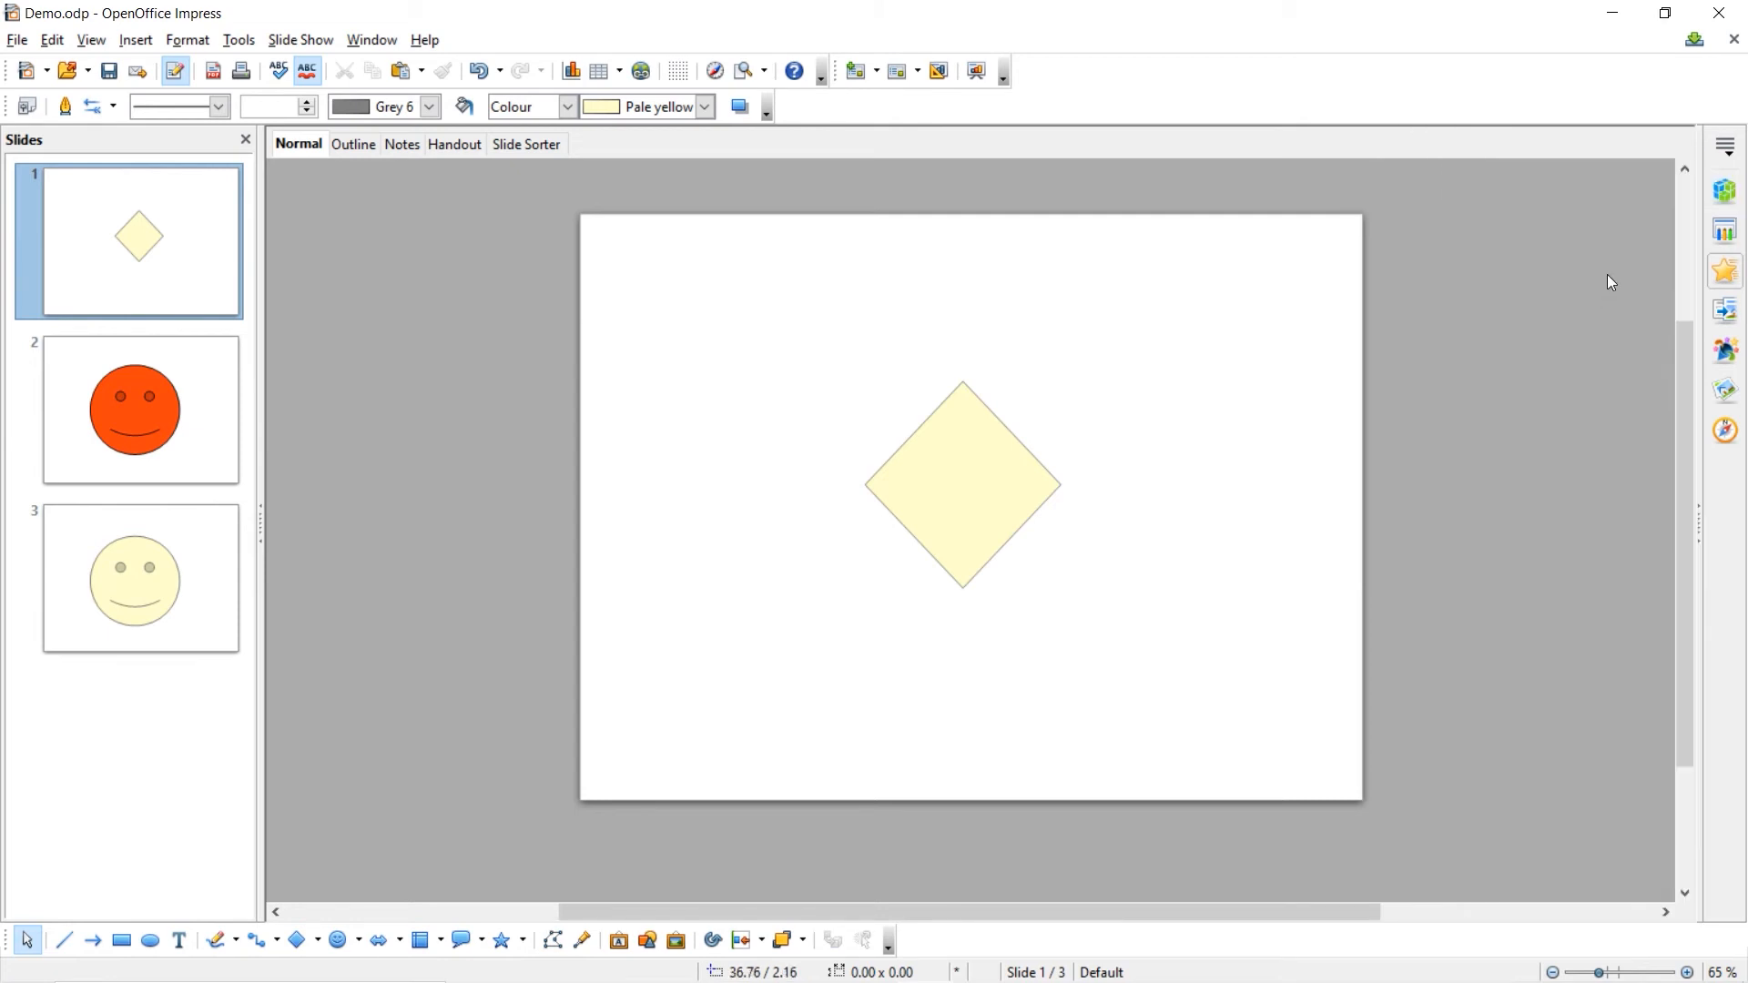
mouse_move(1724, 310)
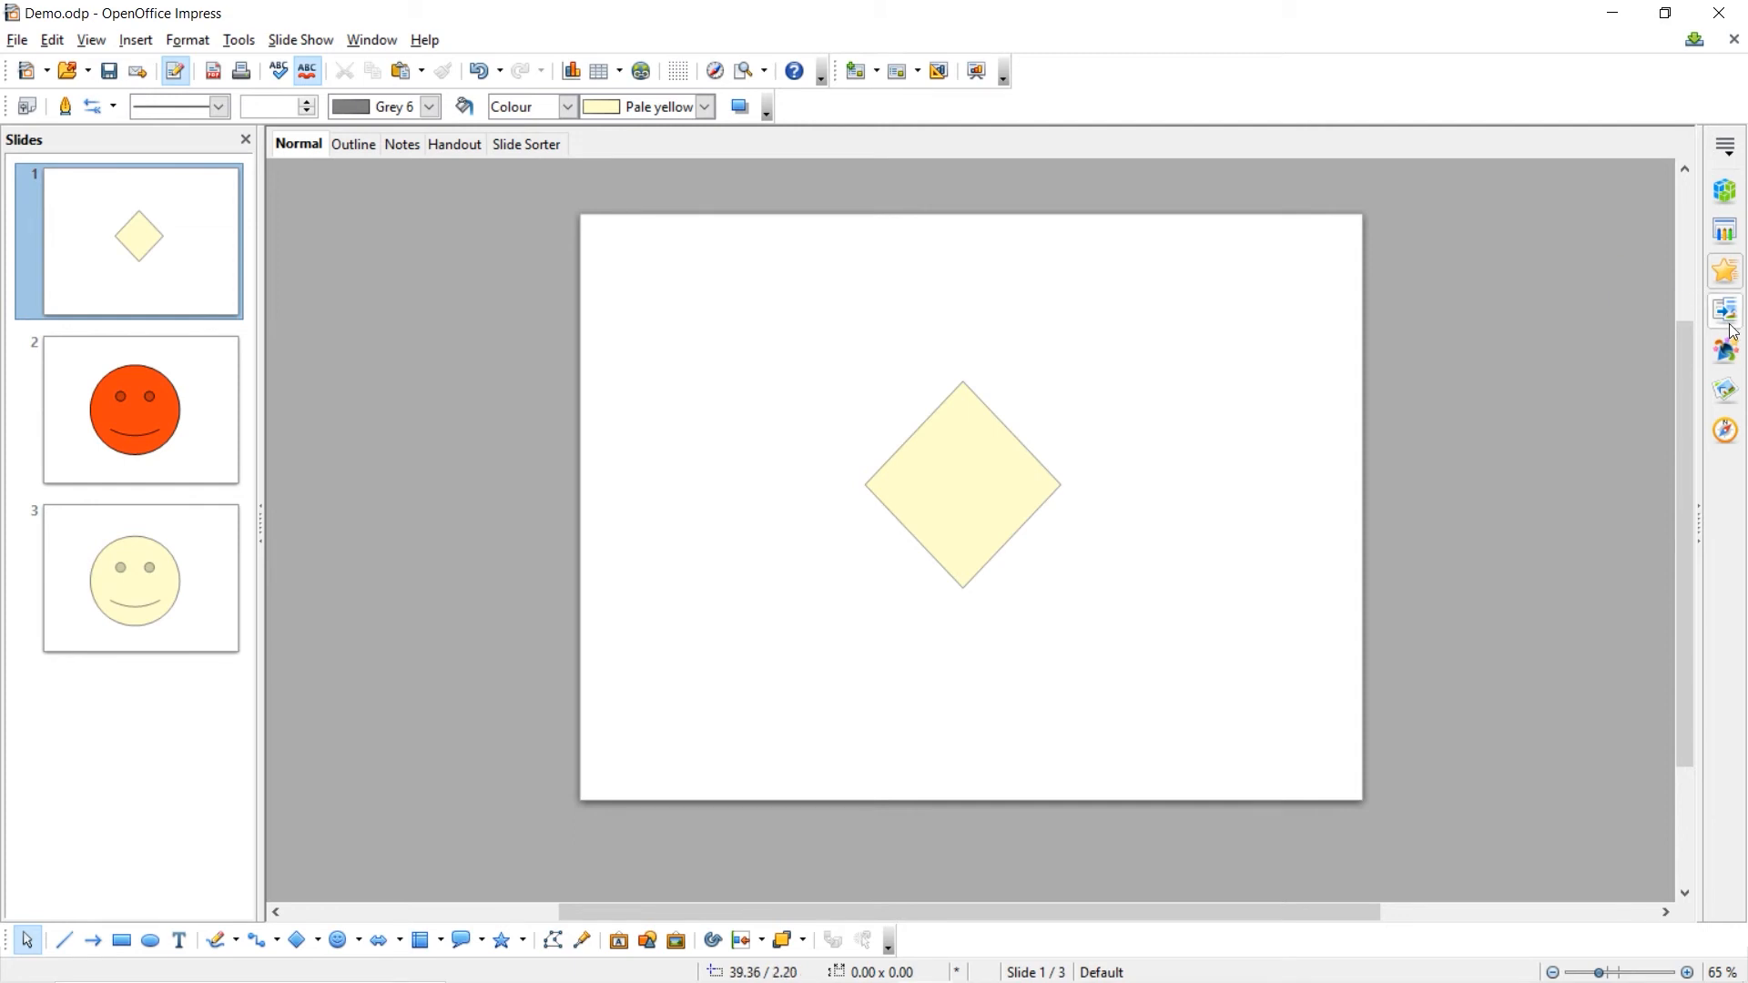
mouse_move(1723, 309)
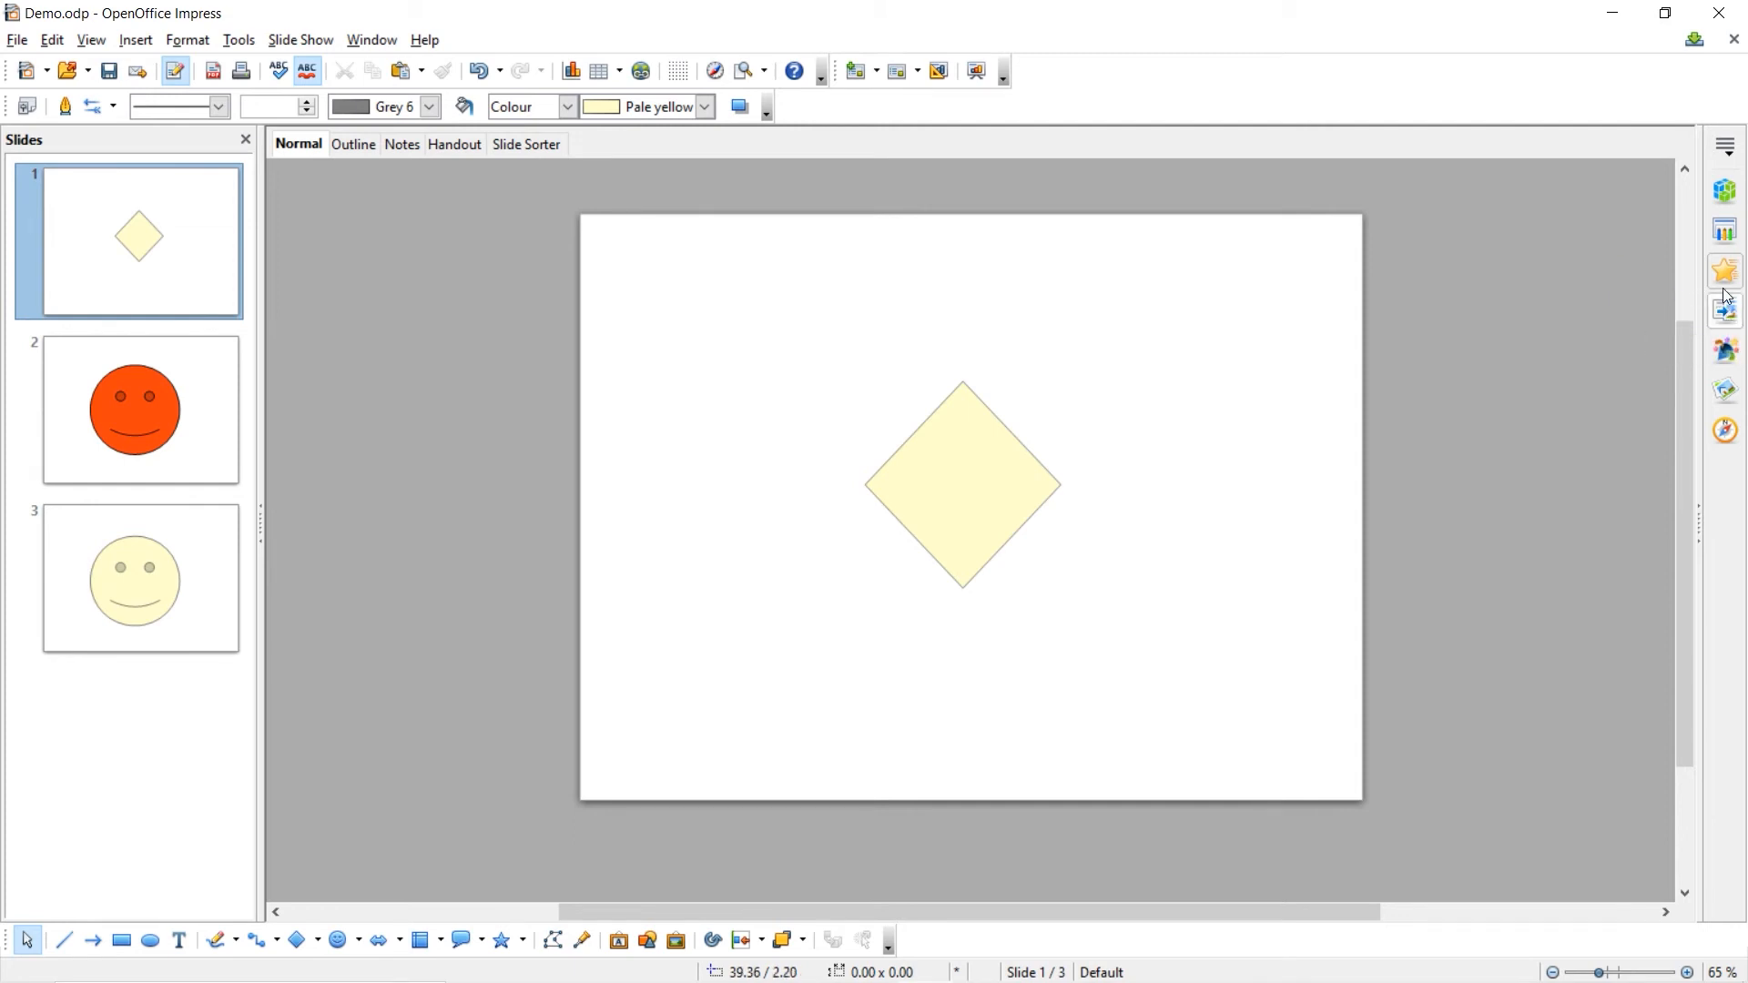
mouse_move(1724, 307)
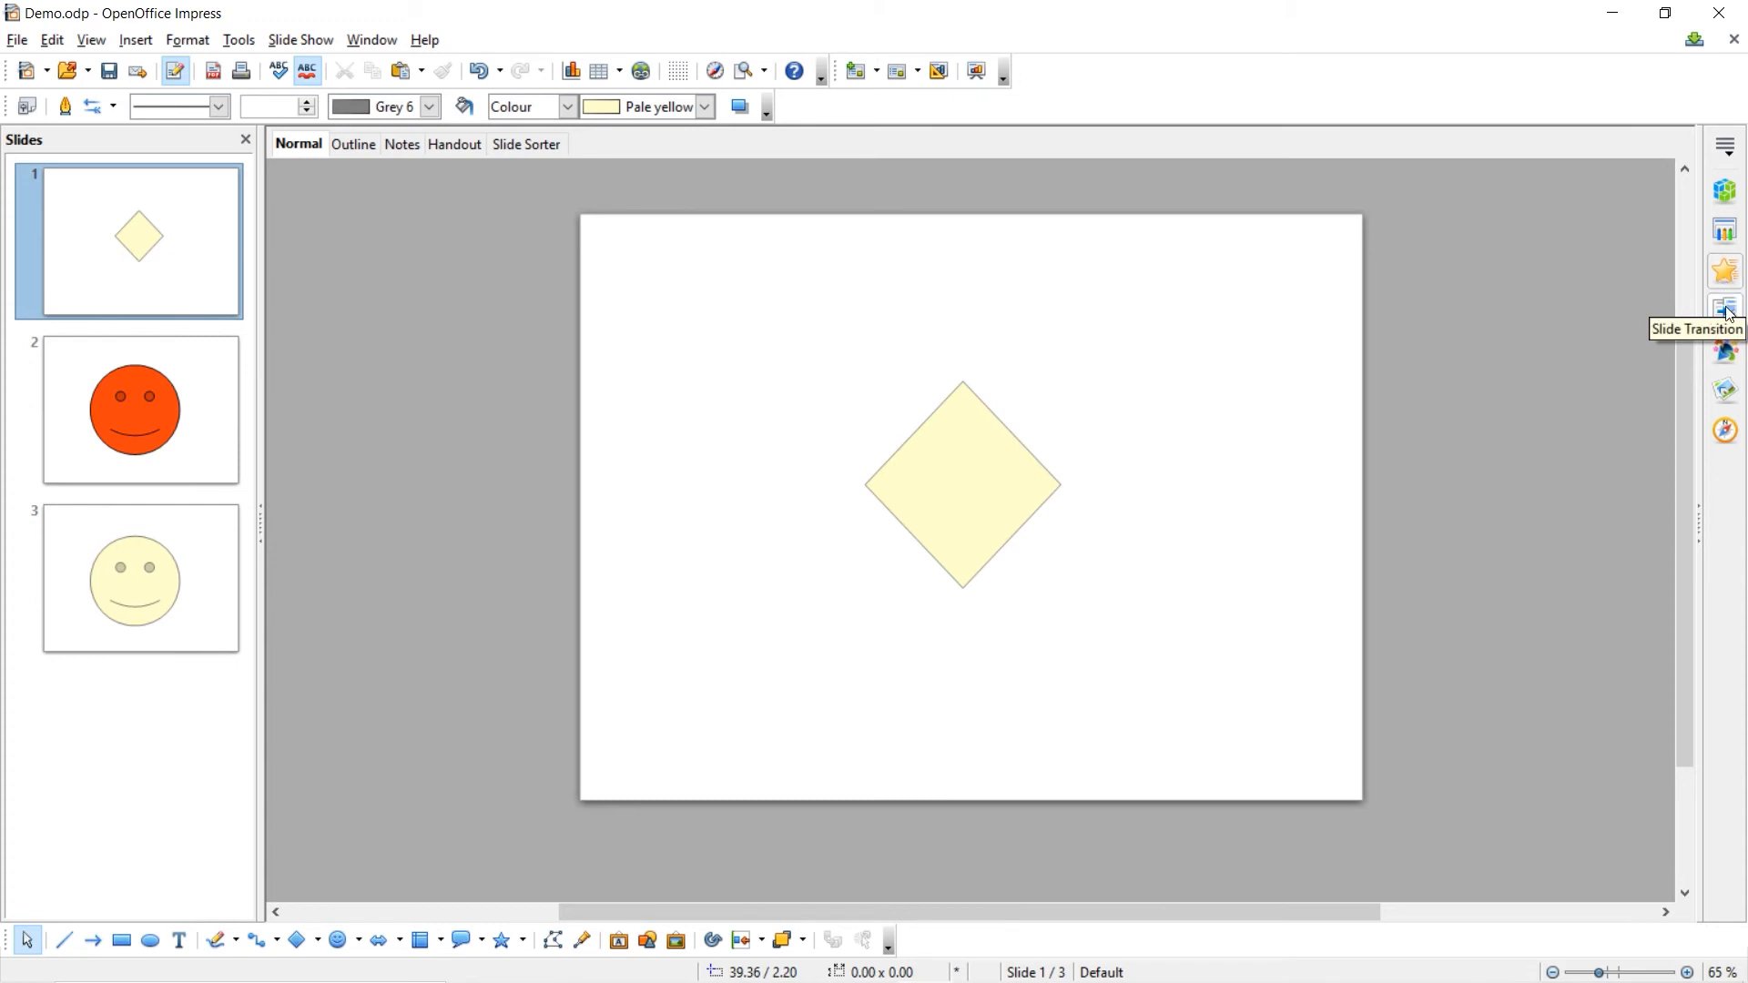
Step: Apply the Box Out transition to slide 1 from the Slide Transition panel
left_click(1724, 307)
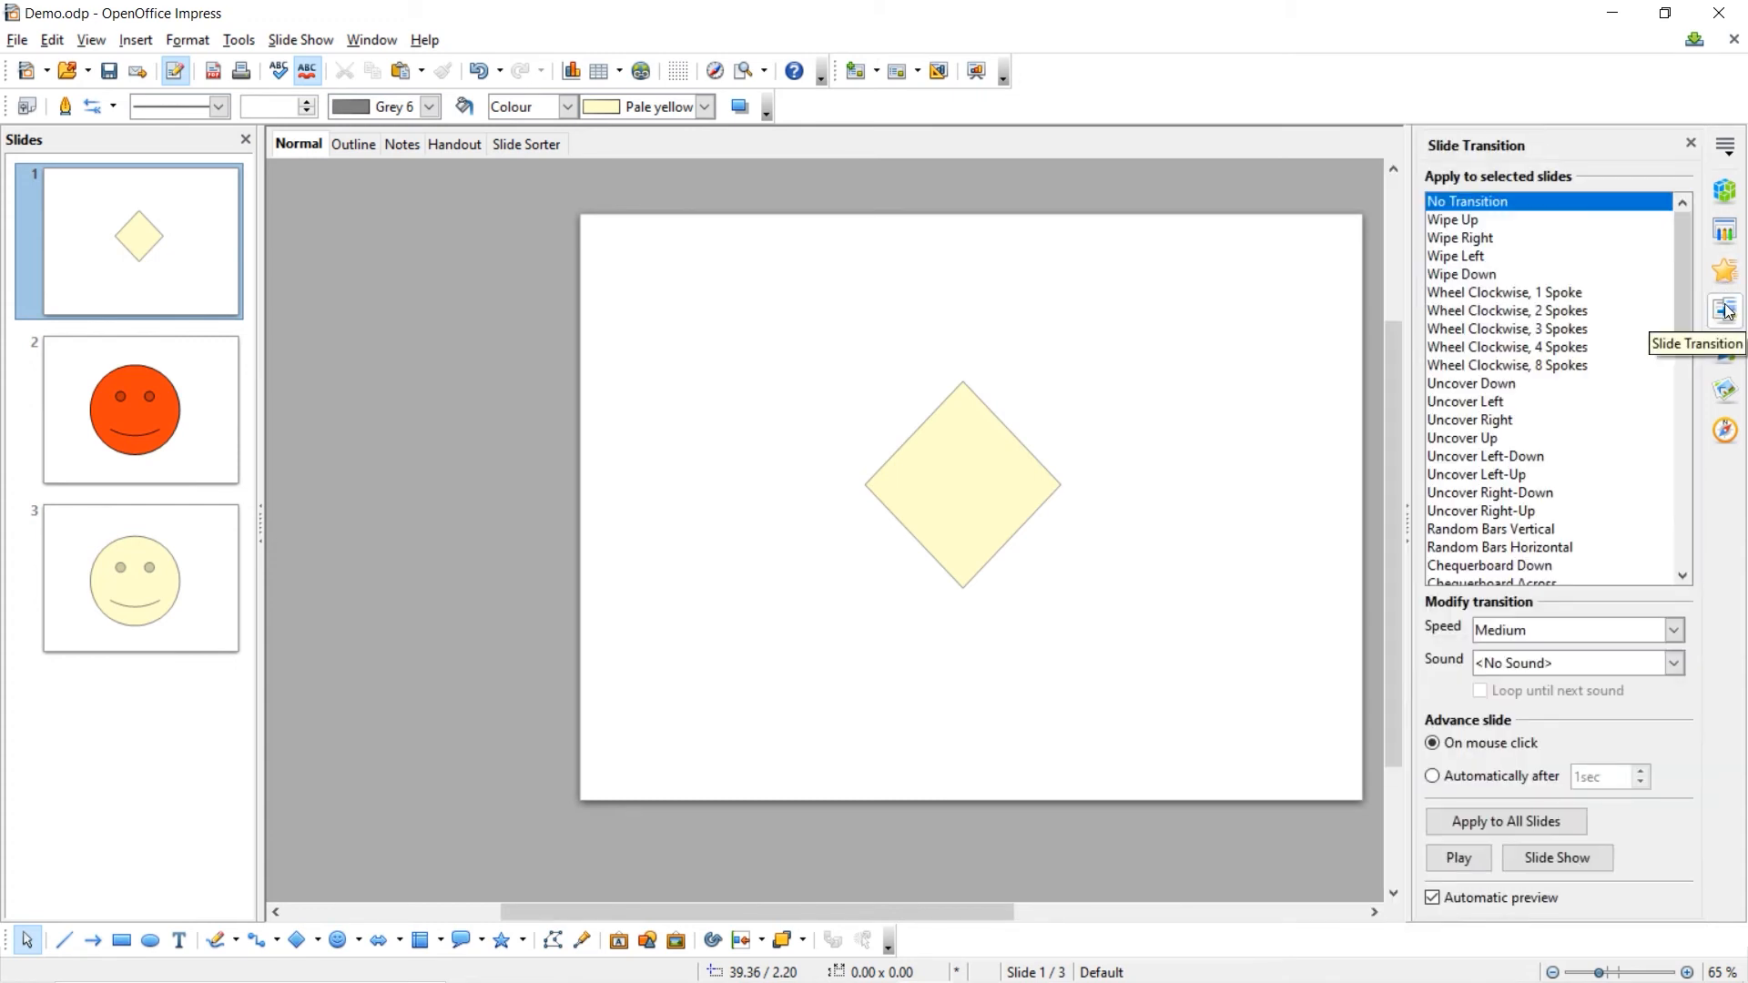
mouse_move(1519, 362)
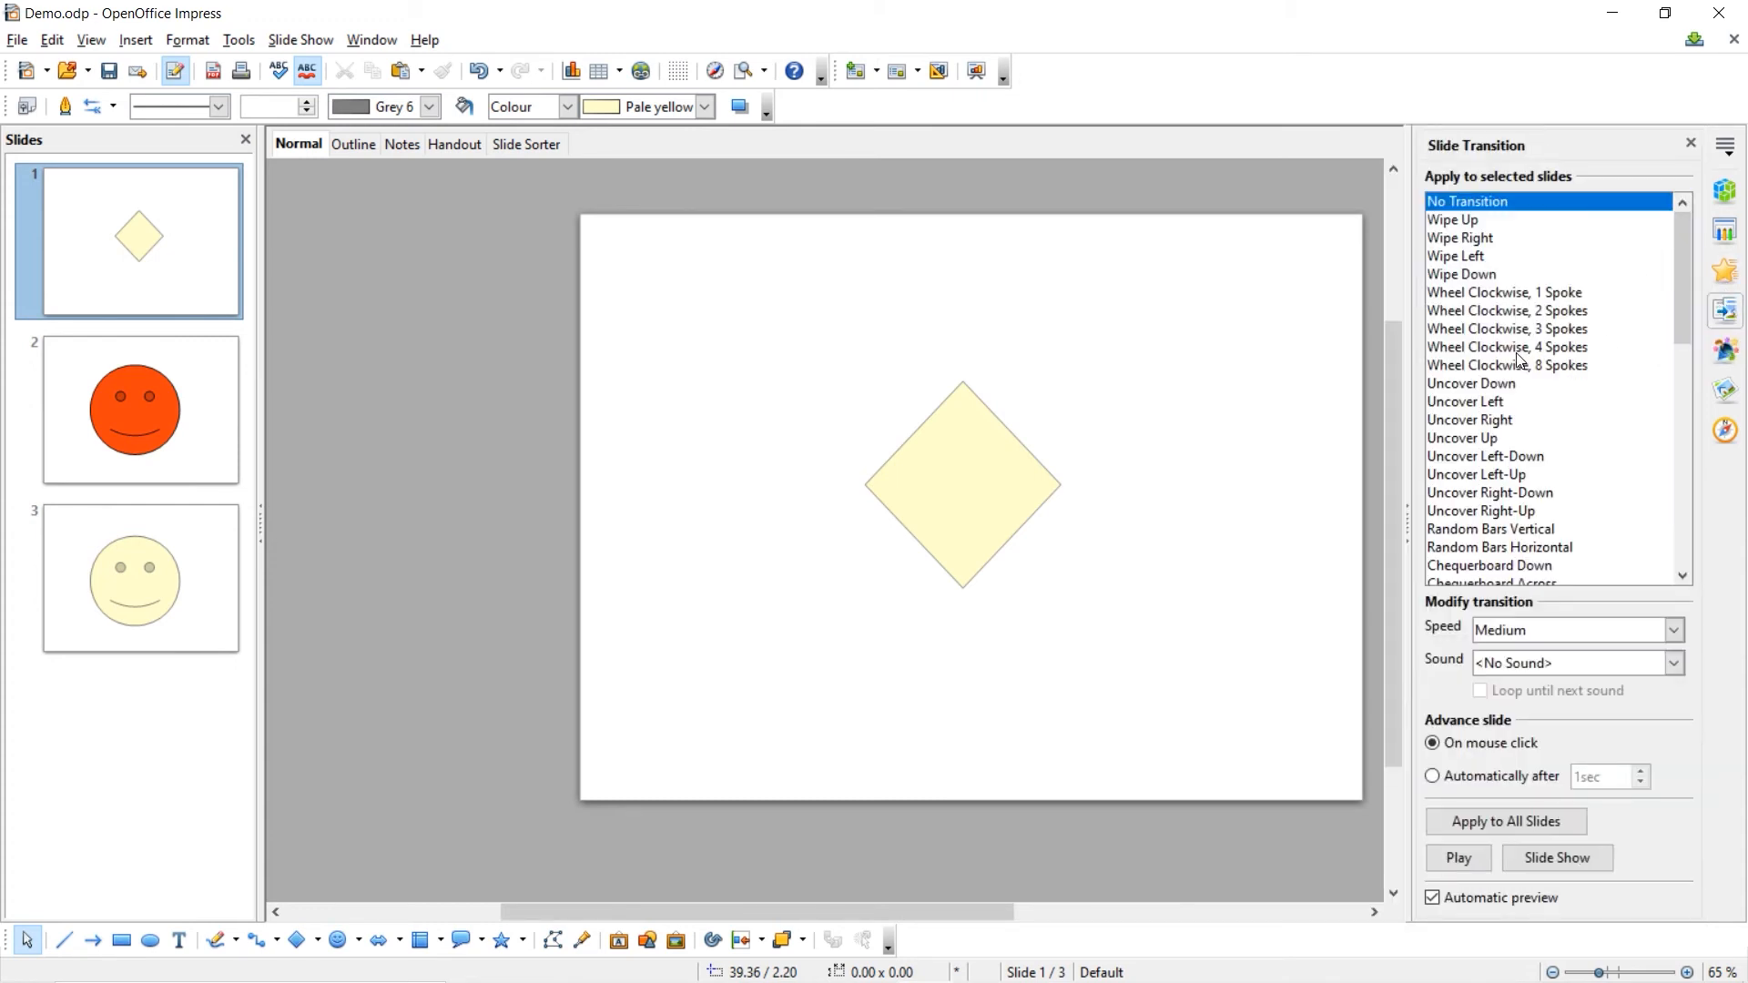
scroll("down", 3)
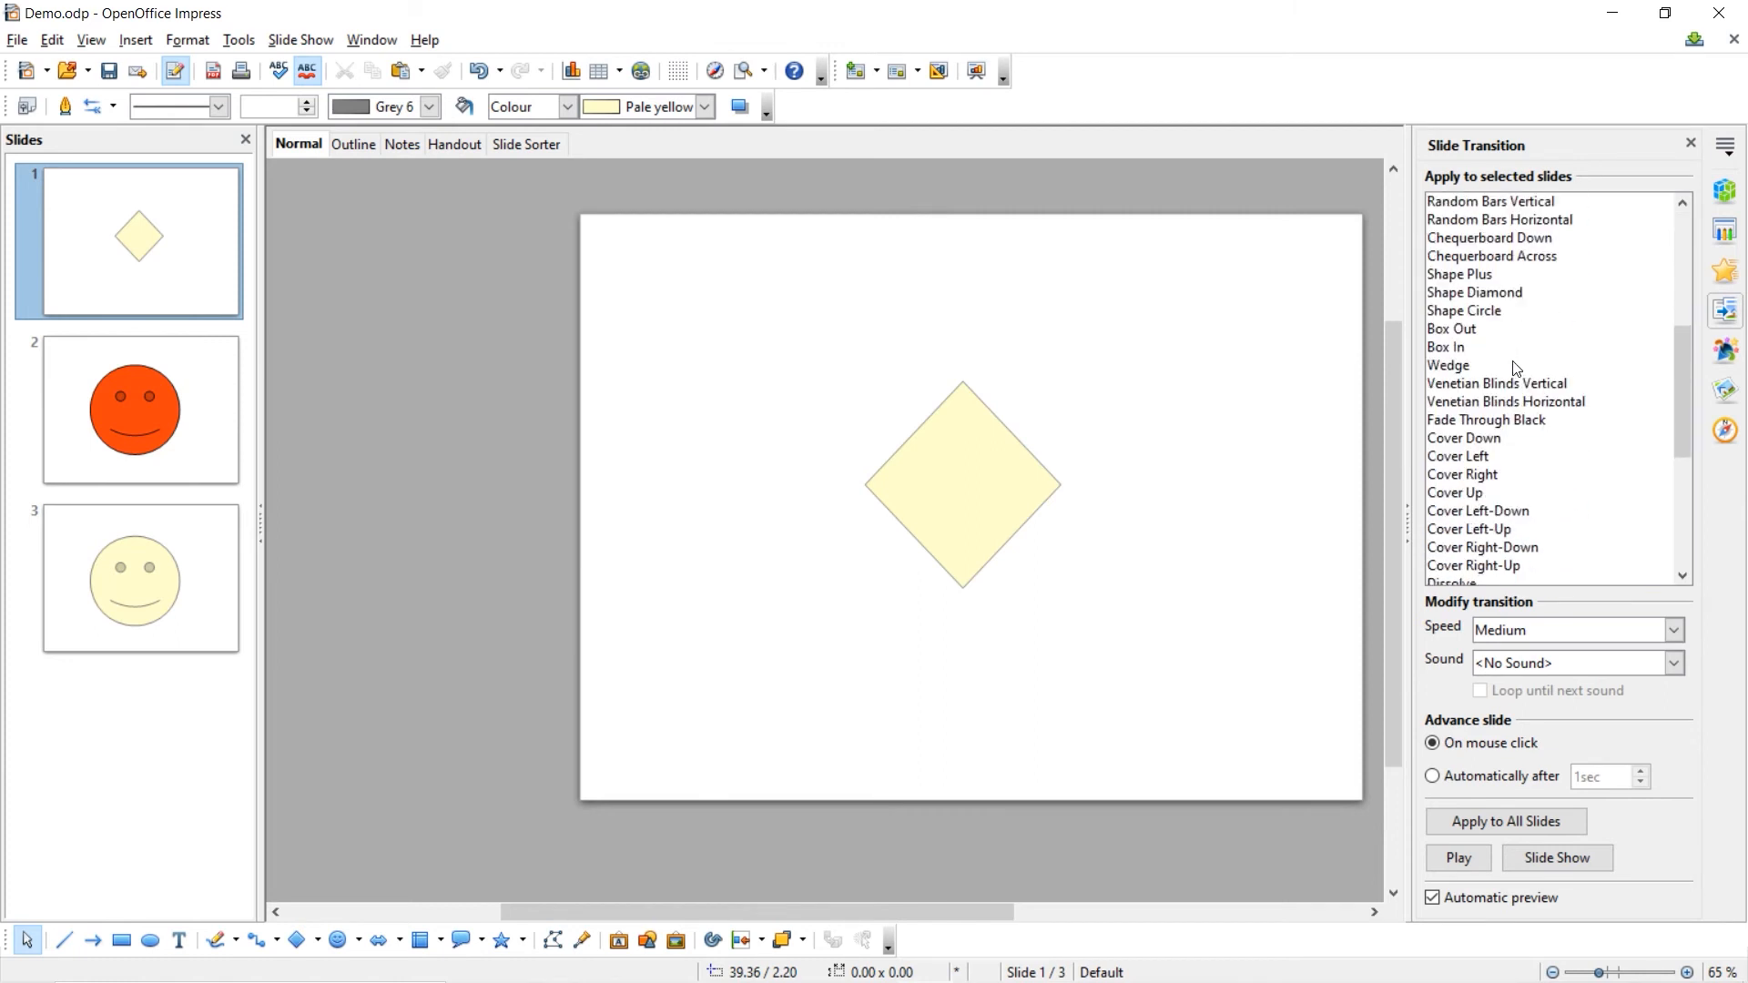
left_click(1451, 329)
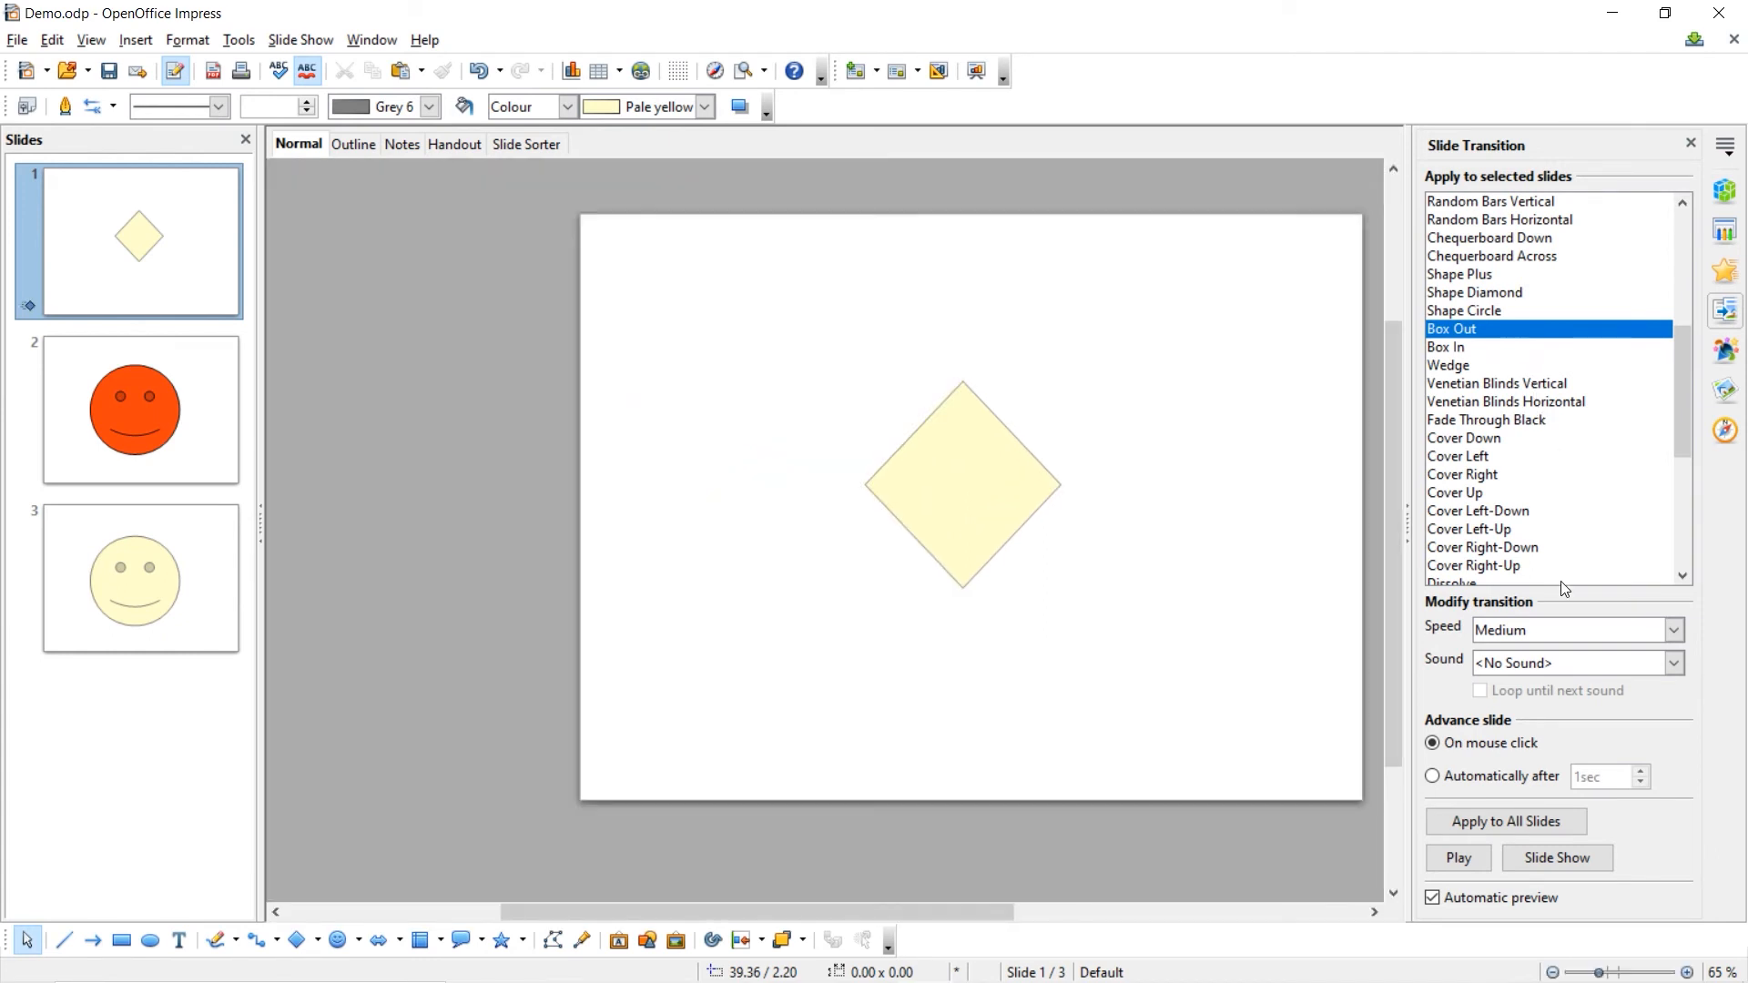
mouse_move(1559, 638)
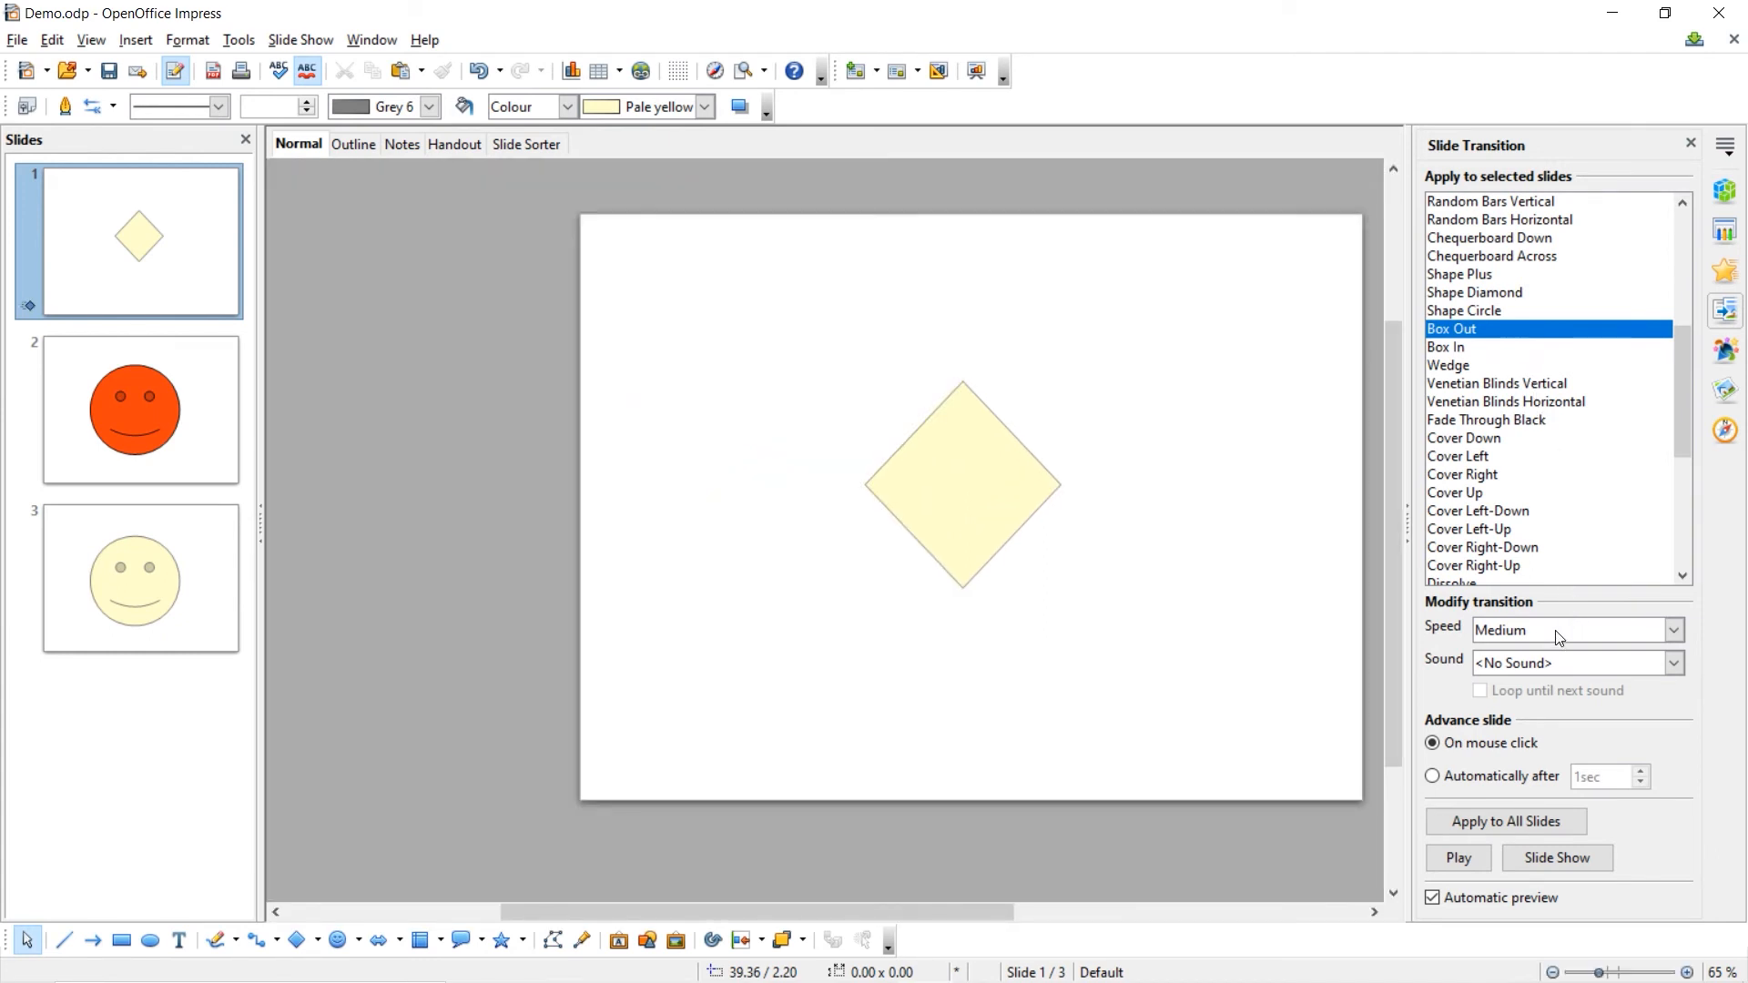
mouse_move(1581, 673)
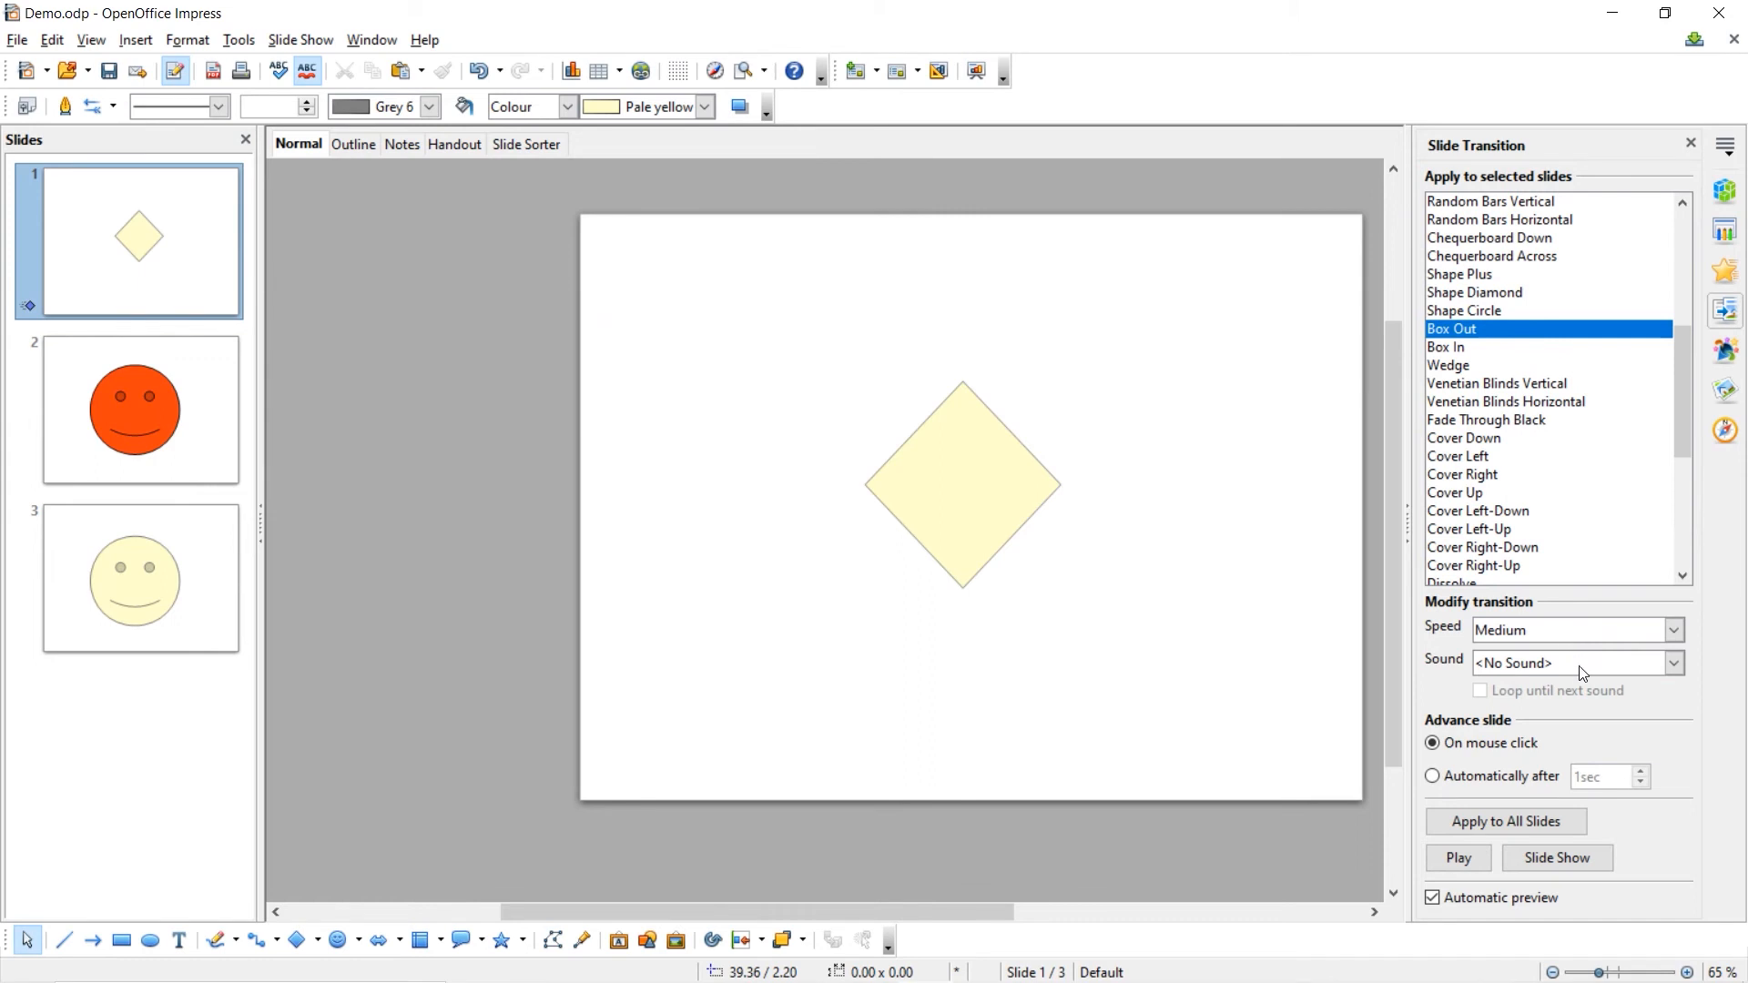
mouse_move(1529, 635)
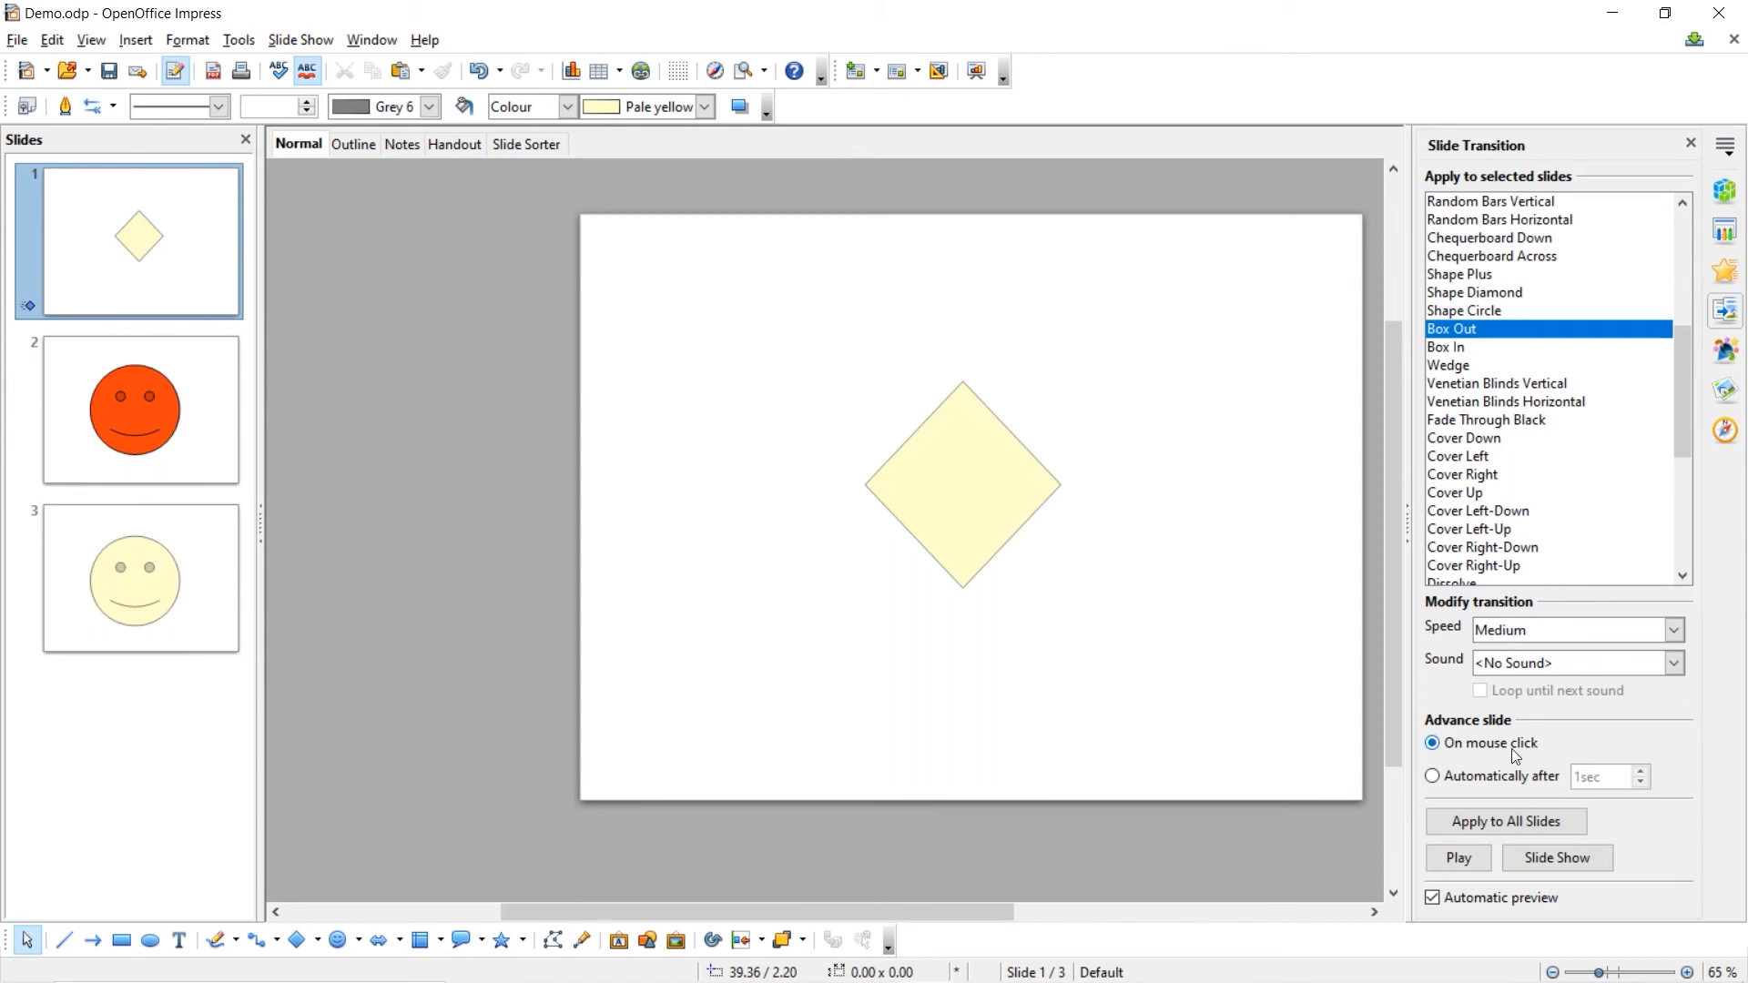
mouse_move(1466, 758)
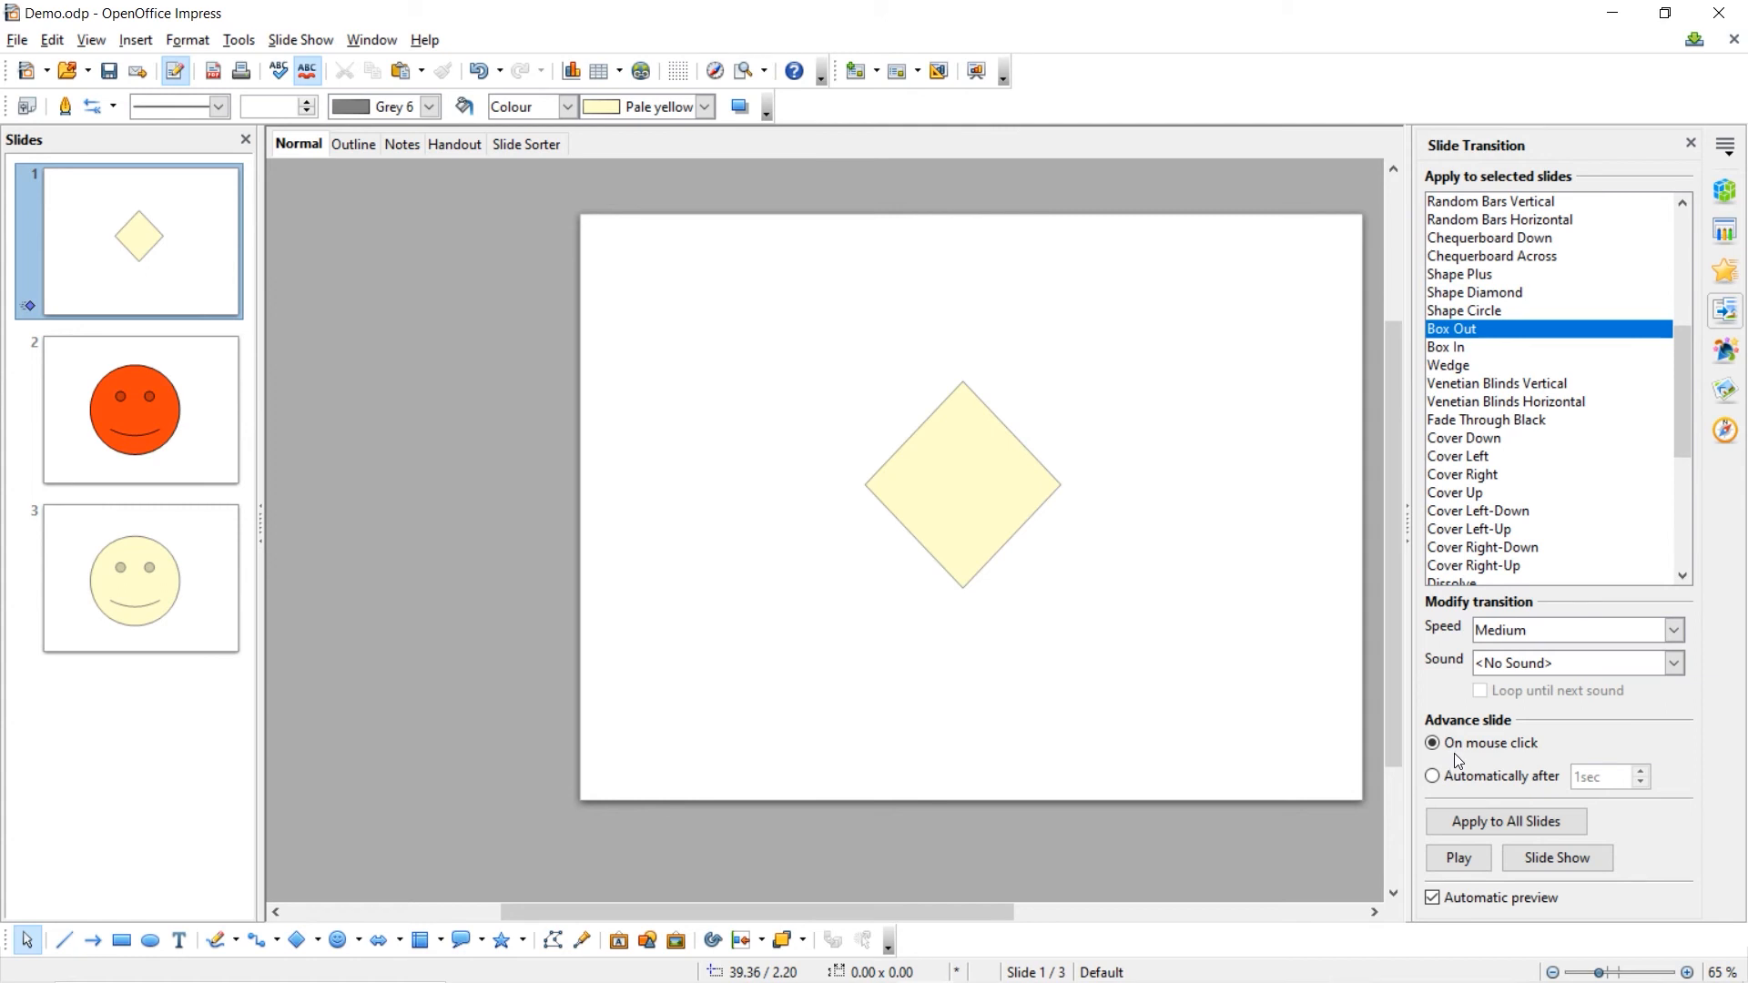
Step: Set slide 1 to advance automatically after 1 sec
left_click(1431, 776)
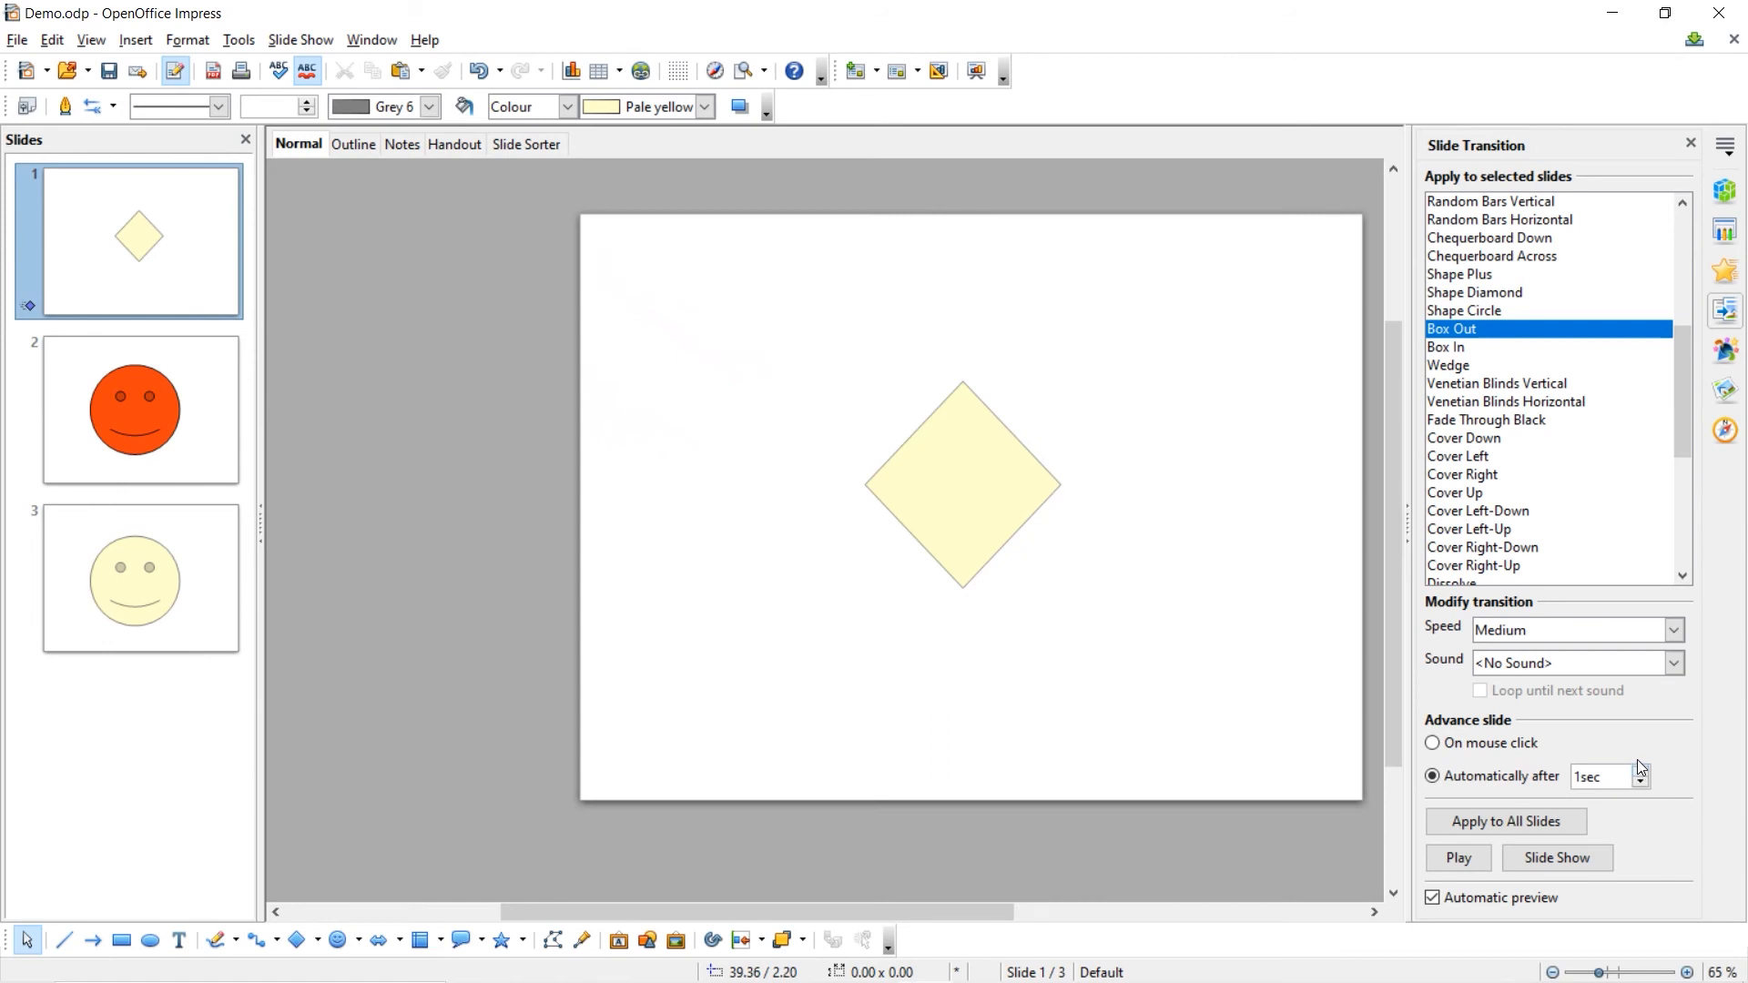
mouse_move(1562, 761)
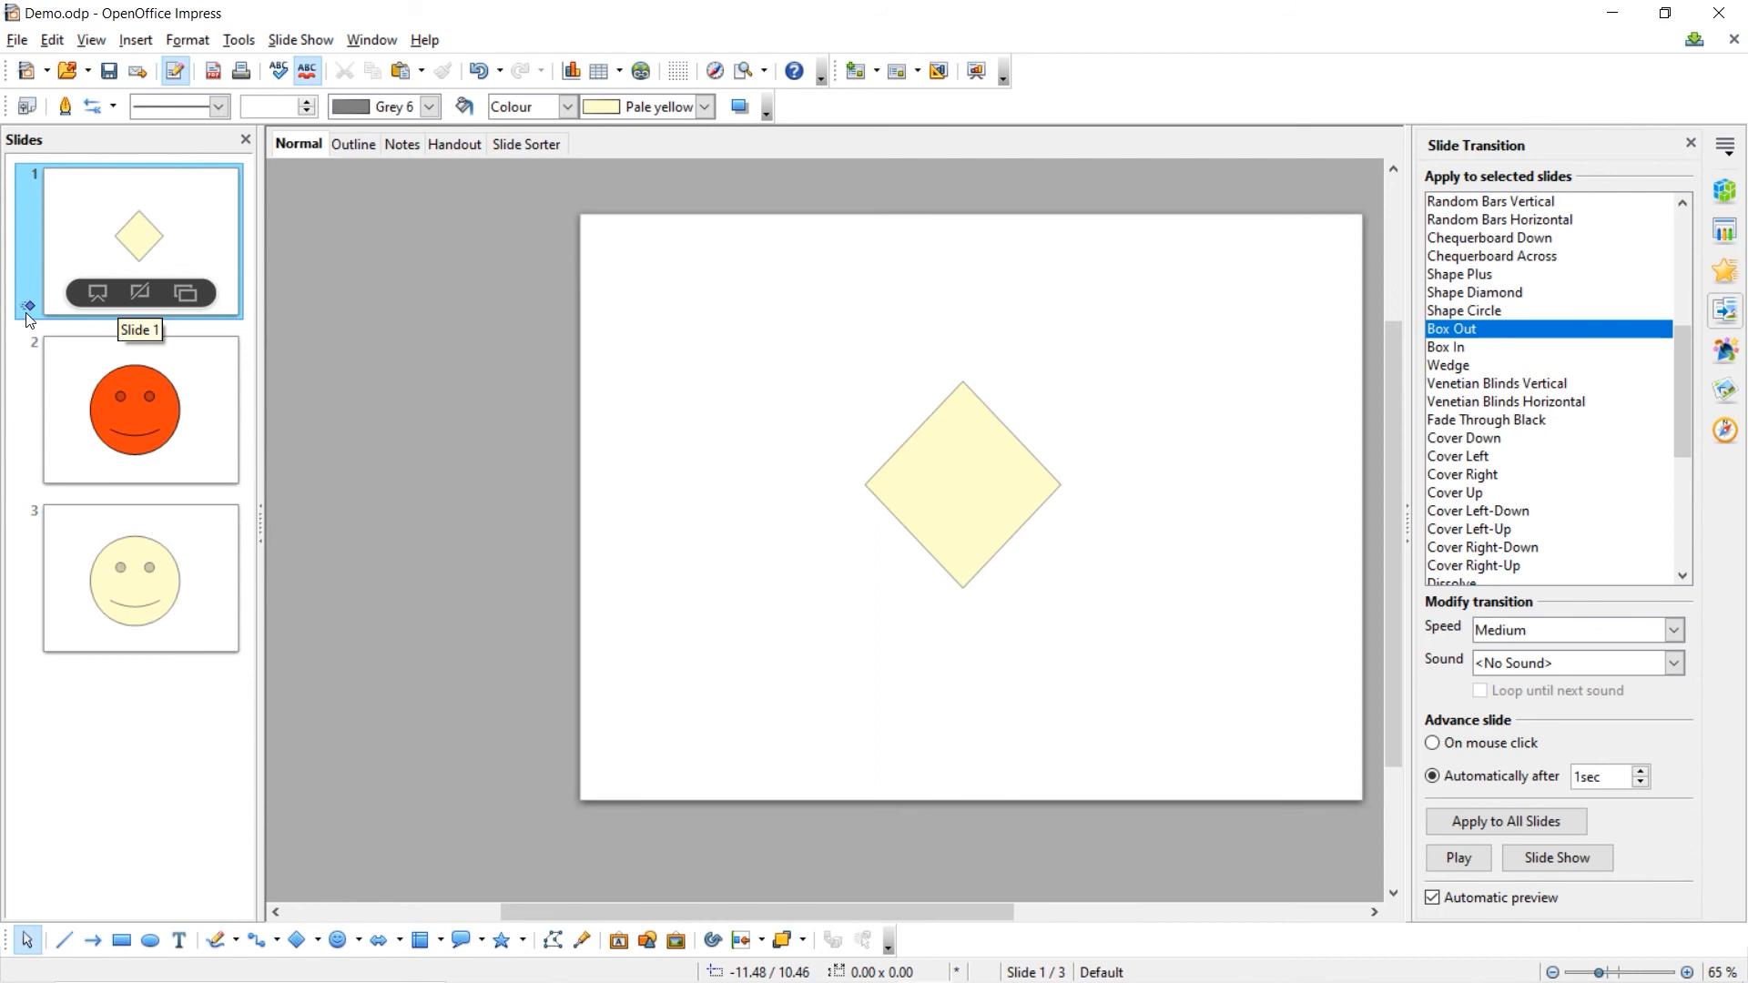
Step: Apply the Box Out transition and 1-second auto-advance to all three slides
left_click(1506, 822)
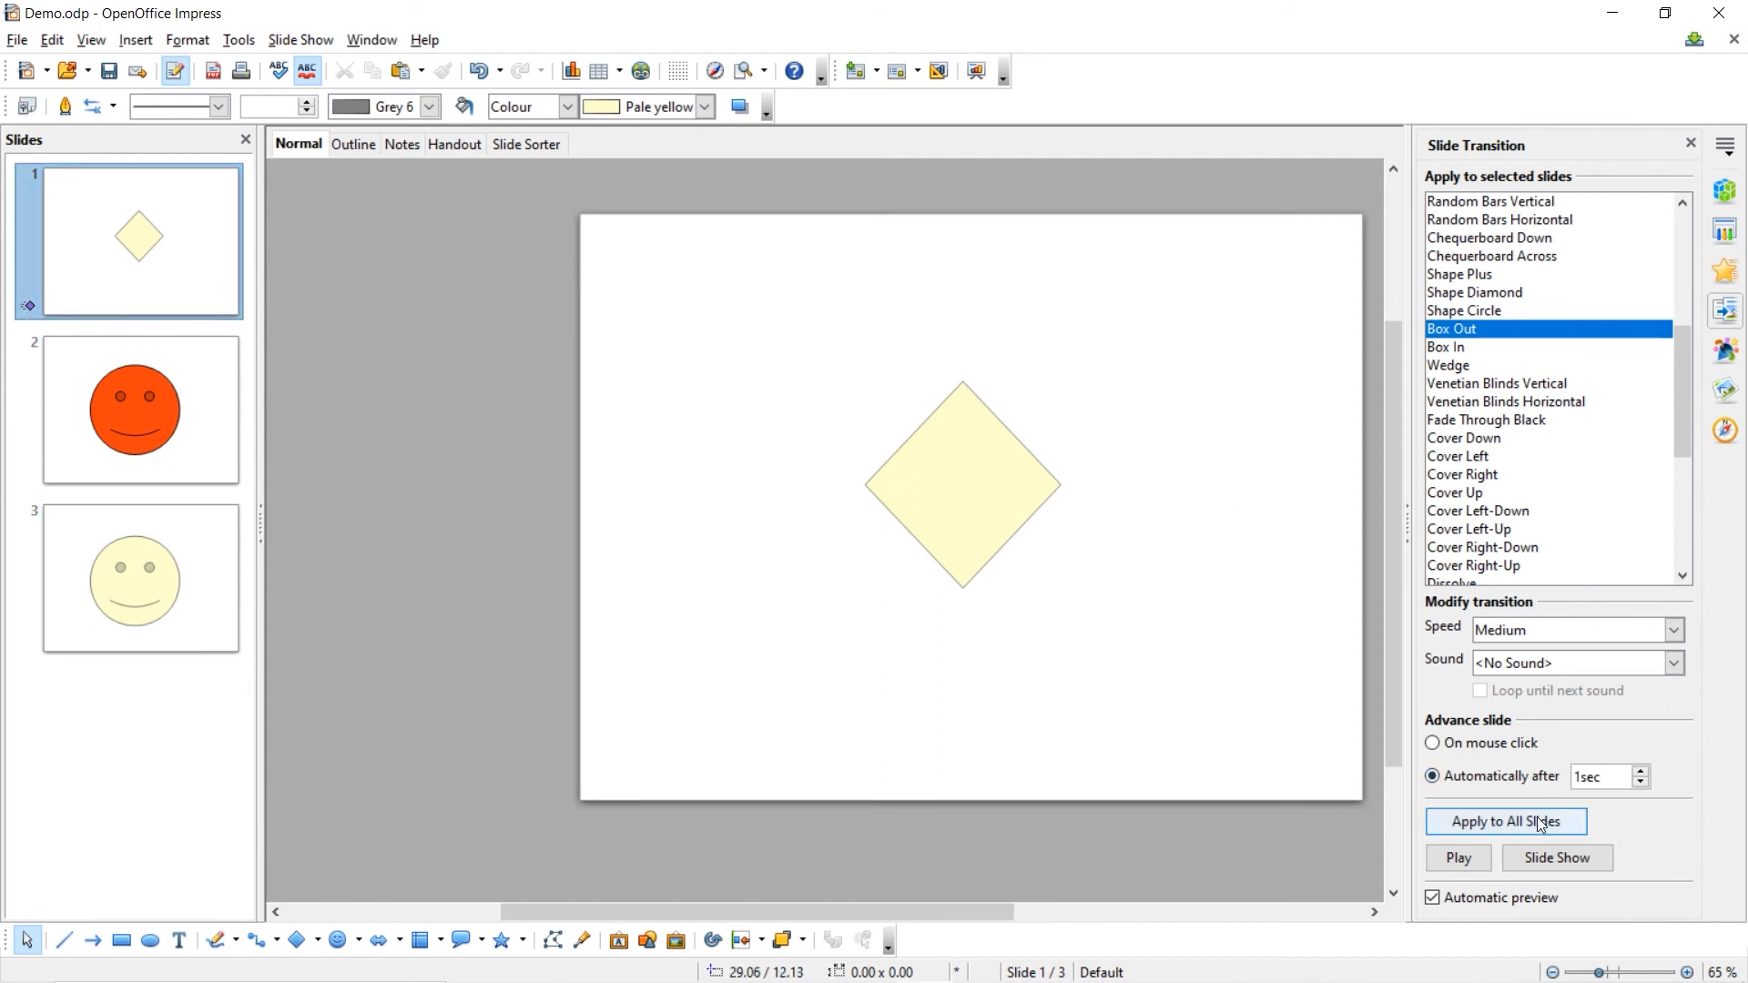
left_click(1506, 821)
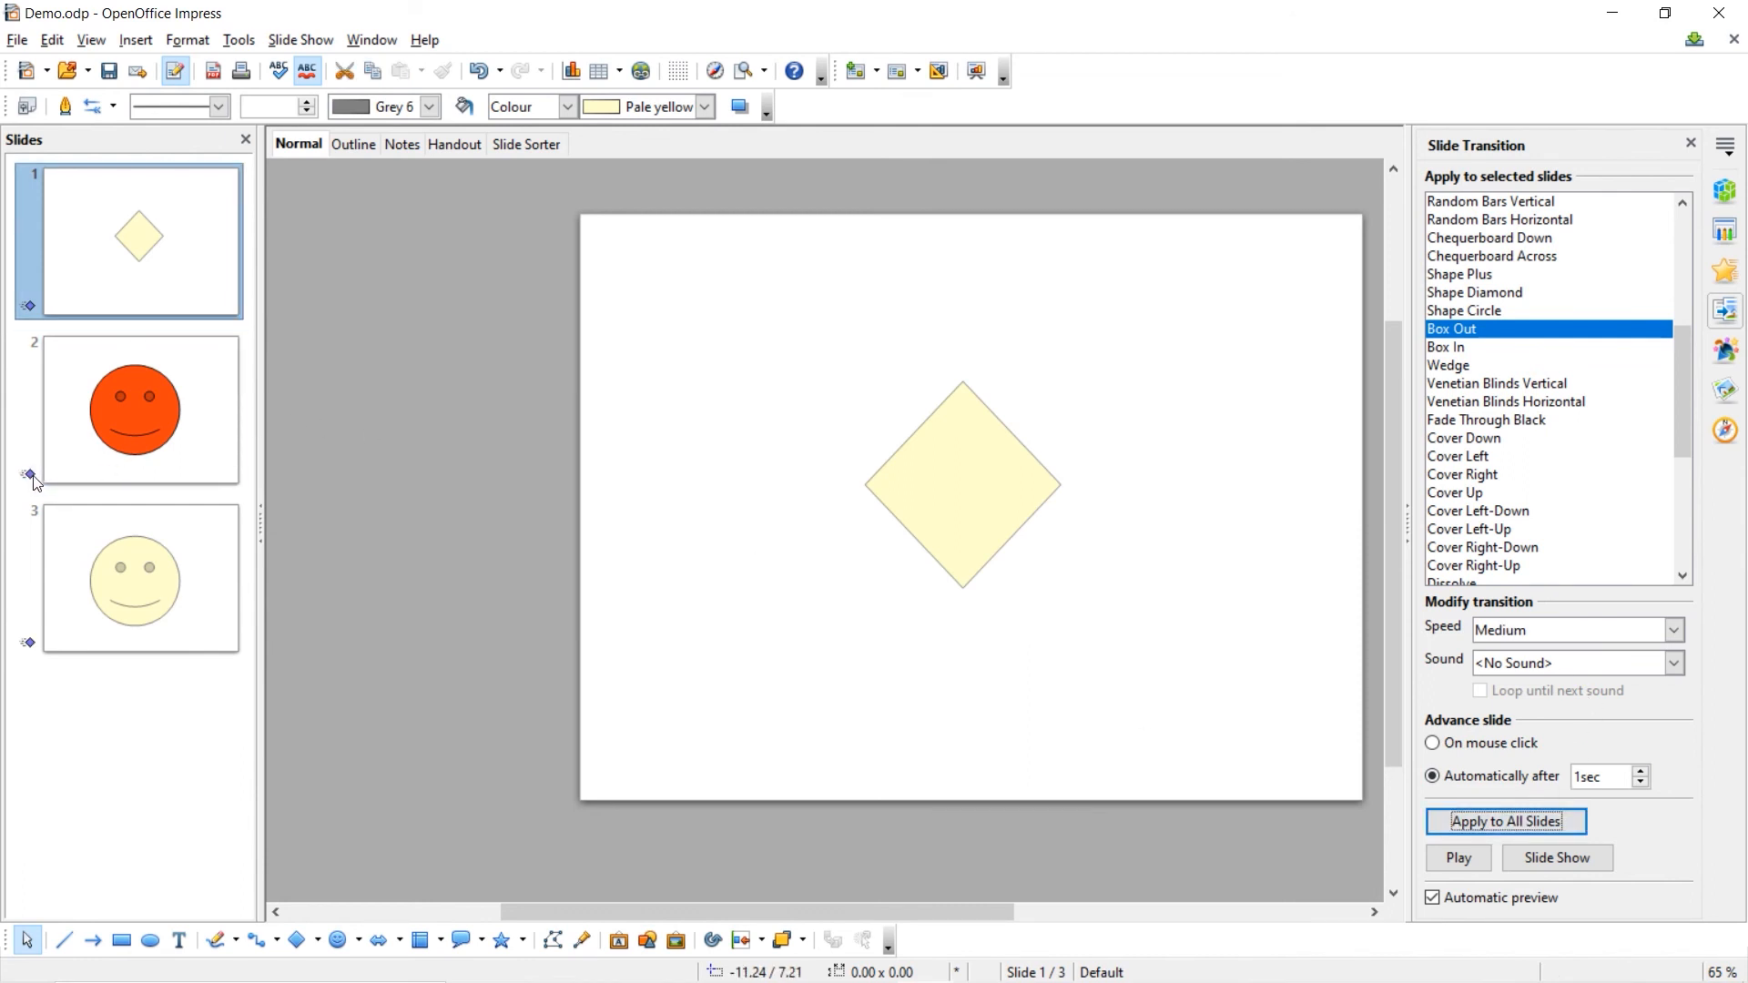
mouse_move(33, 657)
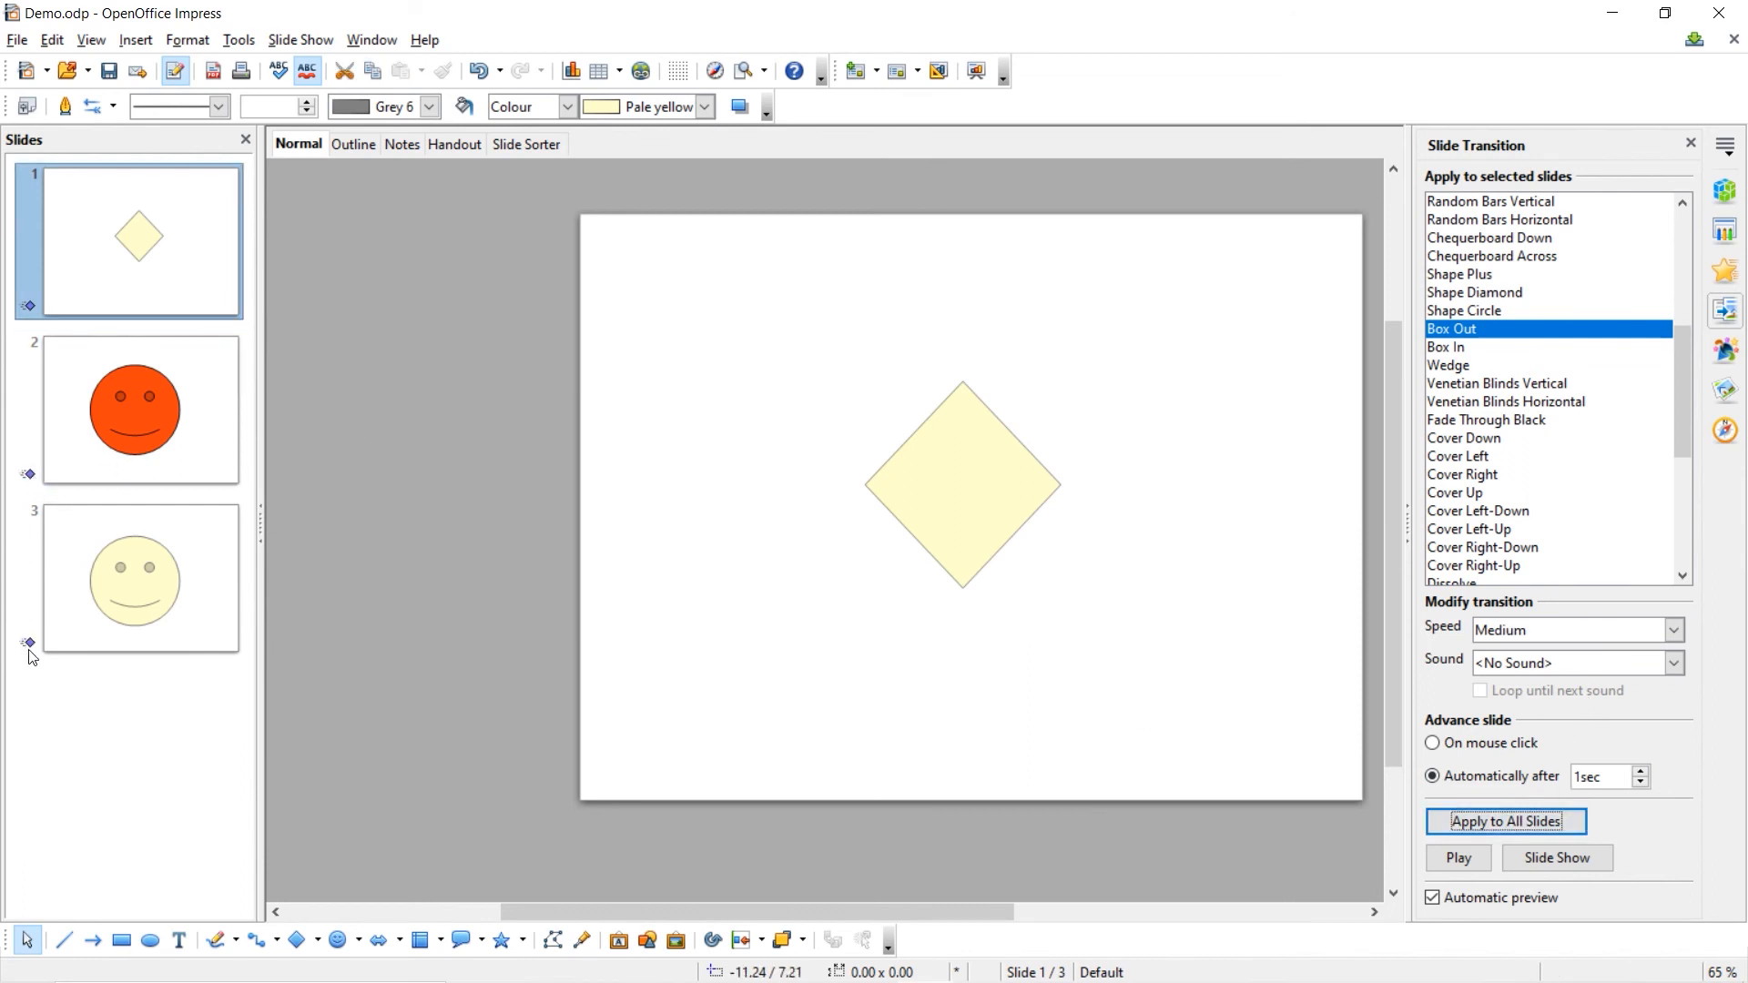
mouse_move(53, 641)
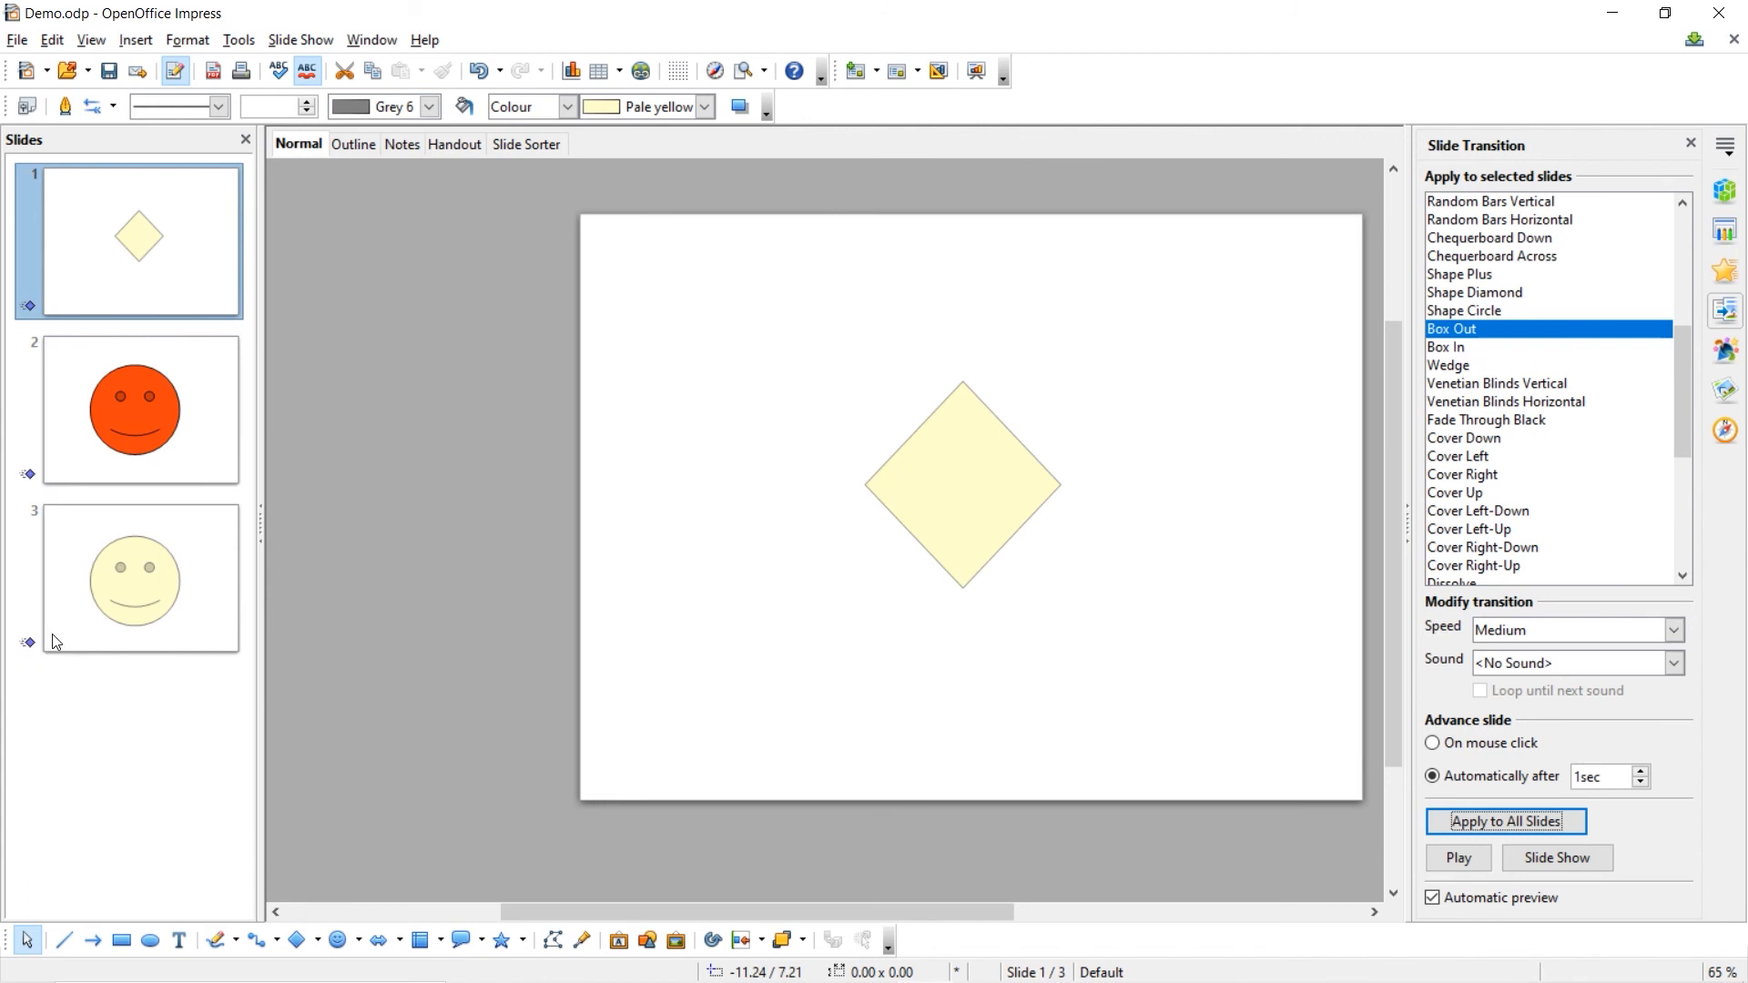
left_click(140, 411)
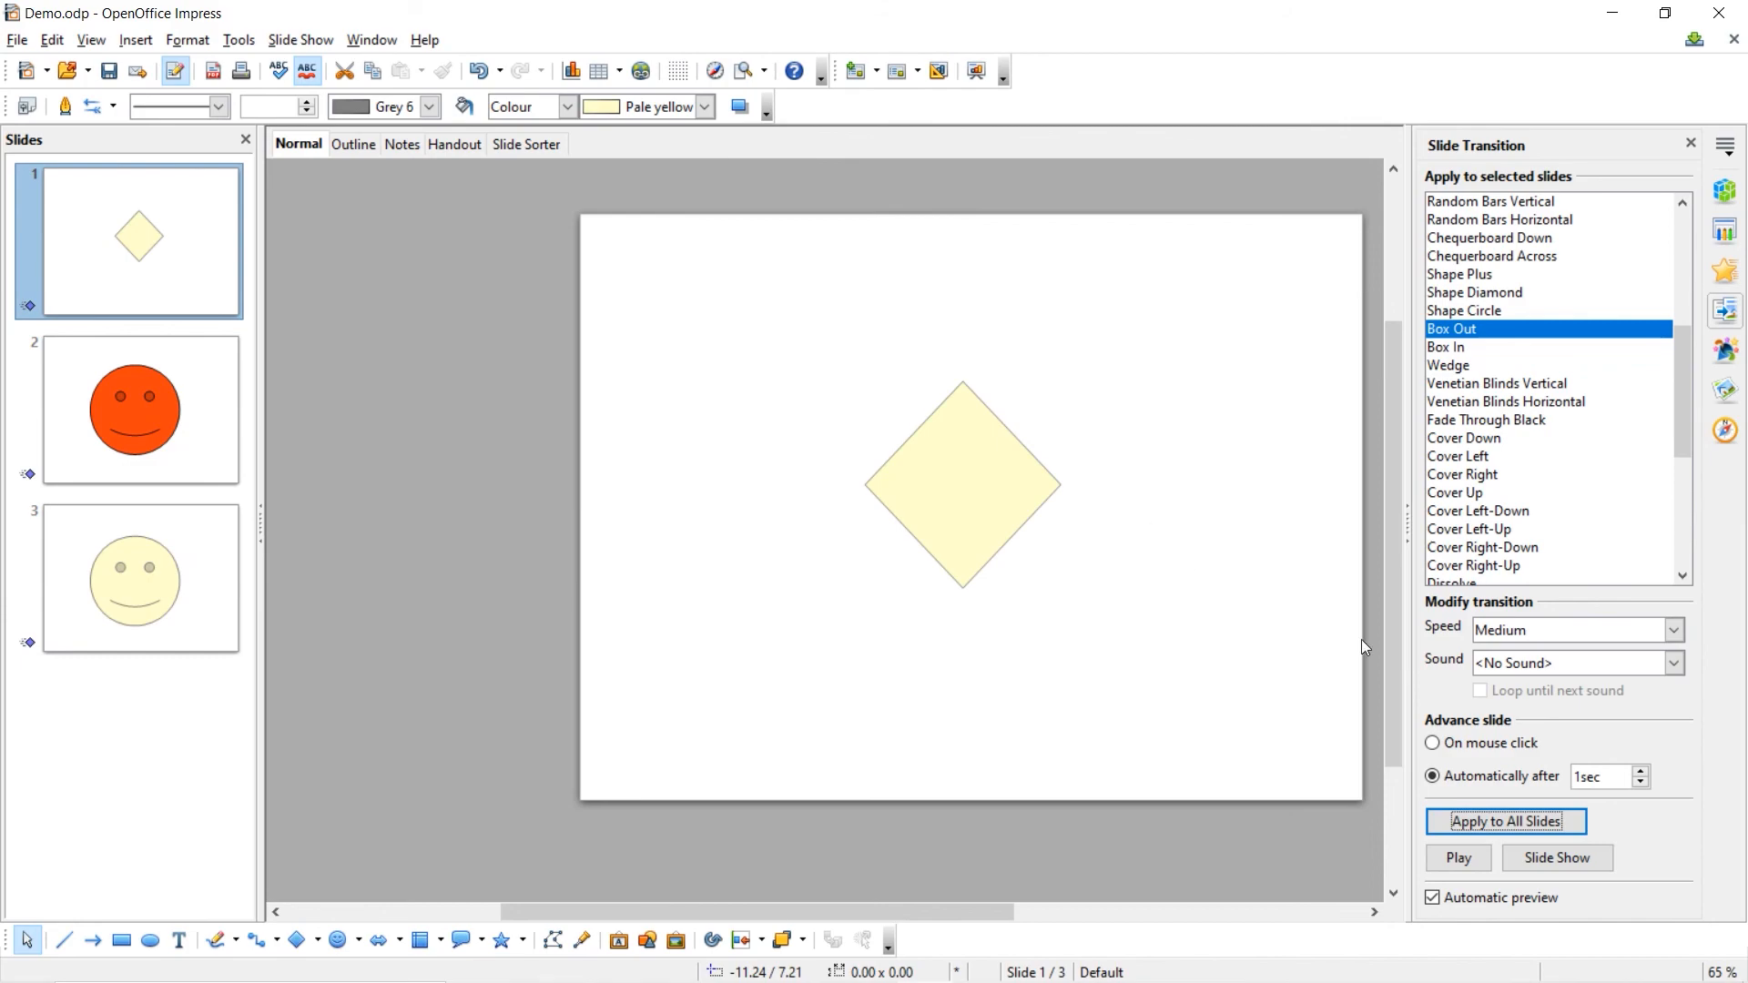
left_click(1557, 858)
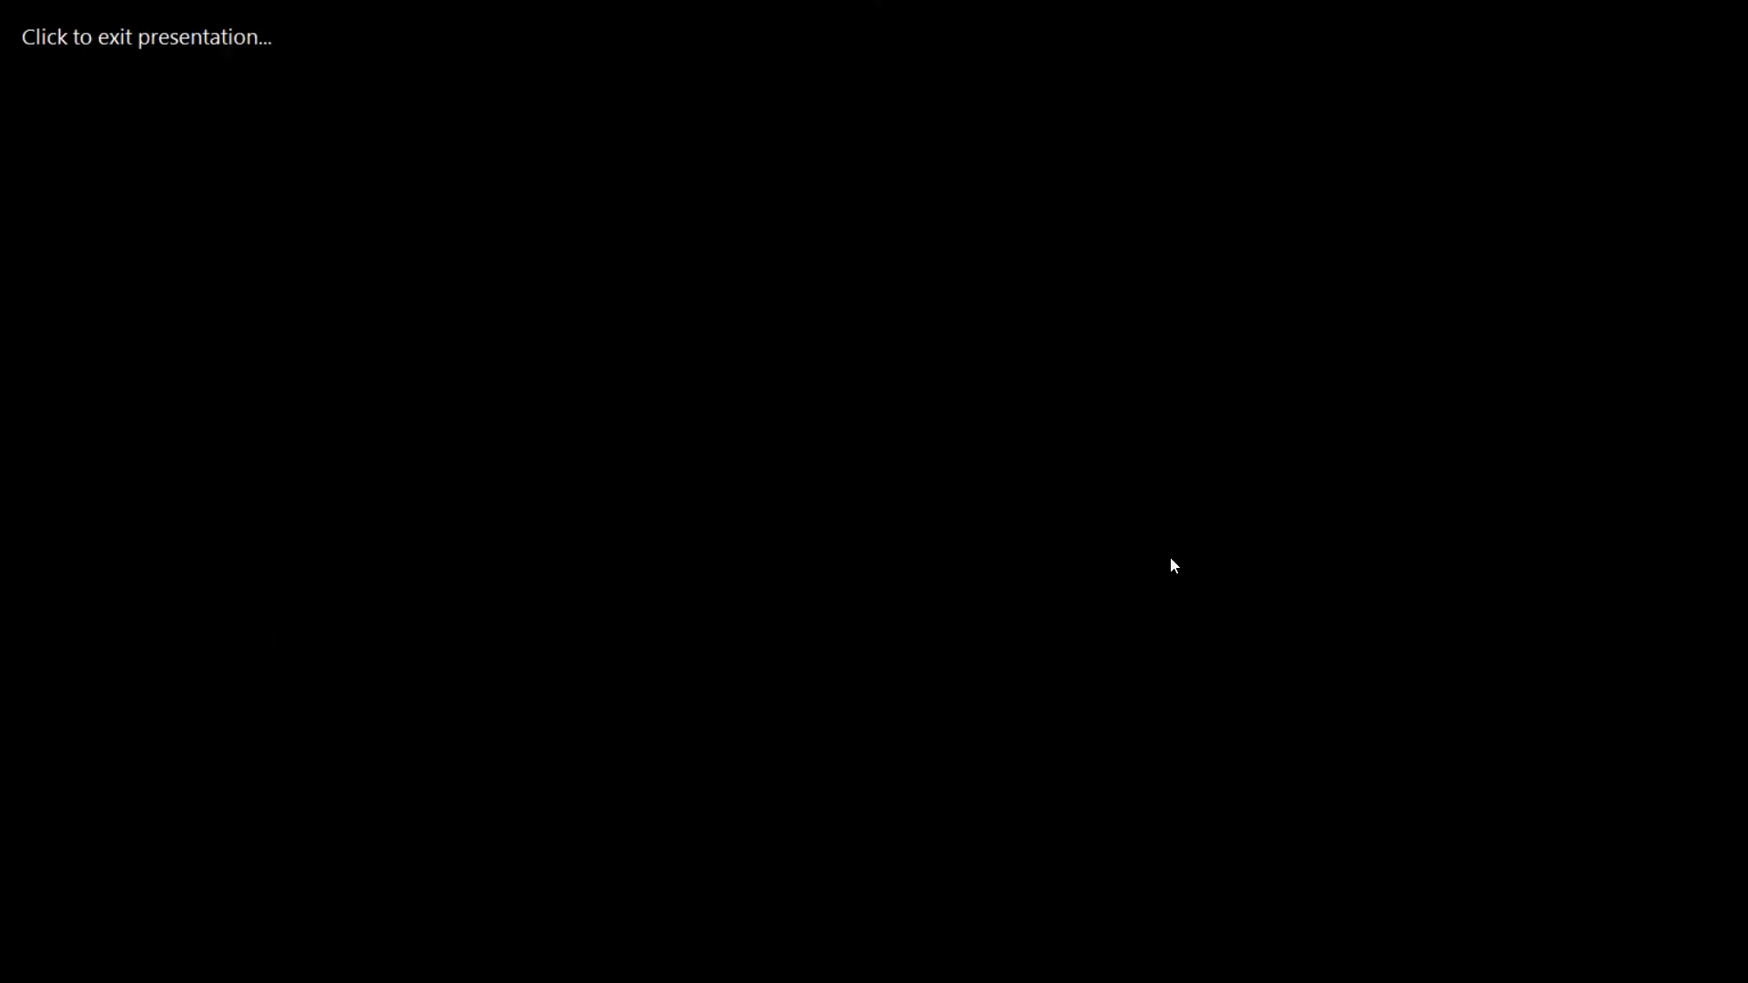
left_click(1173, 565)
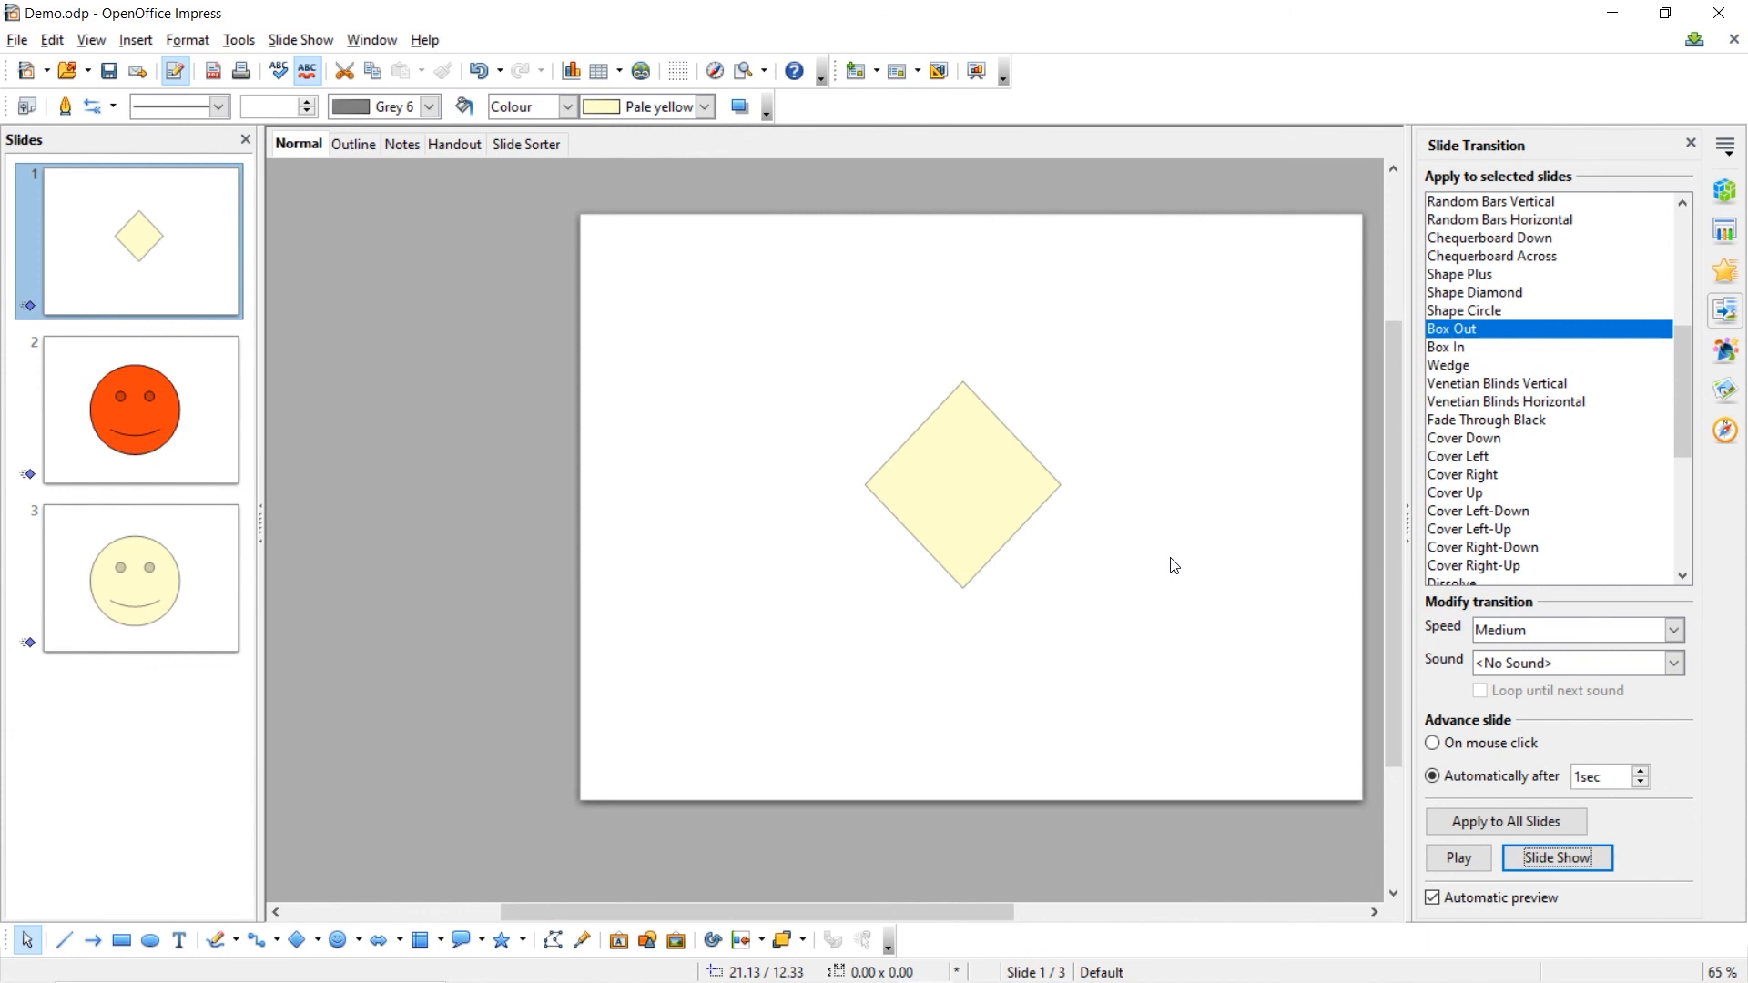
mouse_move(1179, 560)
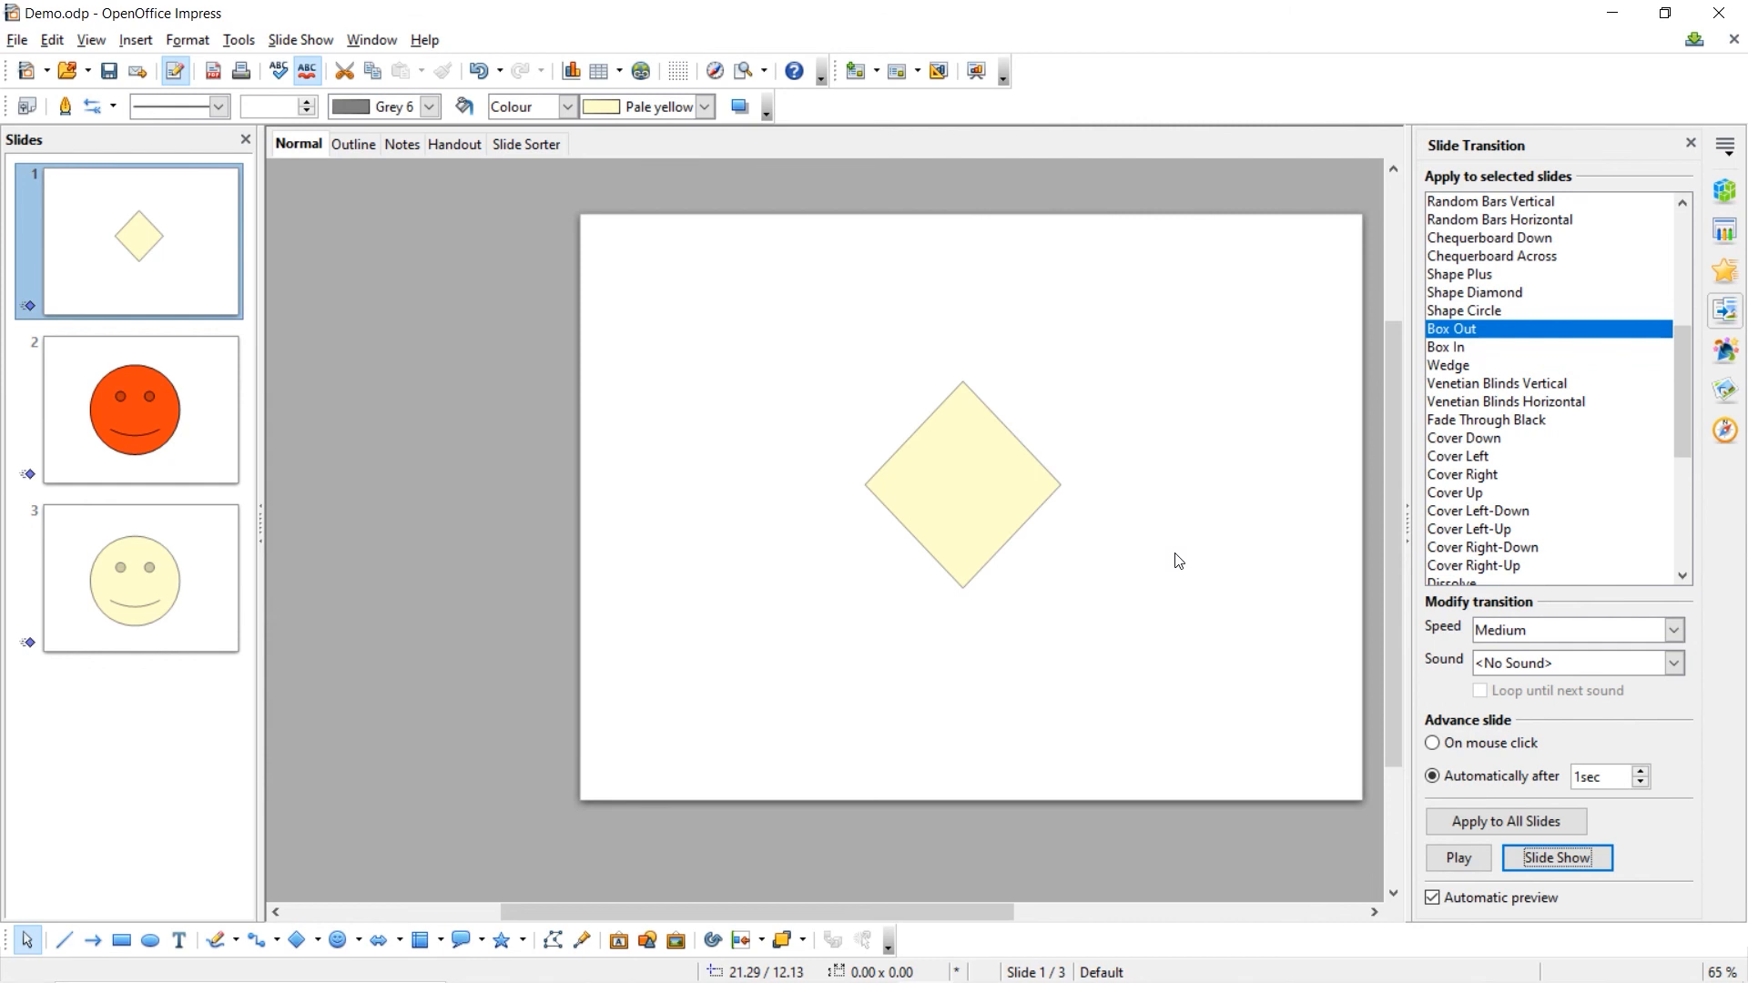